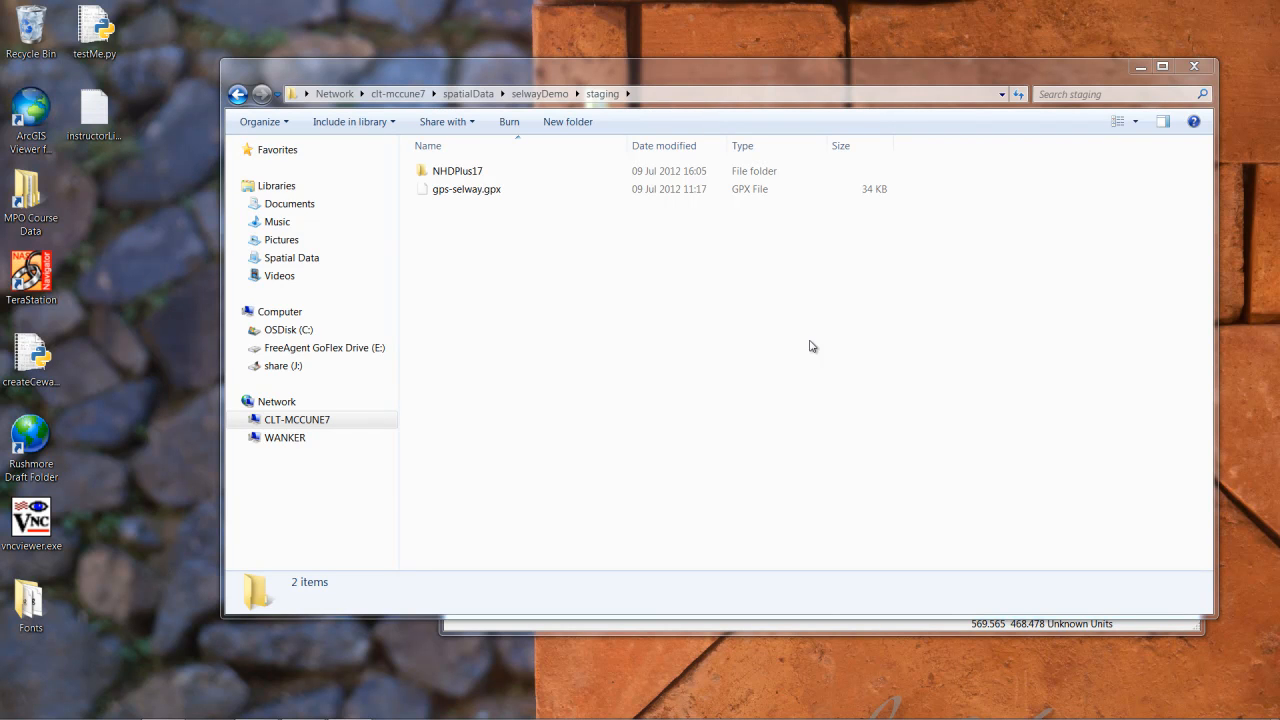
mouse_move(790, 340)
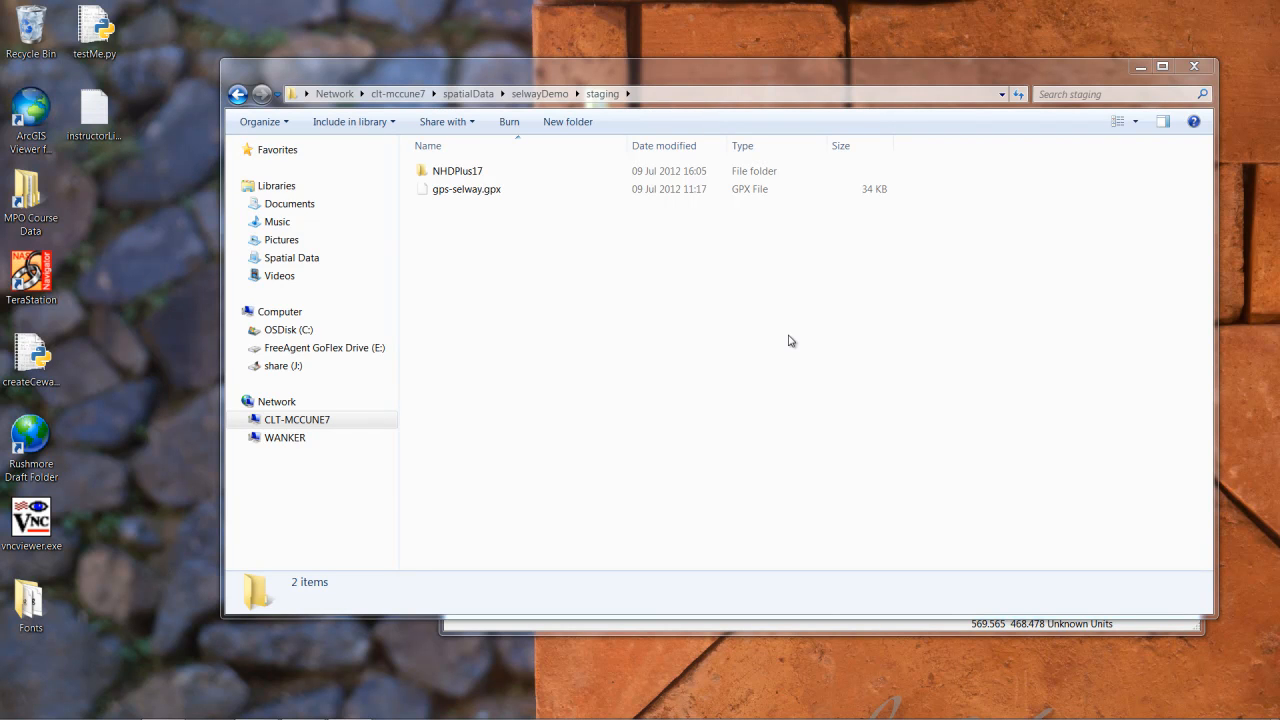
mouse_move(776, 330)
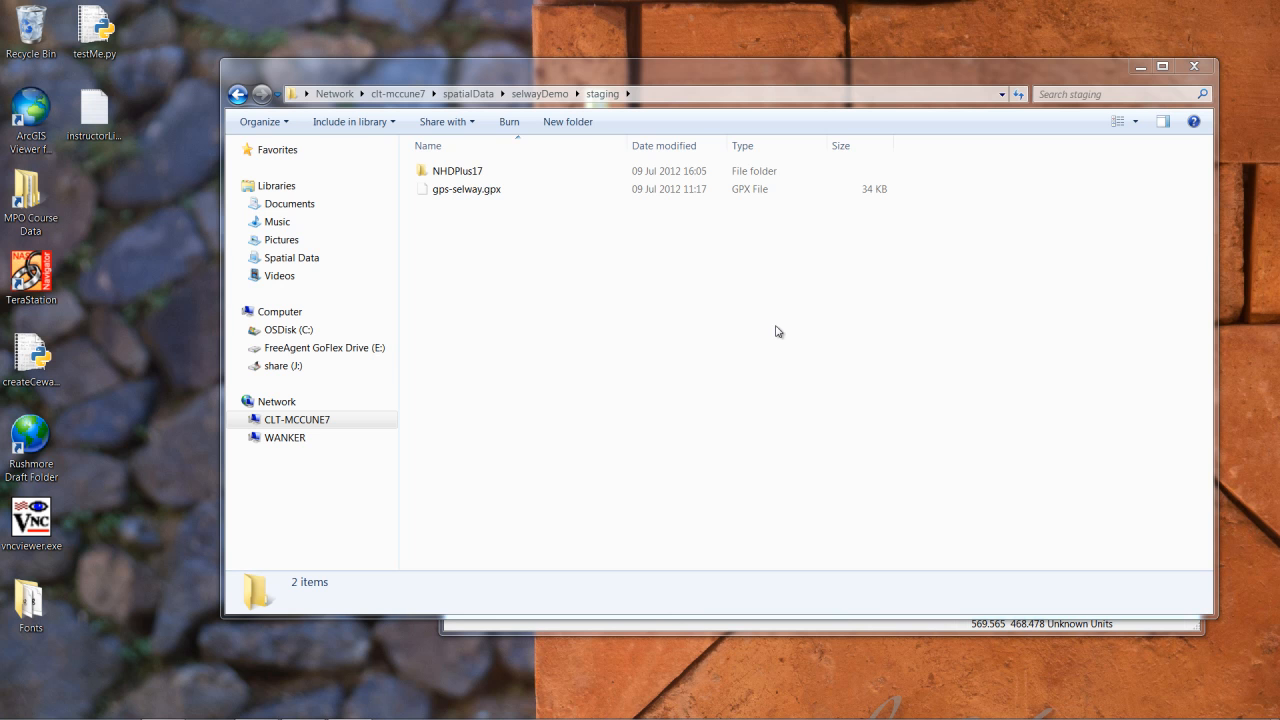
mouse_move(800, 298)
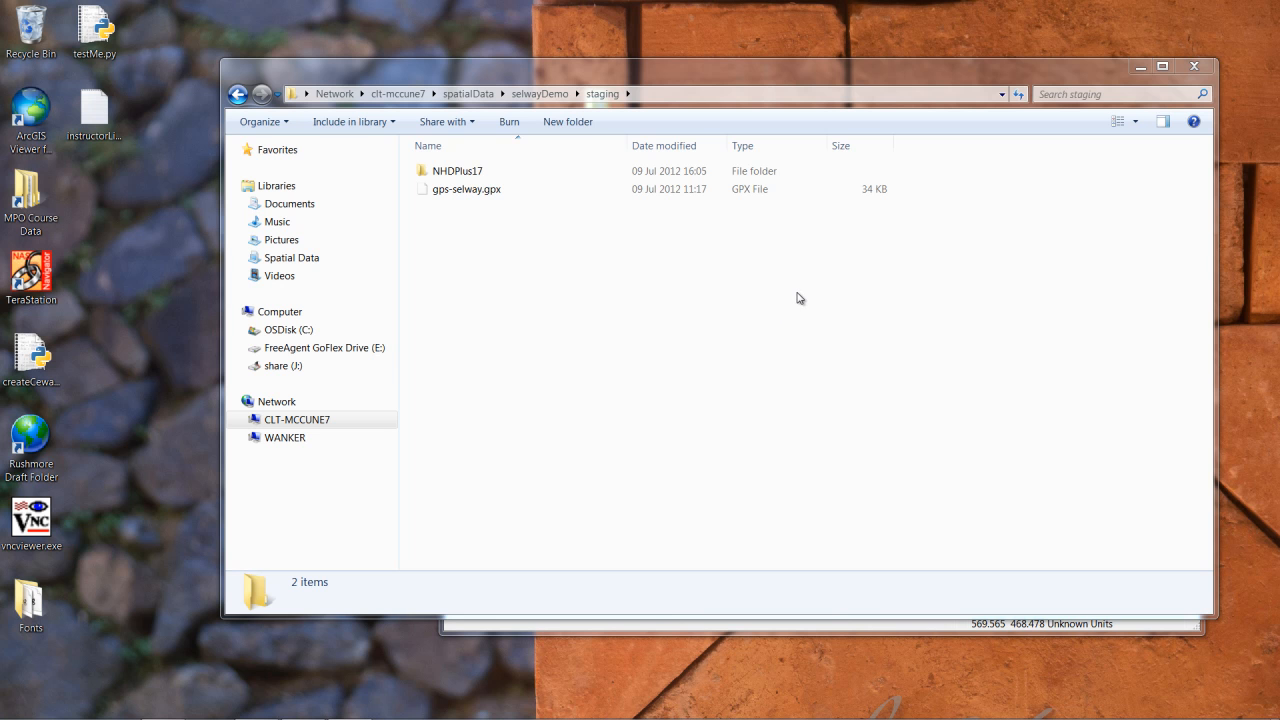
mouse_move(816, 292)
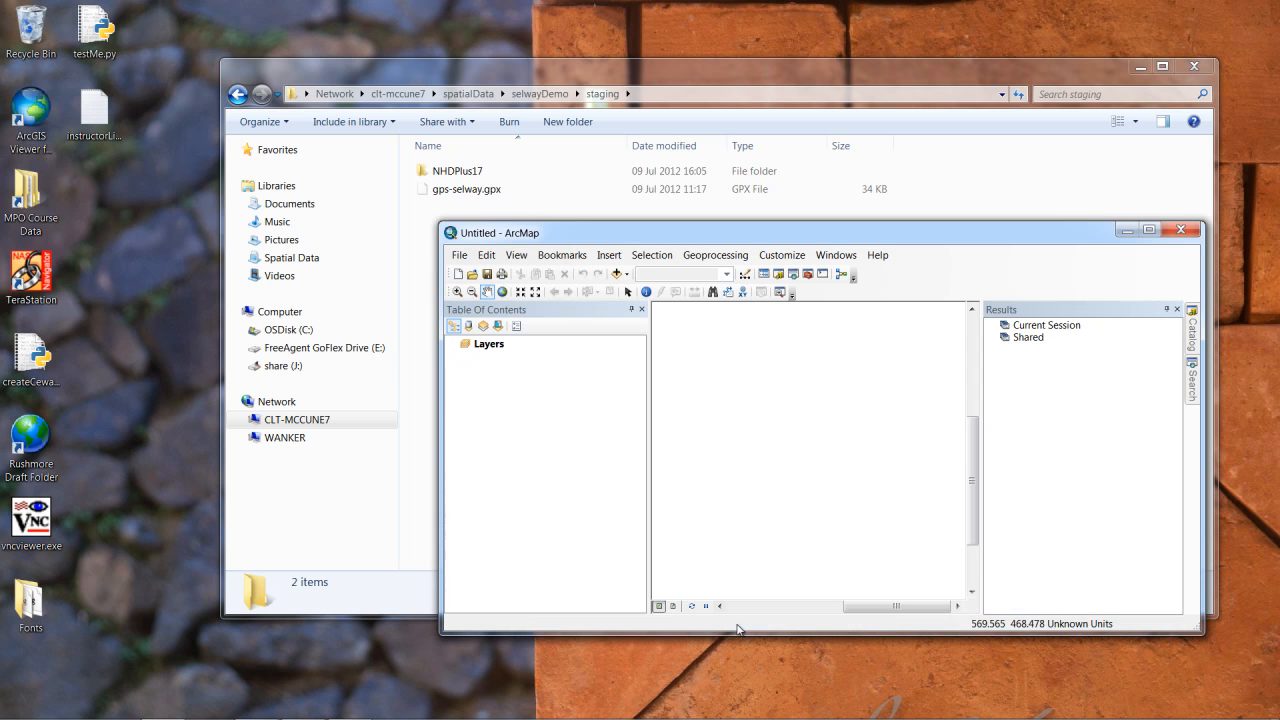
Maximize ArcMap, dismiss the Results panel and bring up the Catalog window.
left_click(1148, 232)
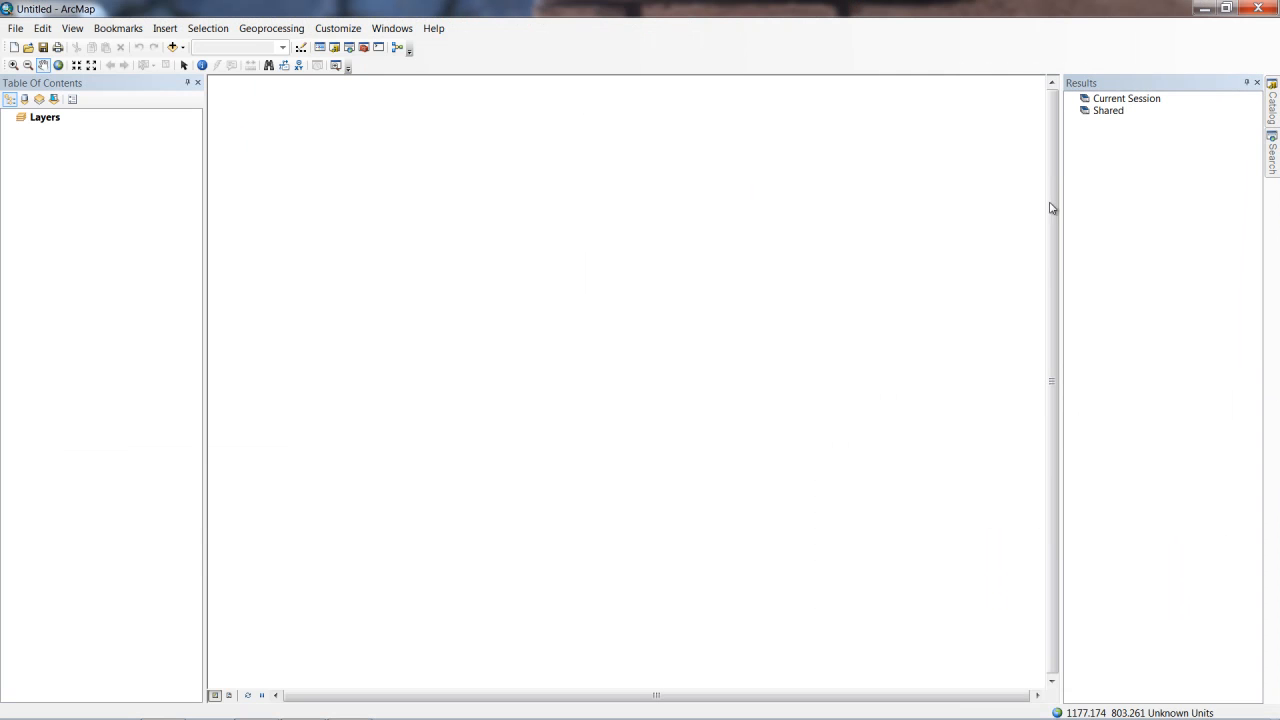
left_click(1248, 82)
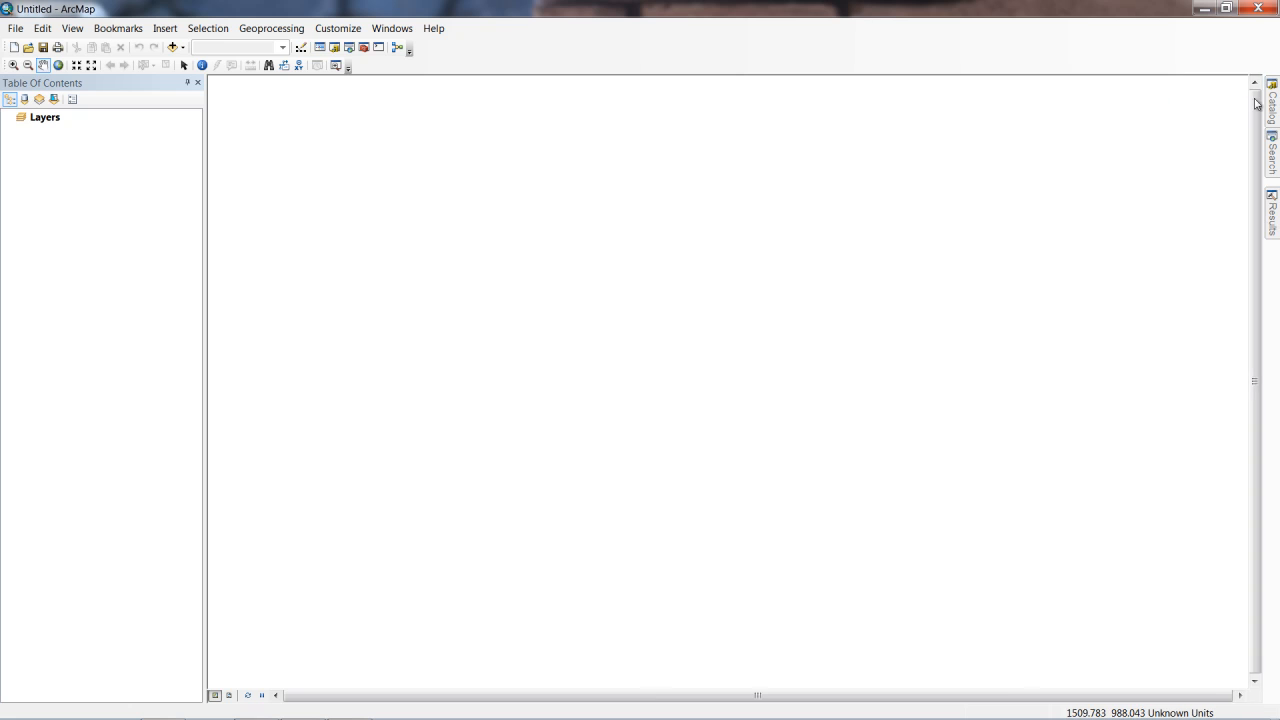
left_click(1262, 112)
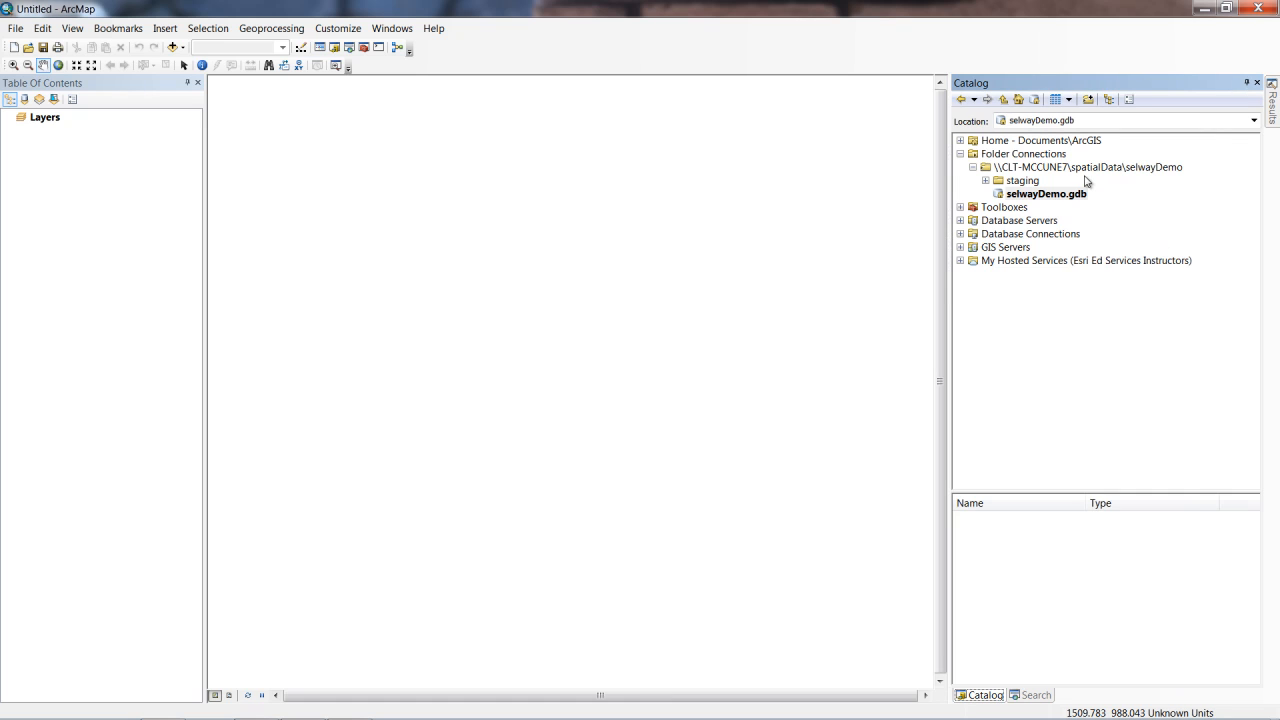
mouse_move(1148, 184)
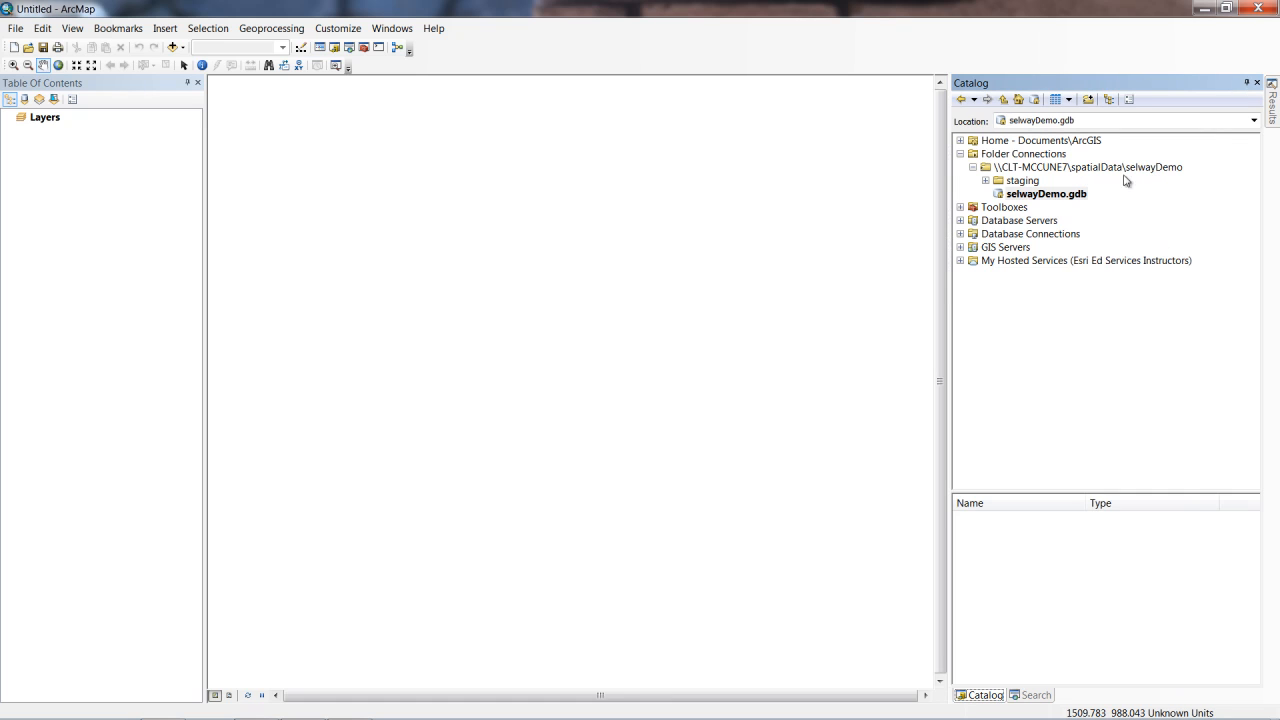
Expand the selwayDemo connection to browse staging and its NHDPlus17 folder.
left_click(988, 180)
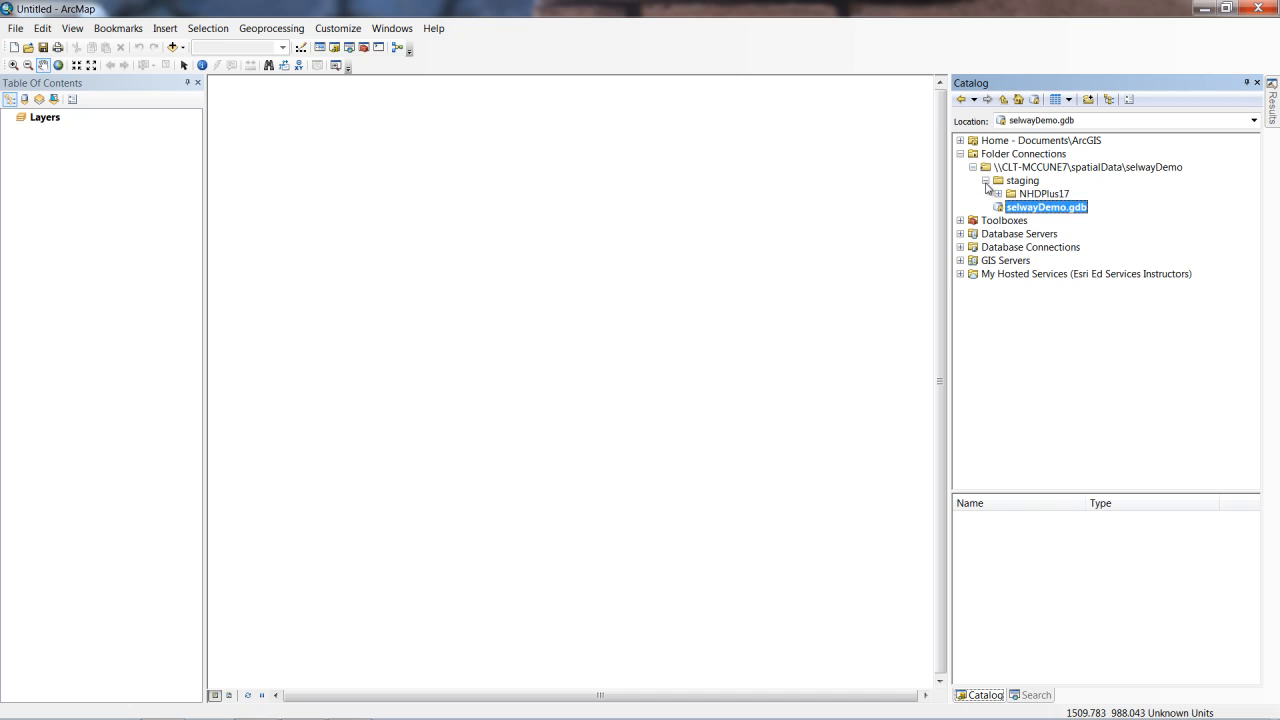
left_click(1040, 192)
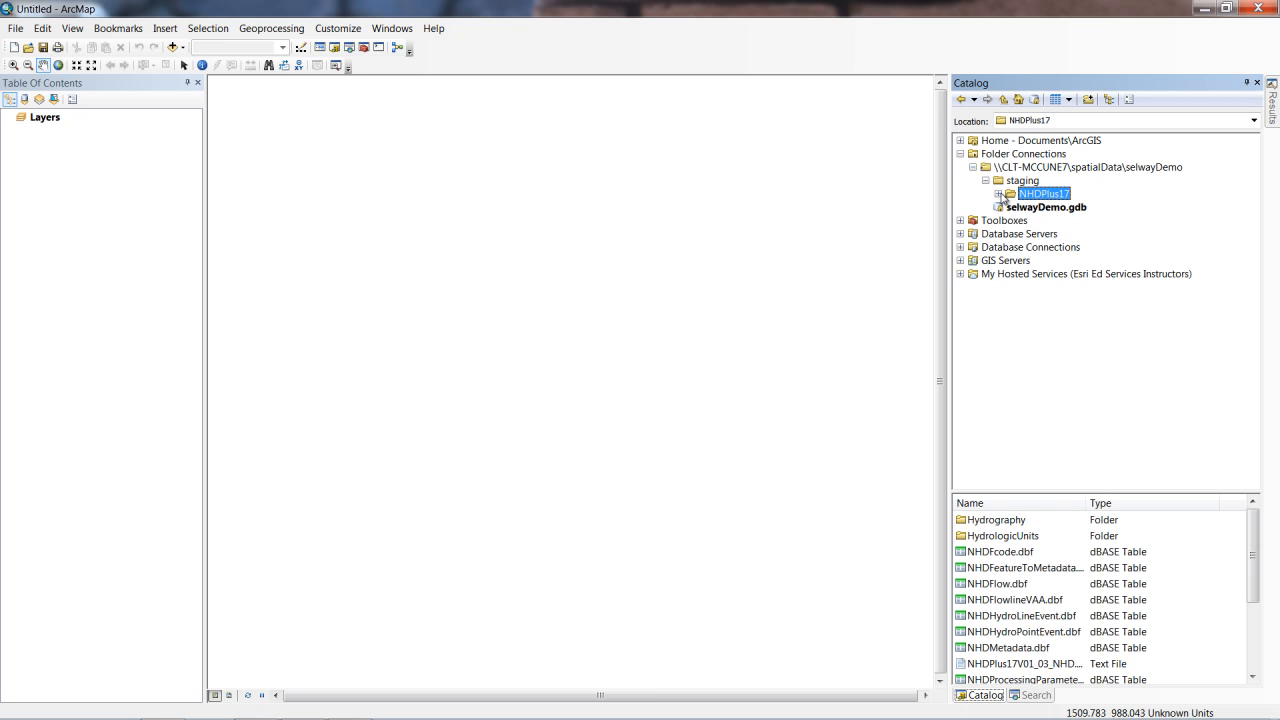
left_click(1022, 180)
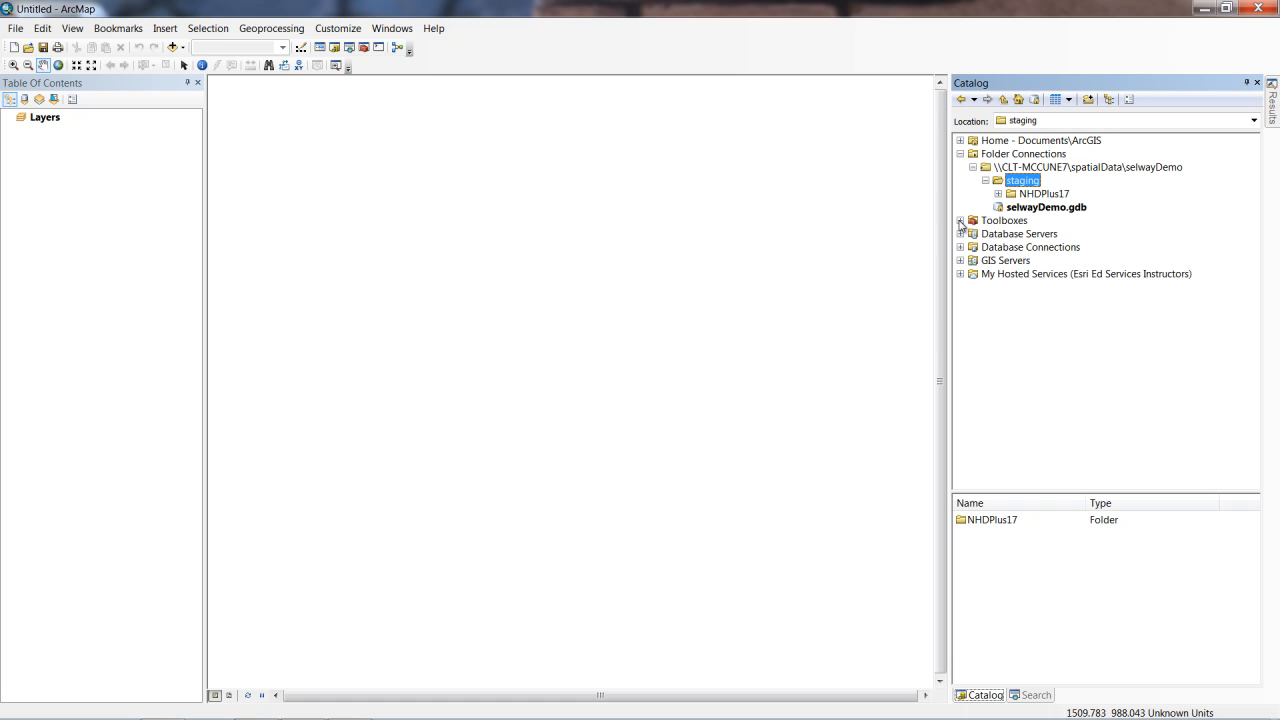
Drill into System Toolboxes > Conversion Tools > From GPS and select GPX To Features.
left_click(960, 220)
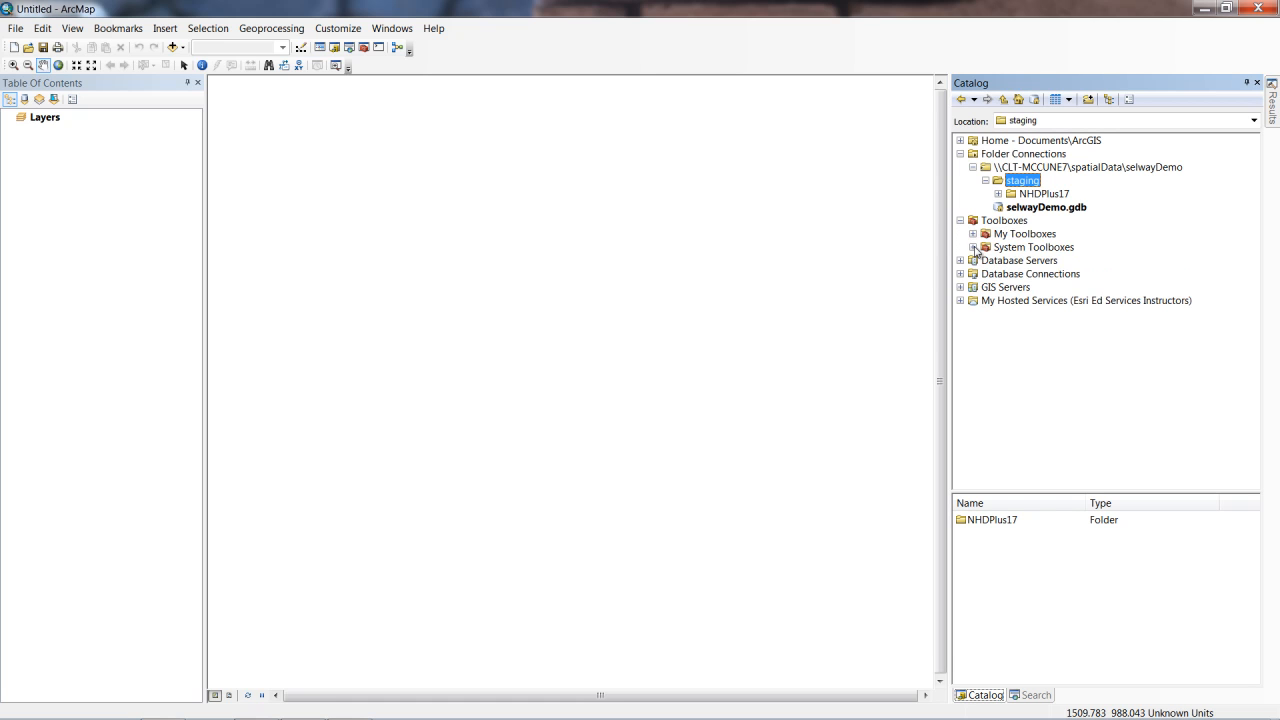
left_click(972, 248)
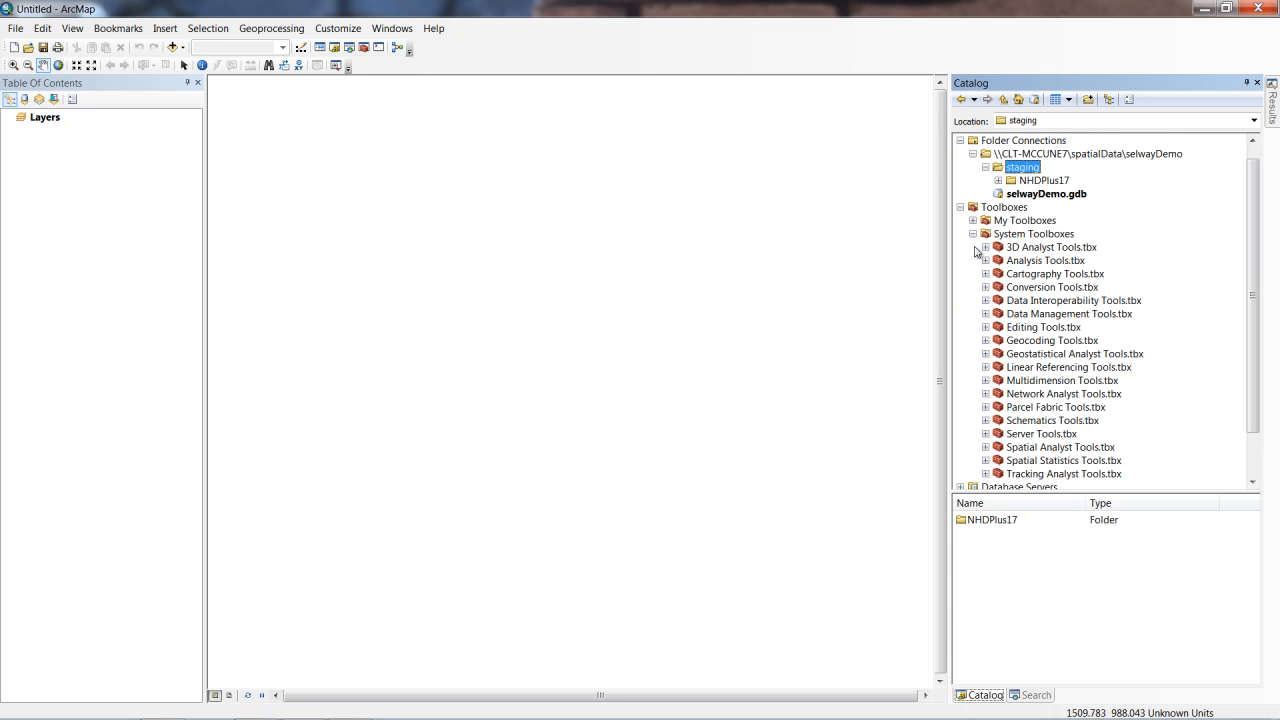
mouse_move(978, 264)
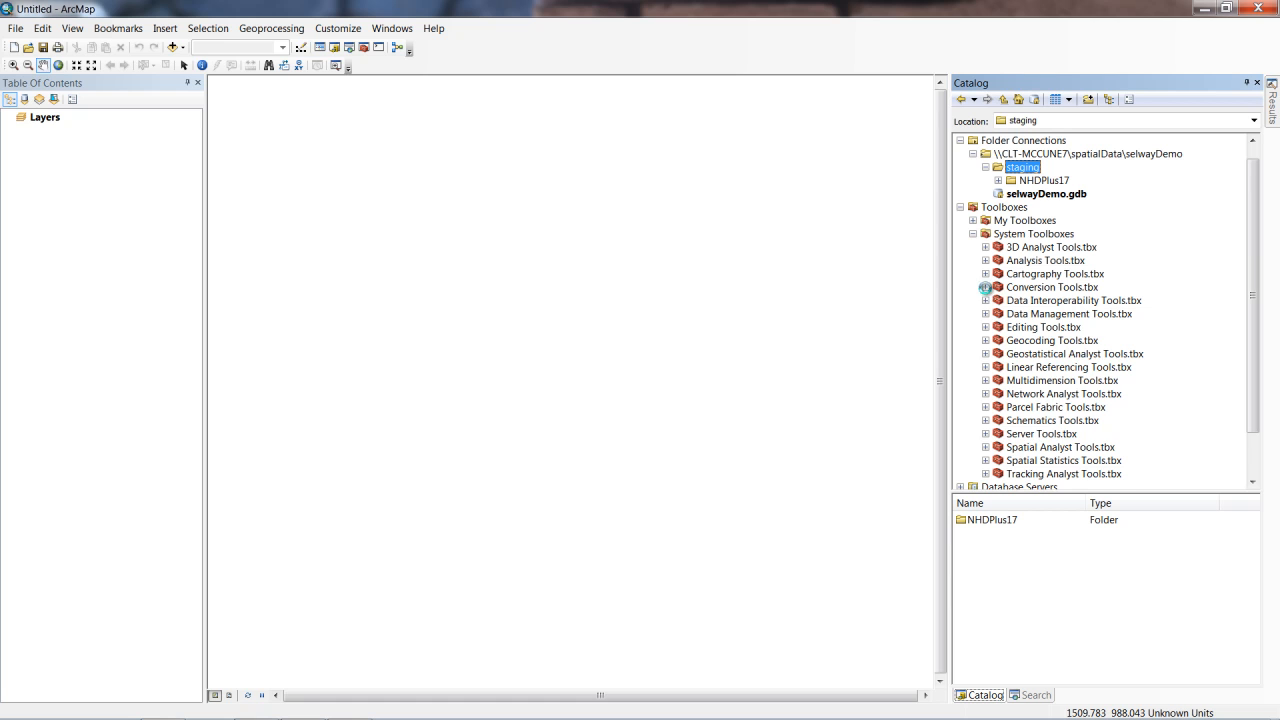
left_click(984, 288)
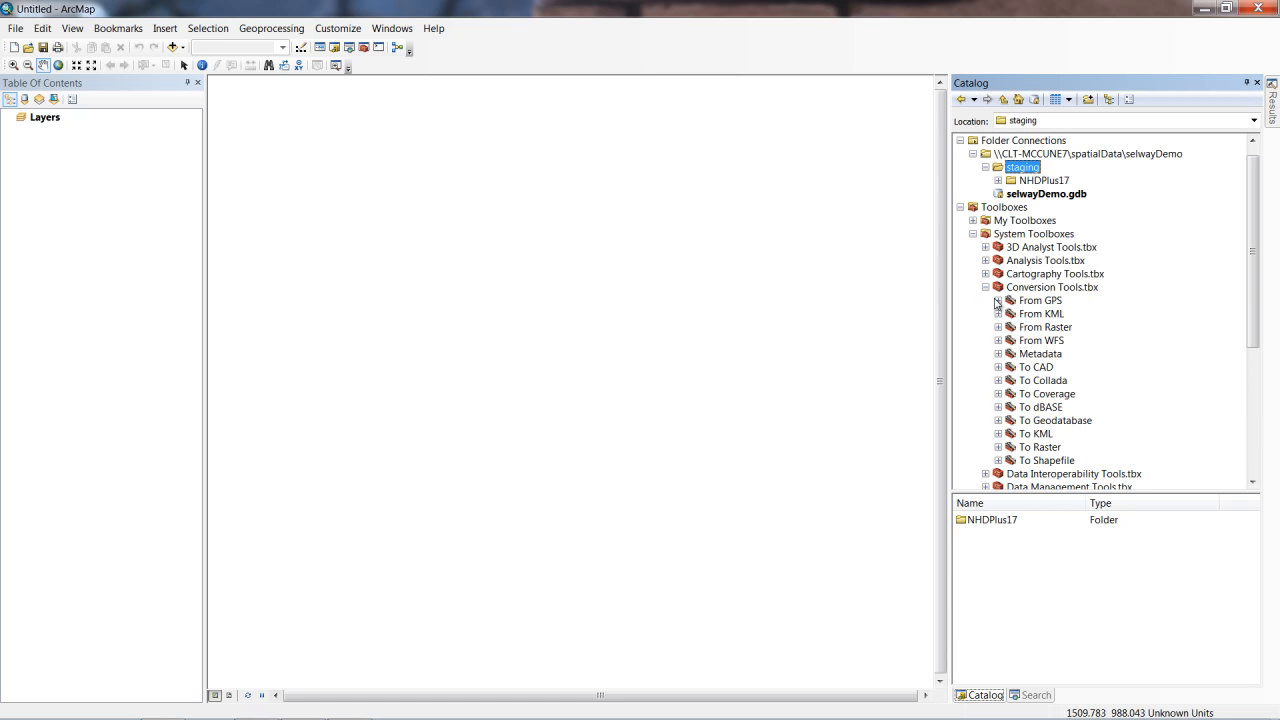
left_click(998, 300)
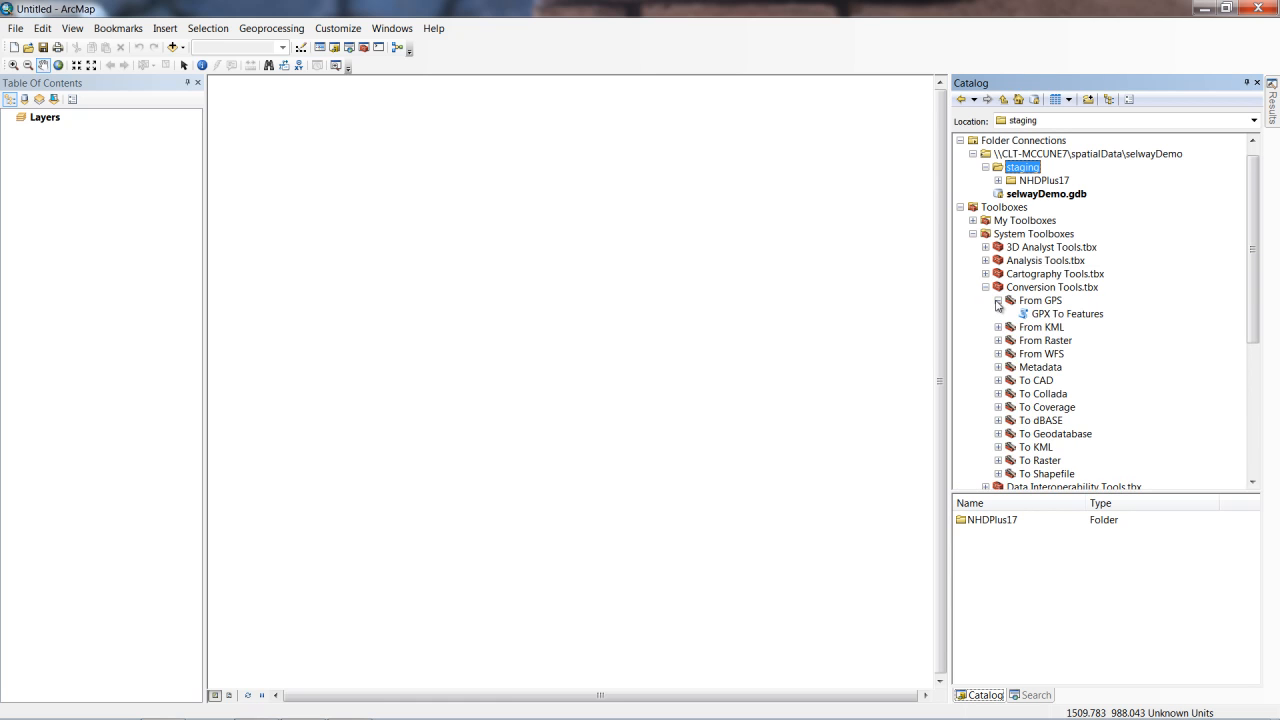
left_click(1068, 312)
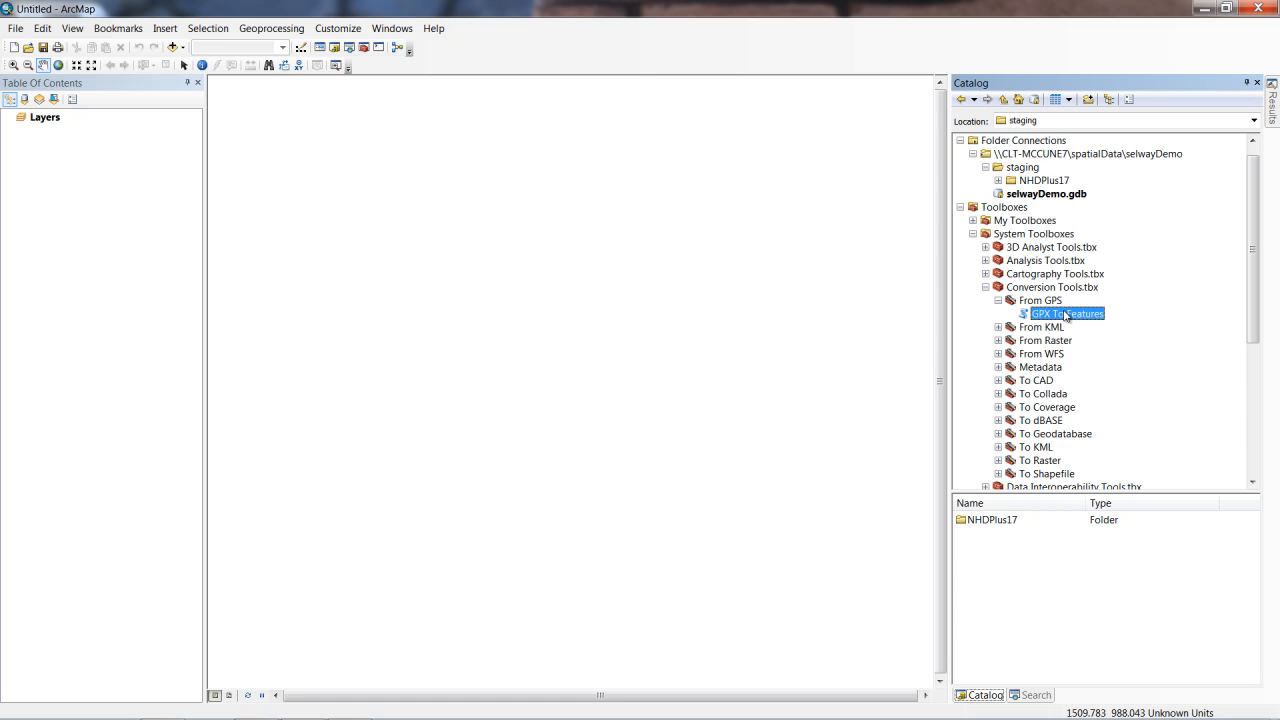
left_click(1064, 312)
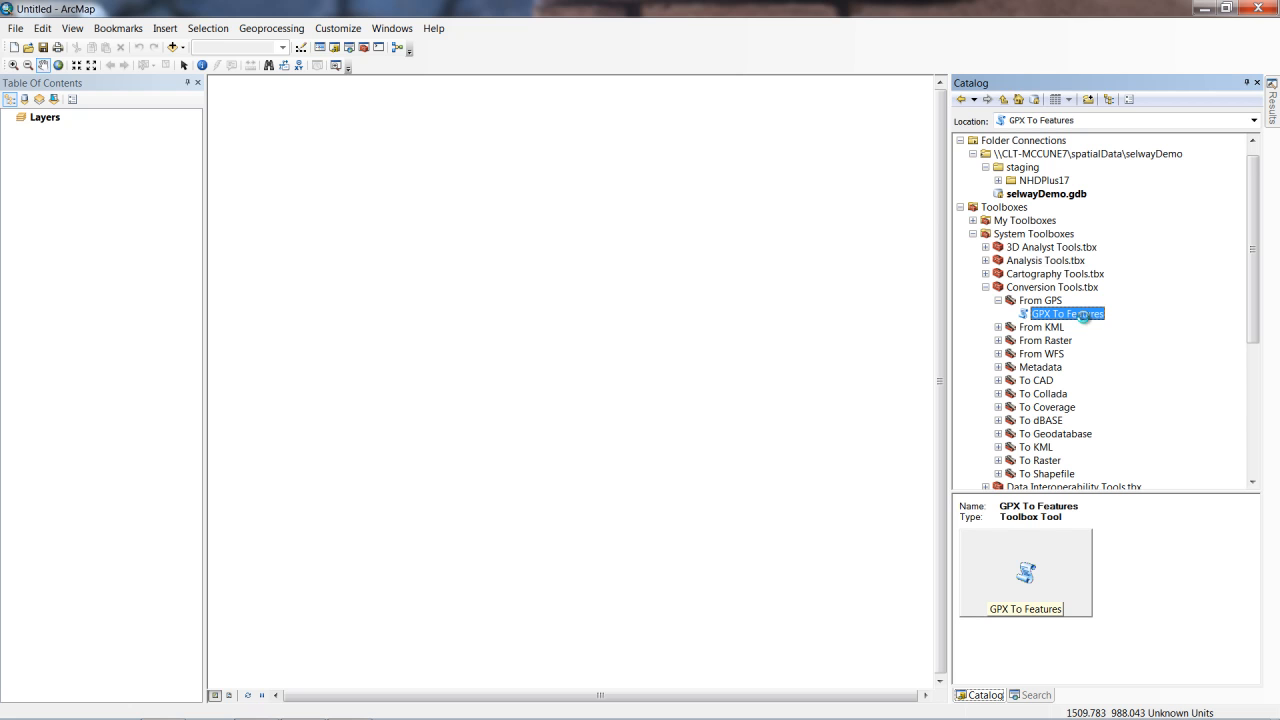
Launch GPX To Features with its help panel shown and focus the Input GPX File box.
double_click(1064, 312)
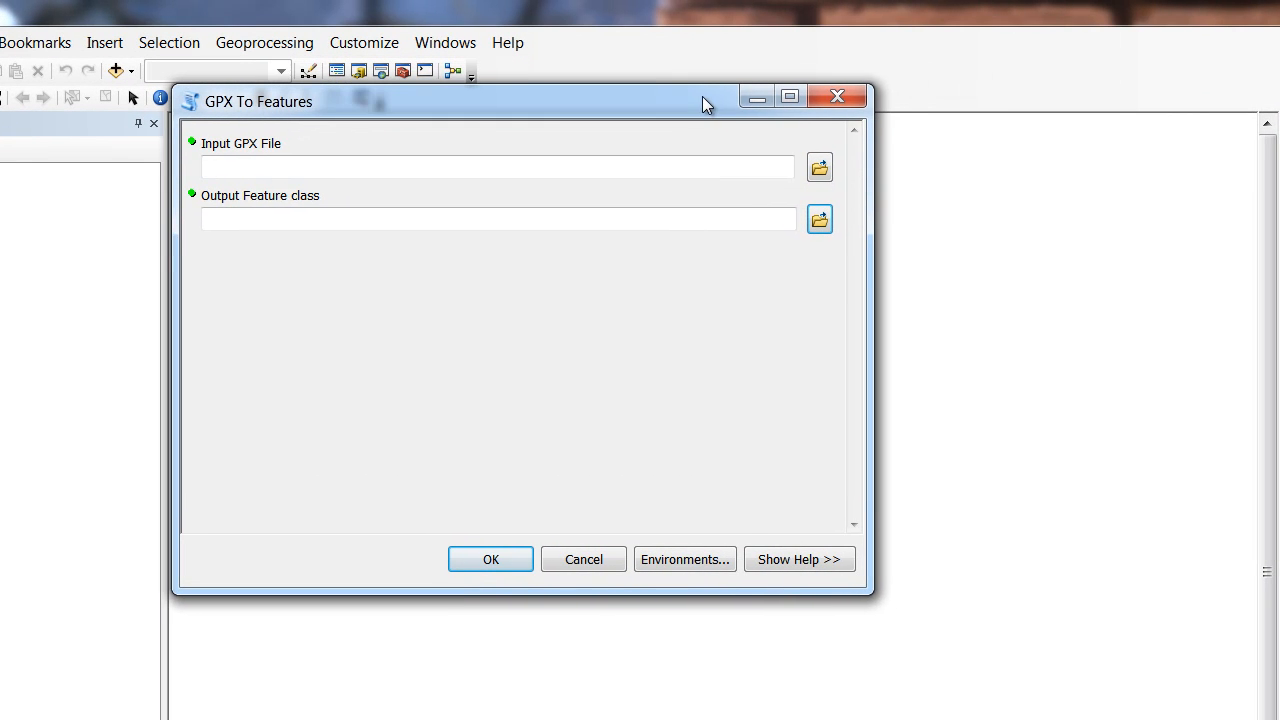
left_click(800, 558)
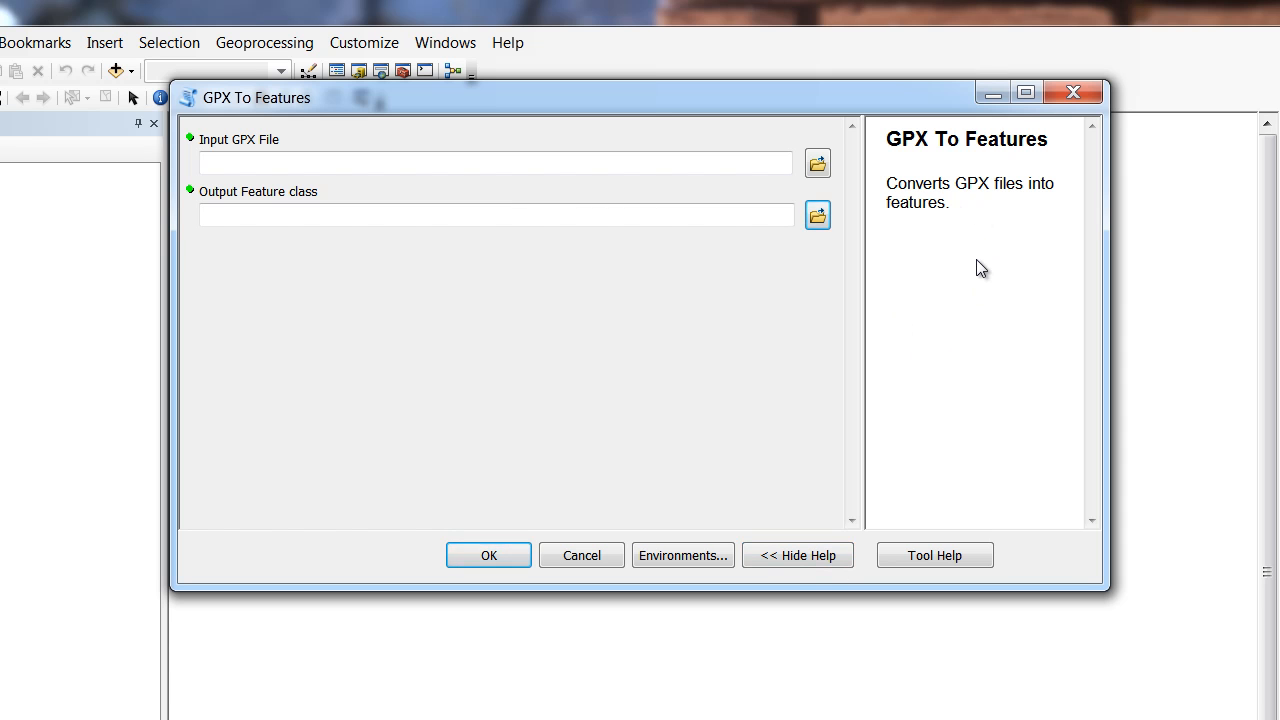
mouse_move(972, 264)
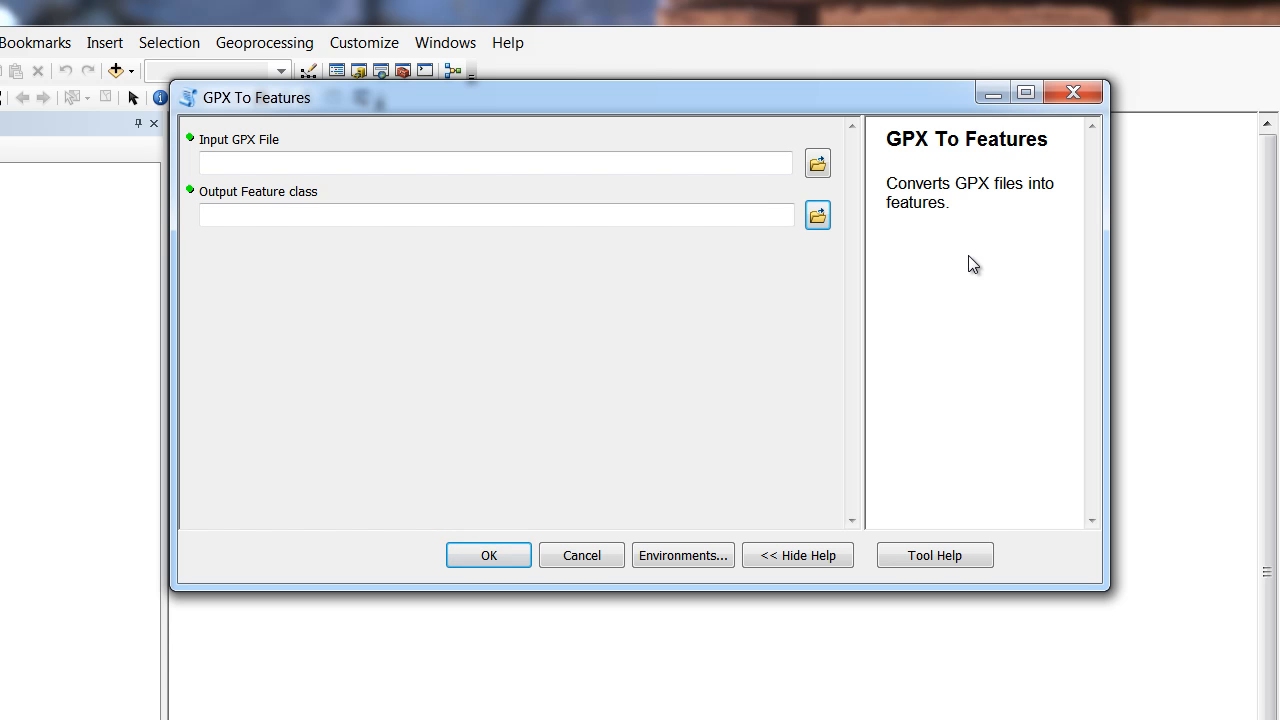
mouse_move(980, 250)
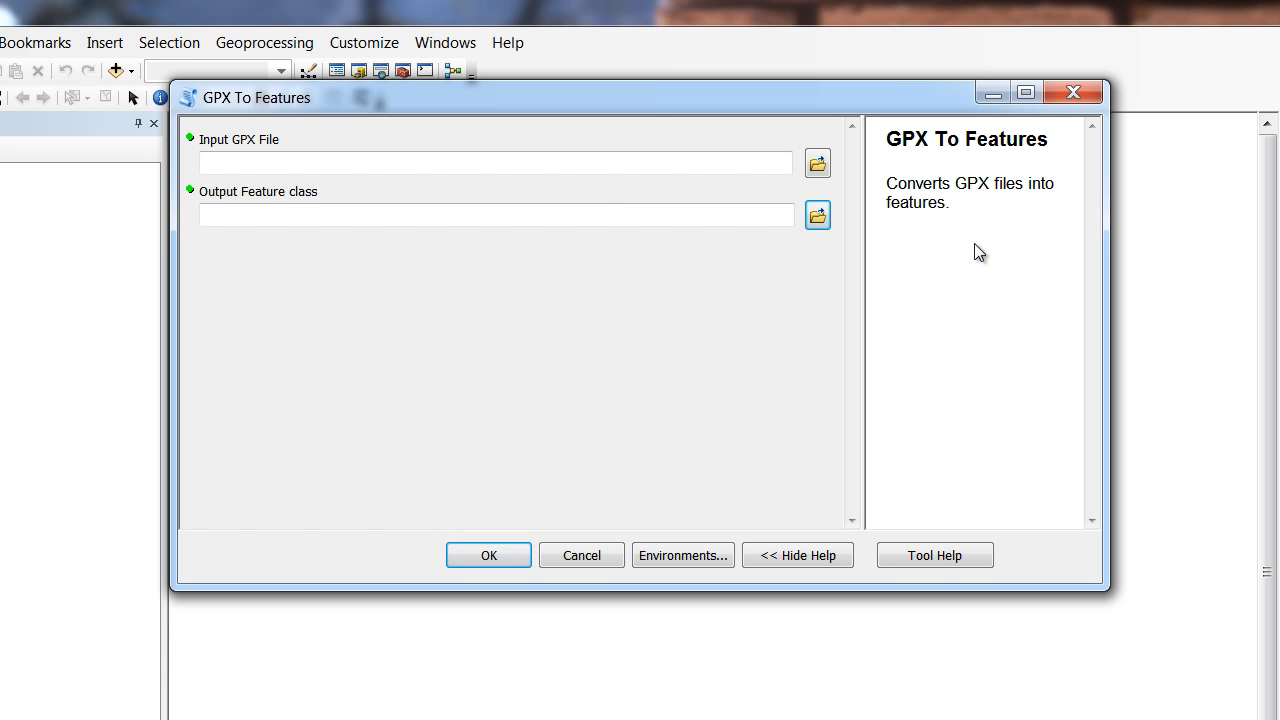
left_click(496, 162)
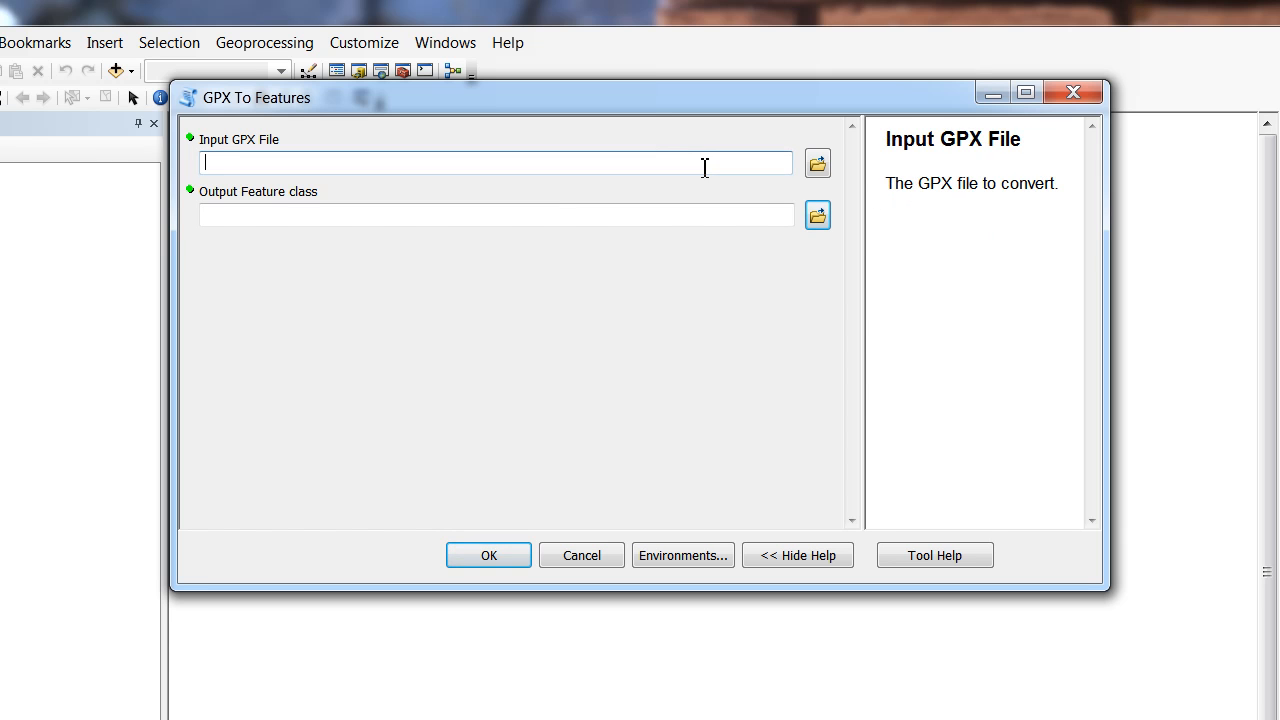
mouse_move(818, 176)
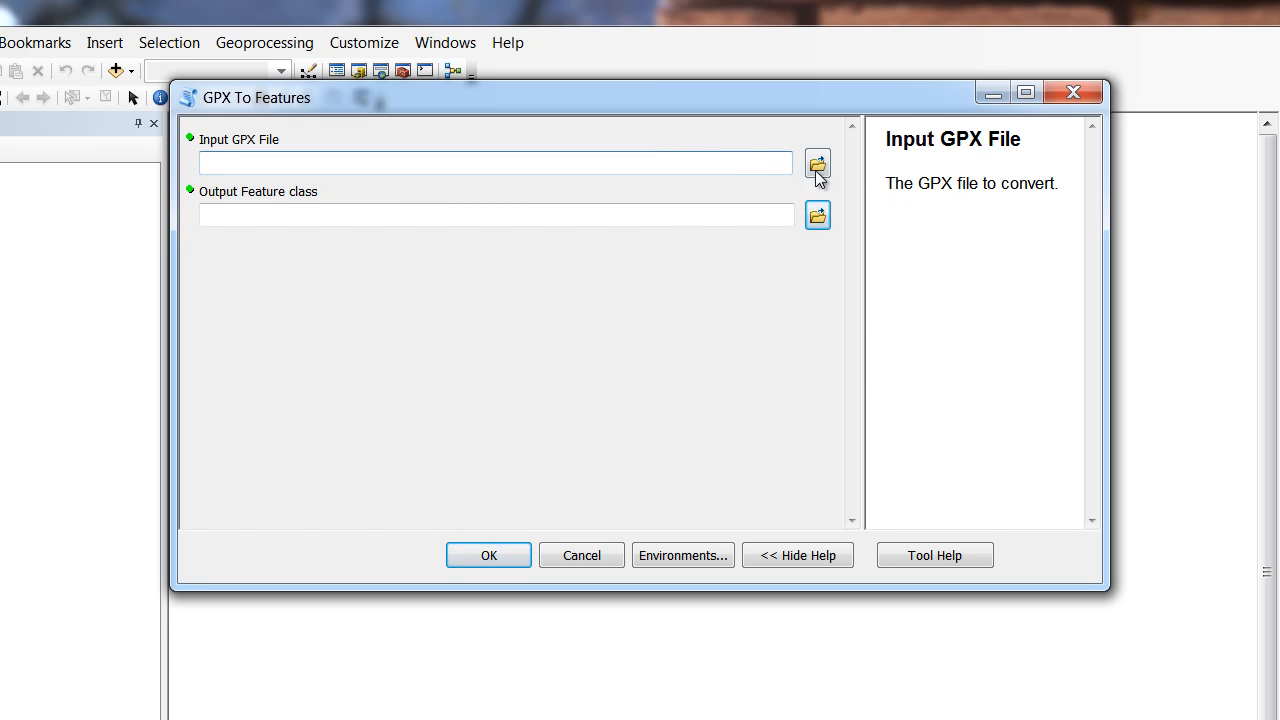
Choose gps-selway.gpx from the staging folder as the tool's input GPX file.
left_click(816, 164)
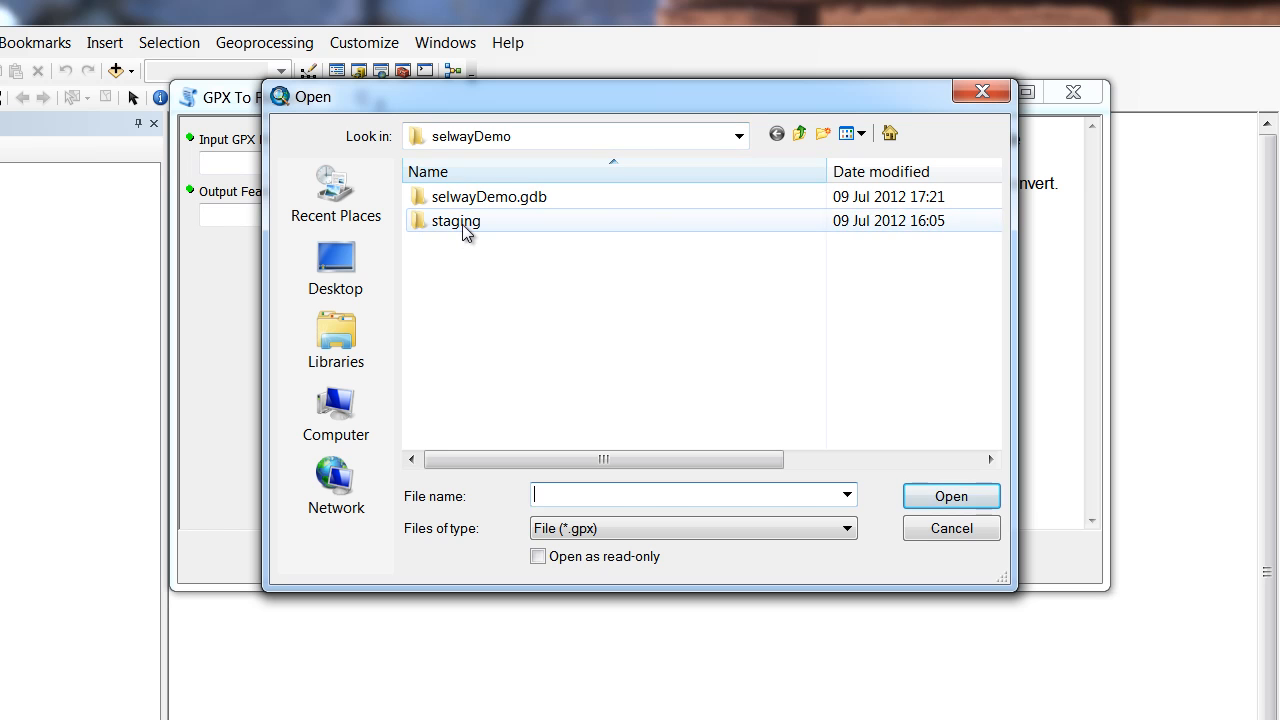
double_click(452, 220)
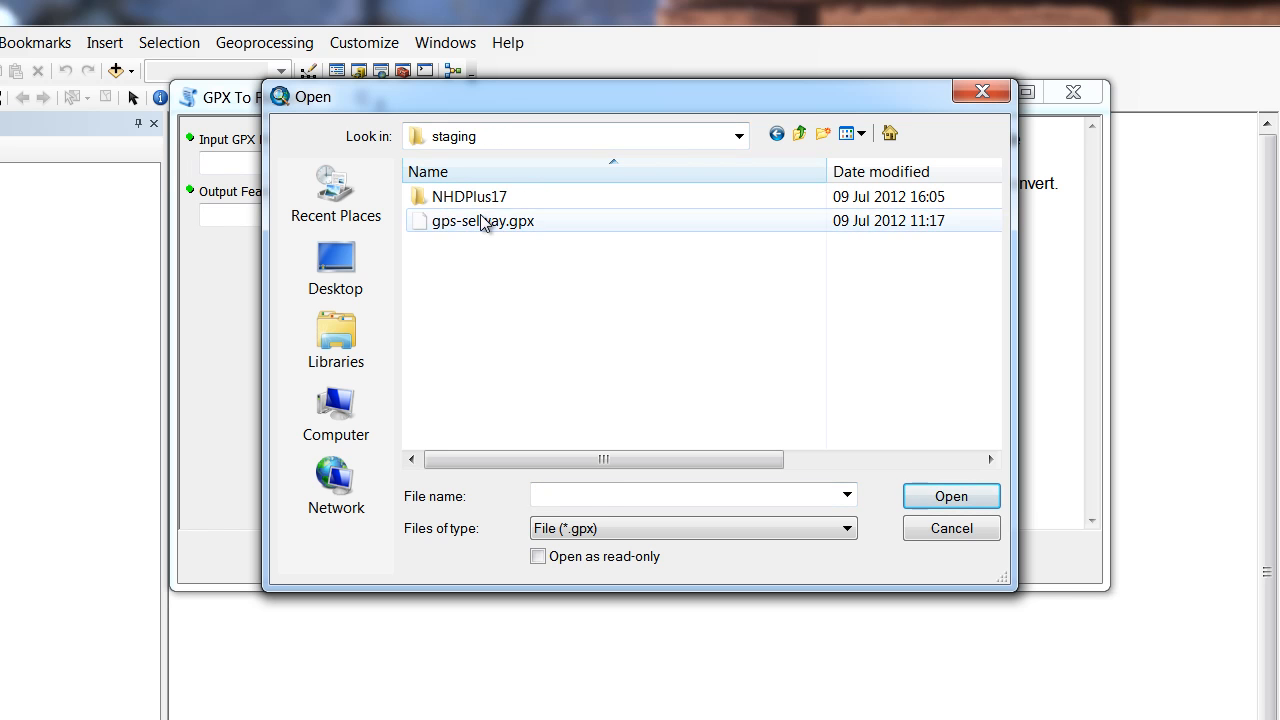
left_click(484, 220)
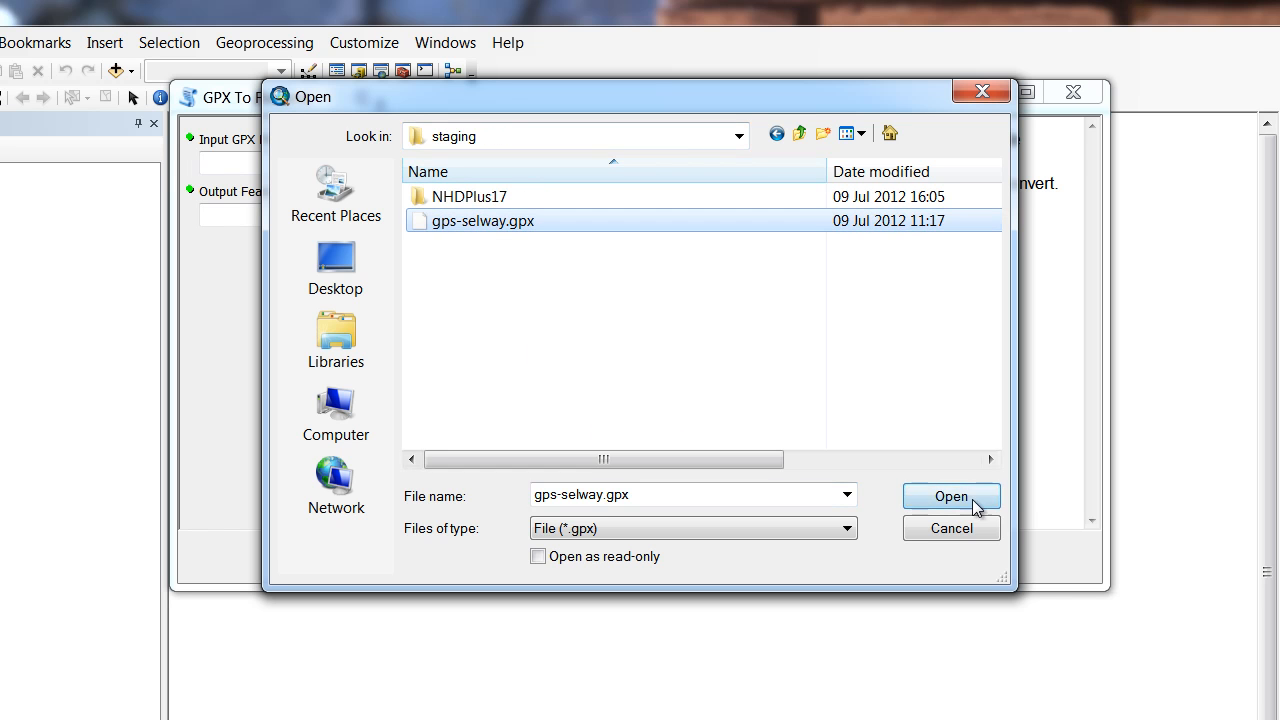
left_click(952, 496)
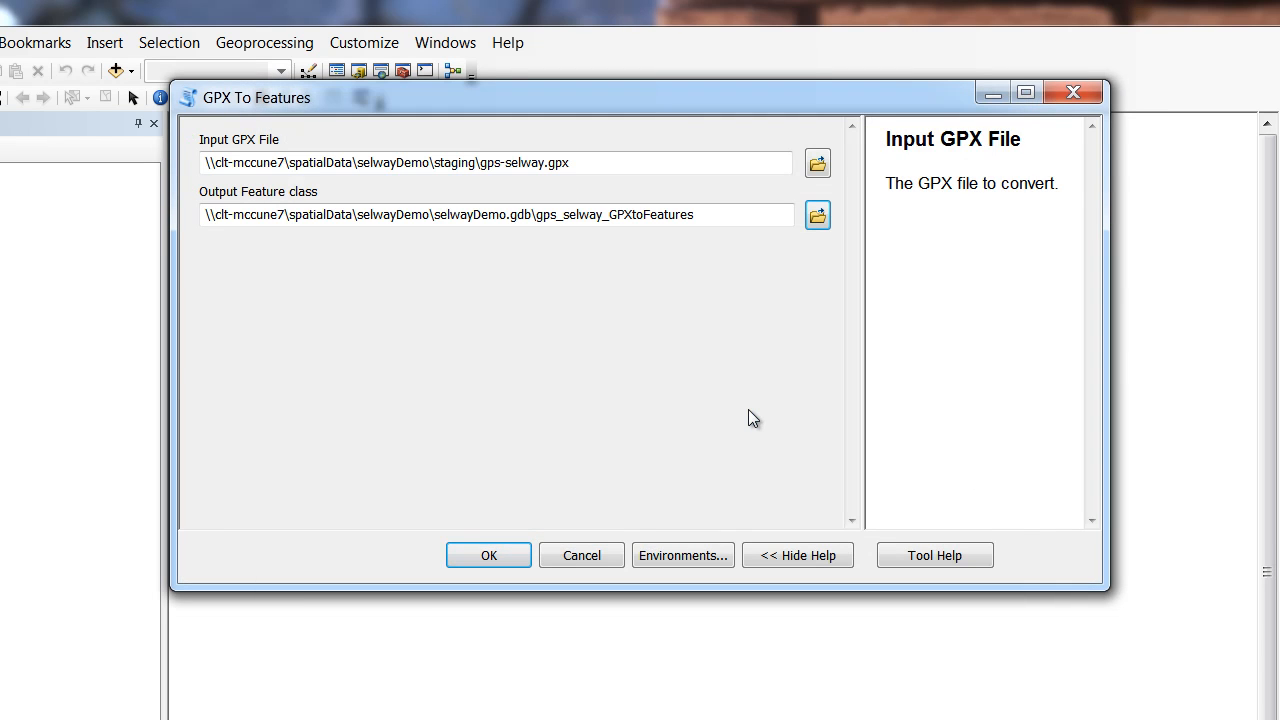
mouse_move(912, 380)
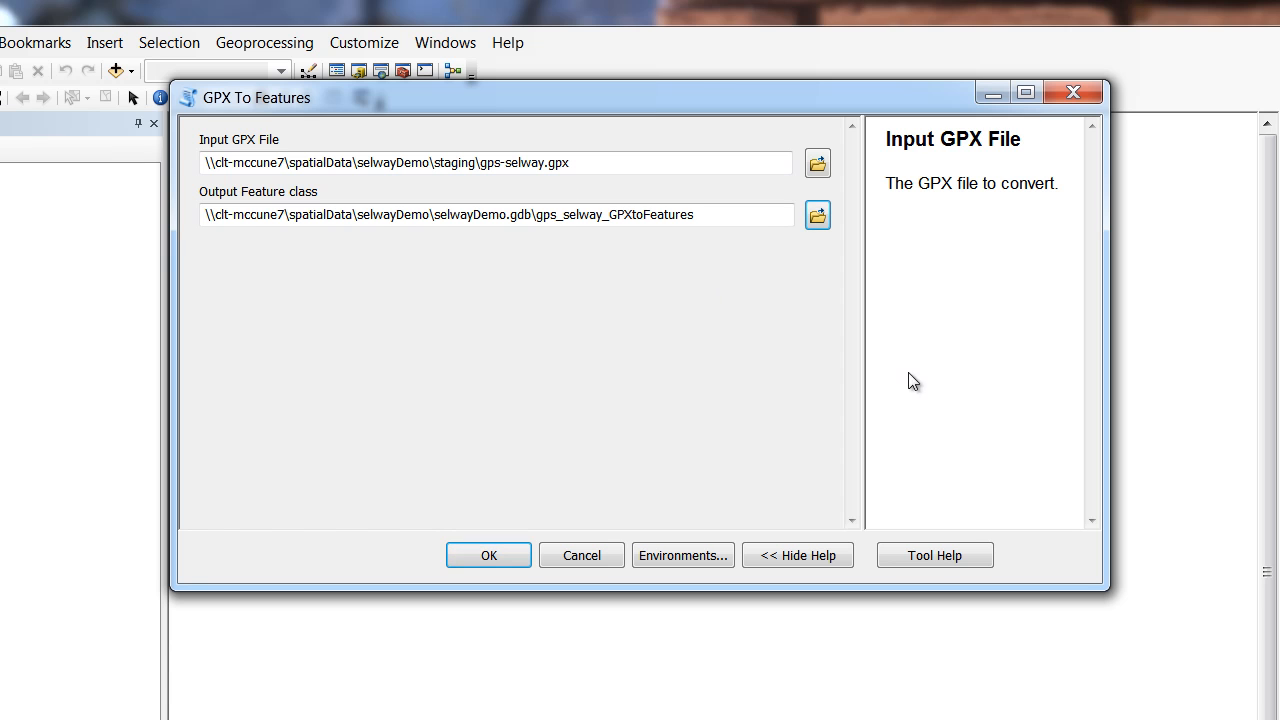
Name the output feature class rawGpx in selwayDemo.gdb and save it.
left_click(474, 214)
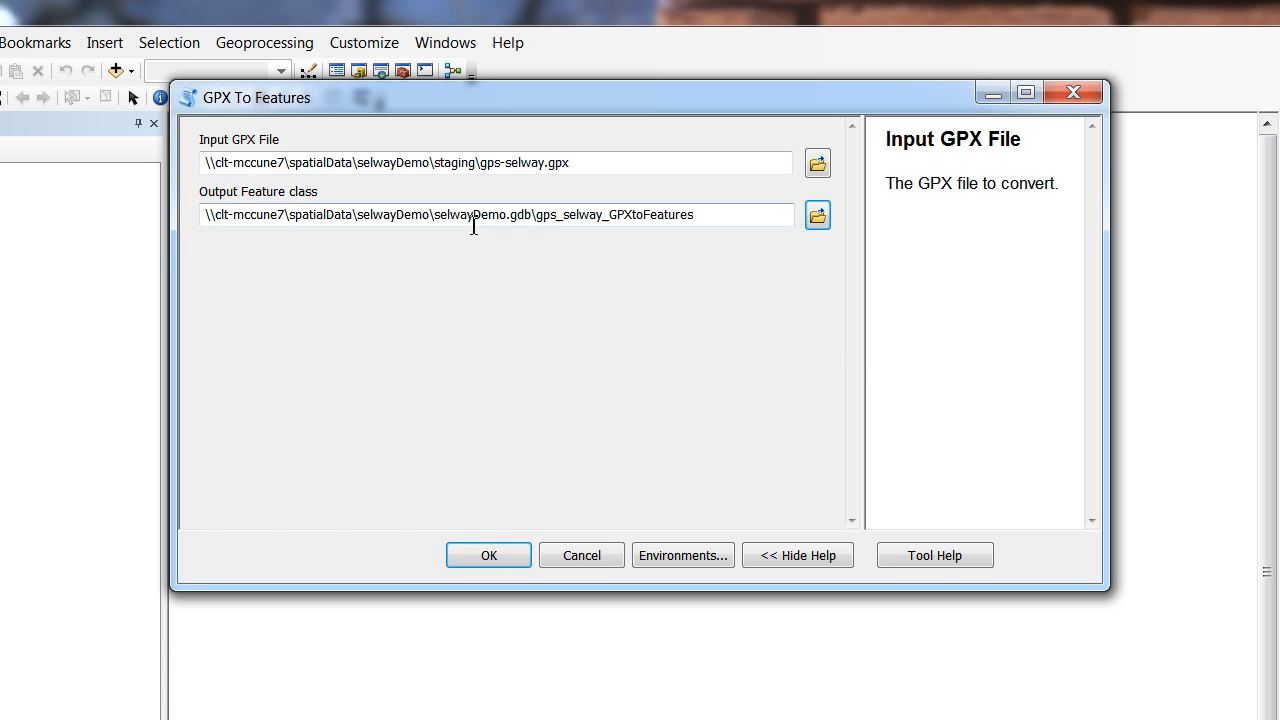
mouse_move(524, 236)
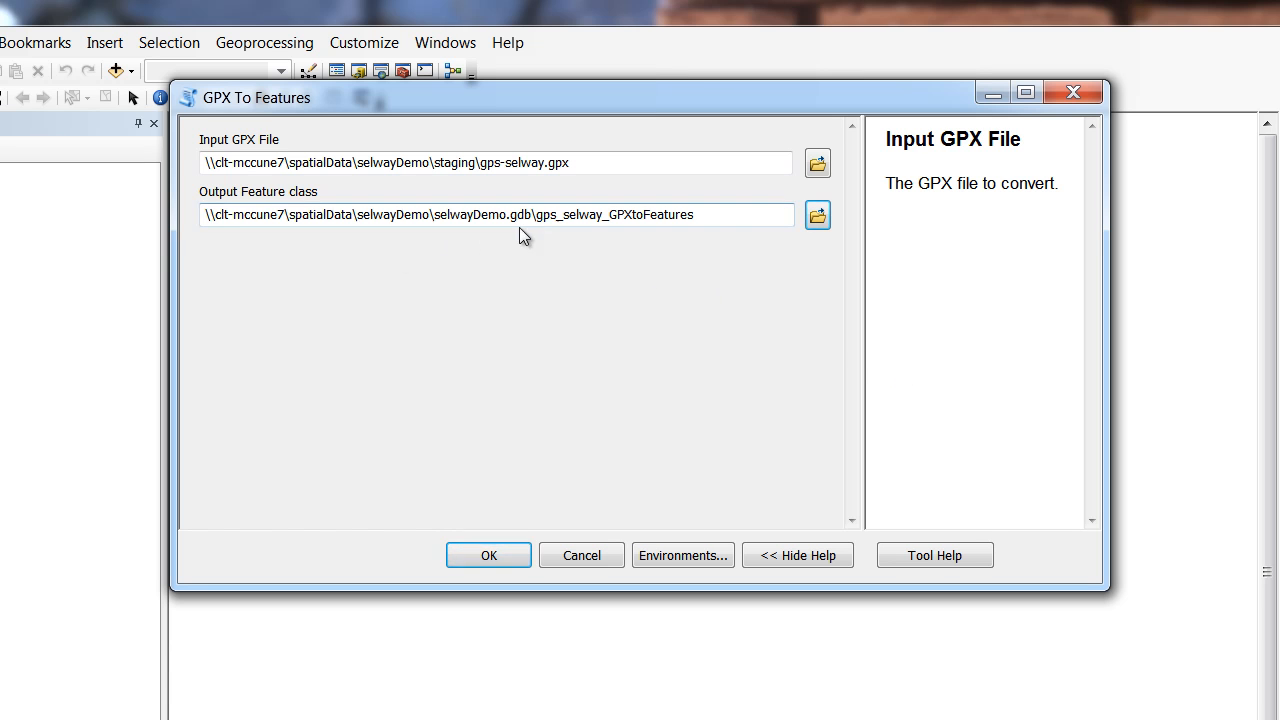
mouse_move(688, 258)
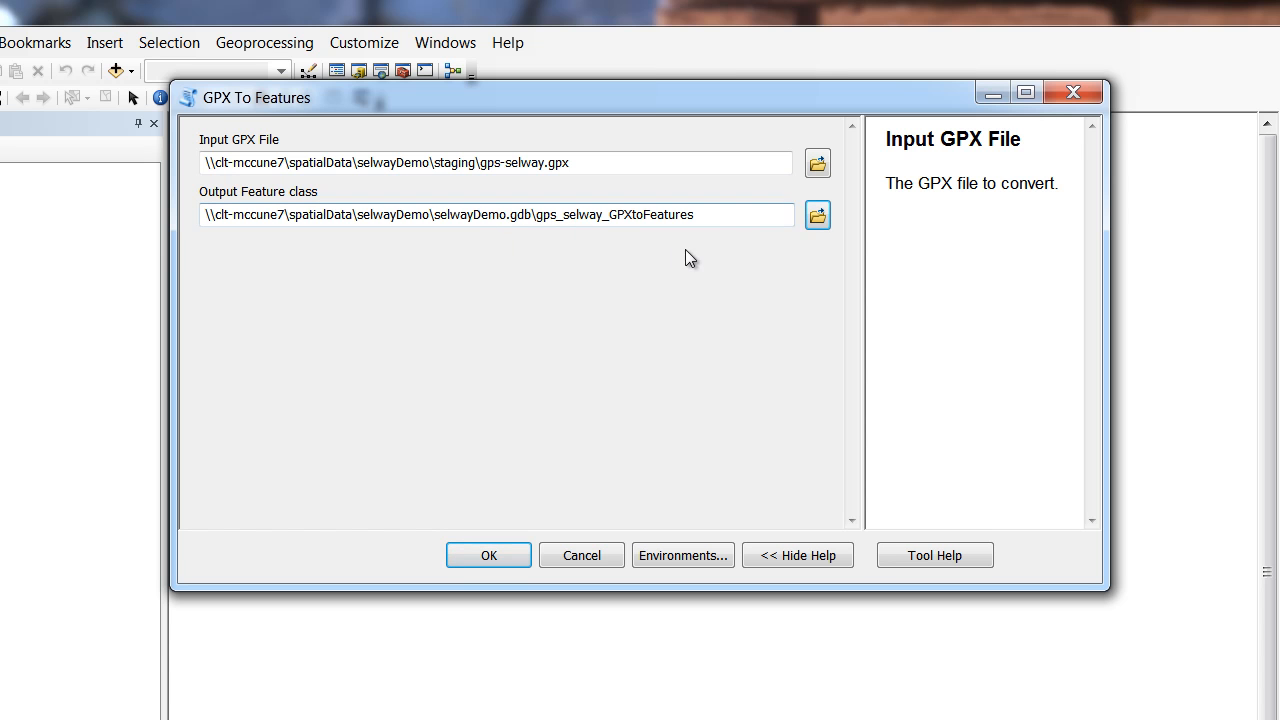
left_click(816, 214)
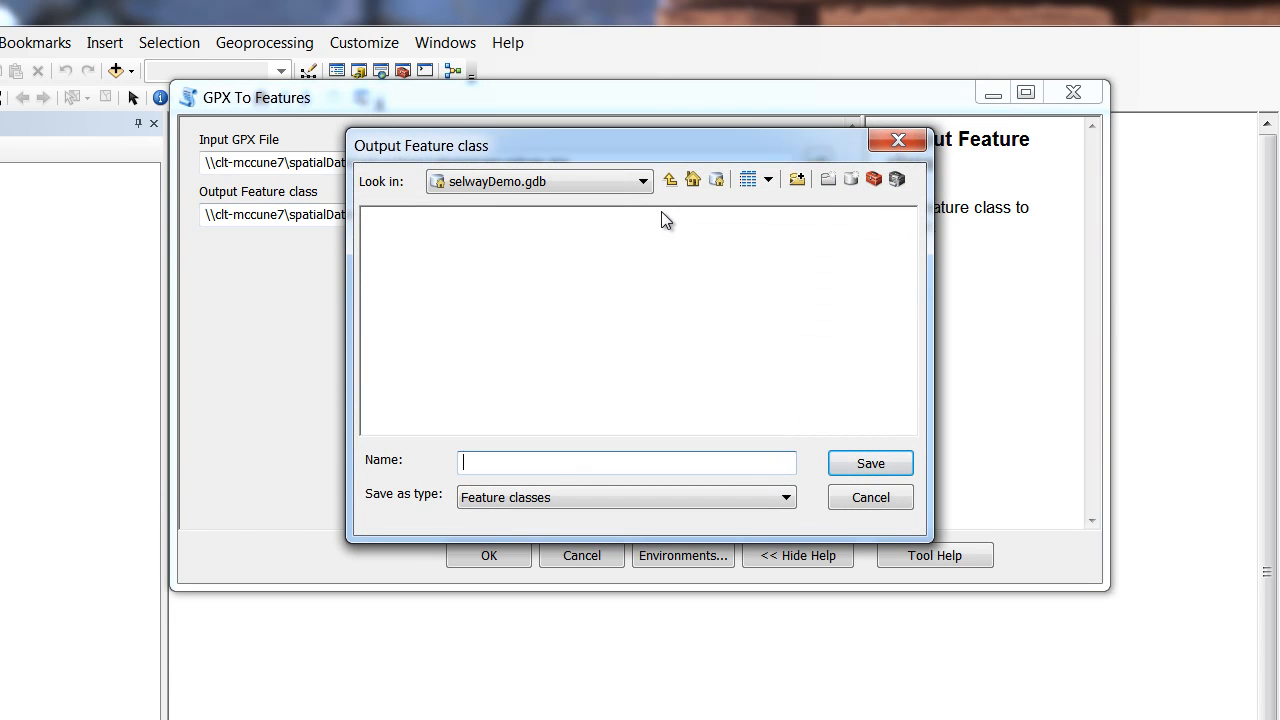
left_click(642, 180)
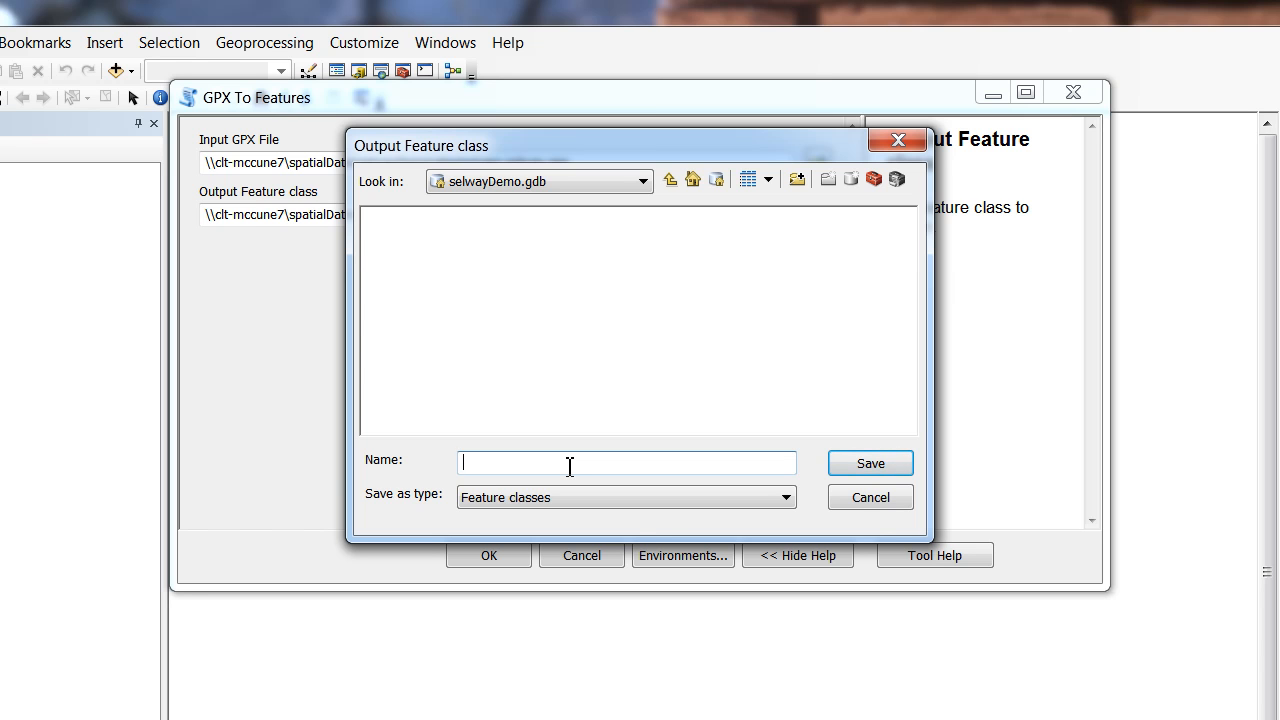
type("rawG")
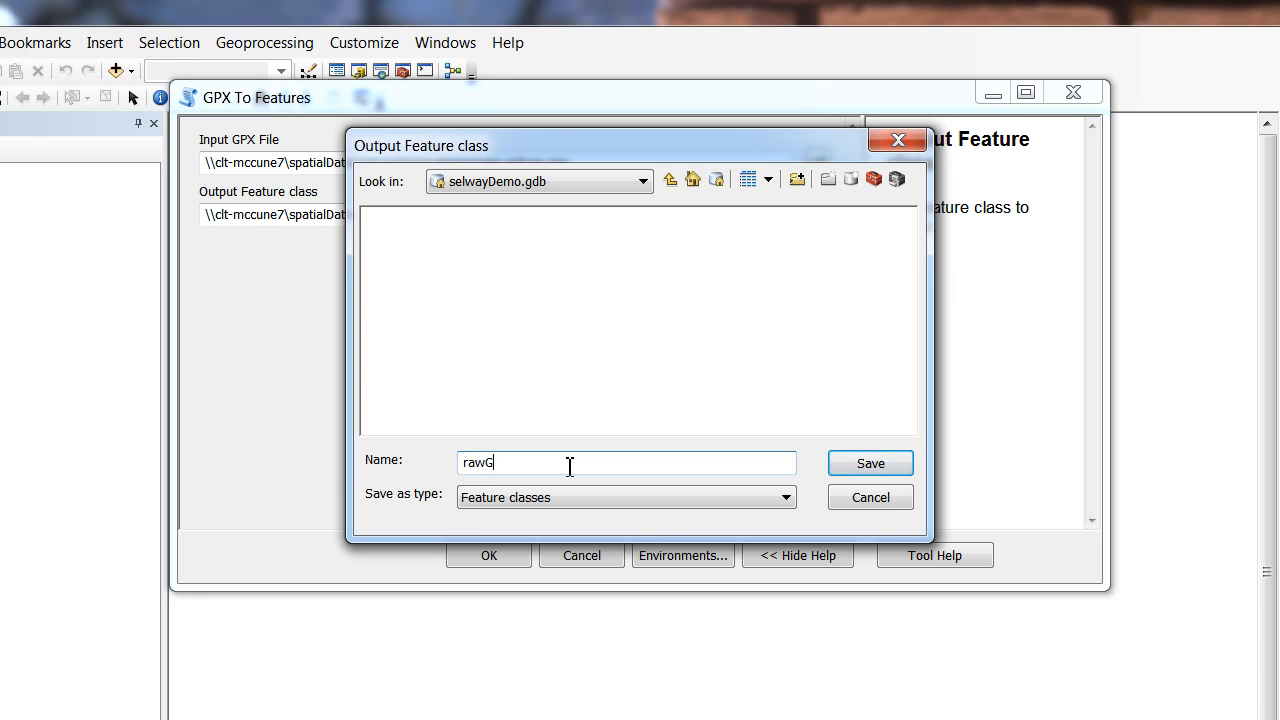
left_click(870, 464)
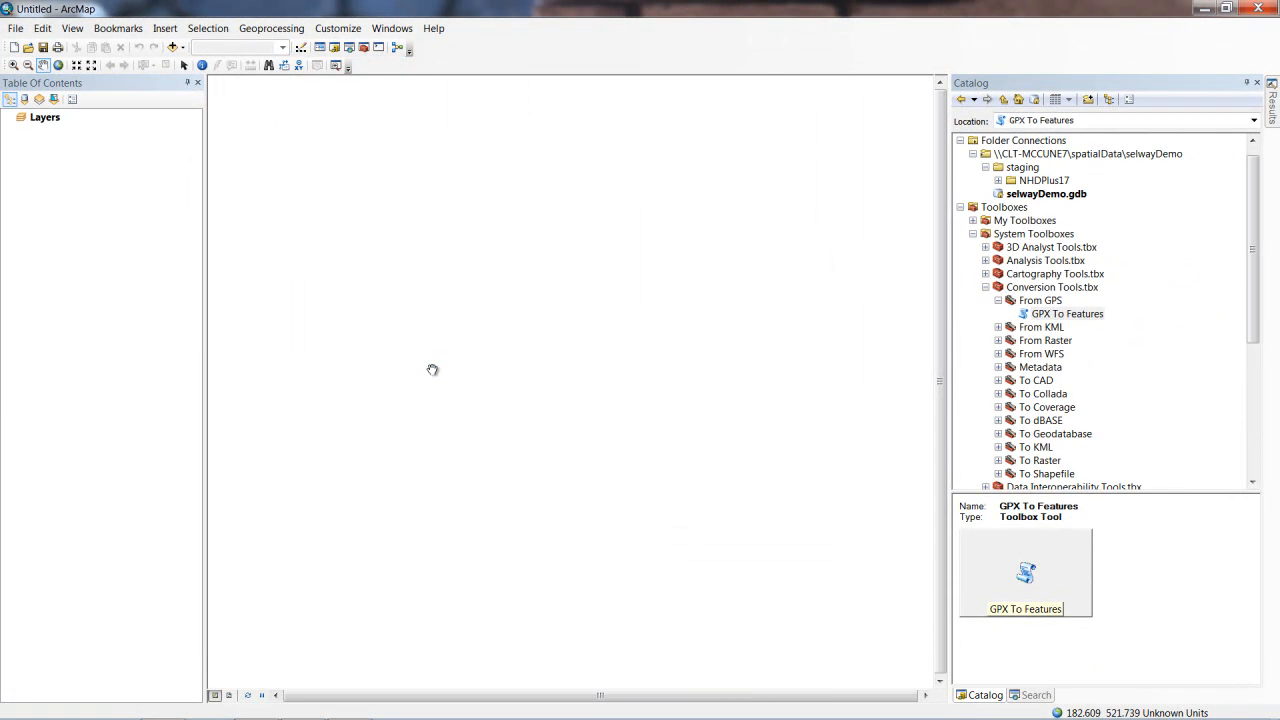
mouse_move(452, 368)
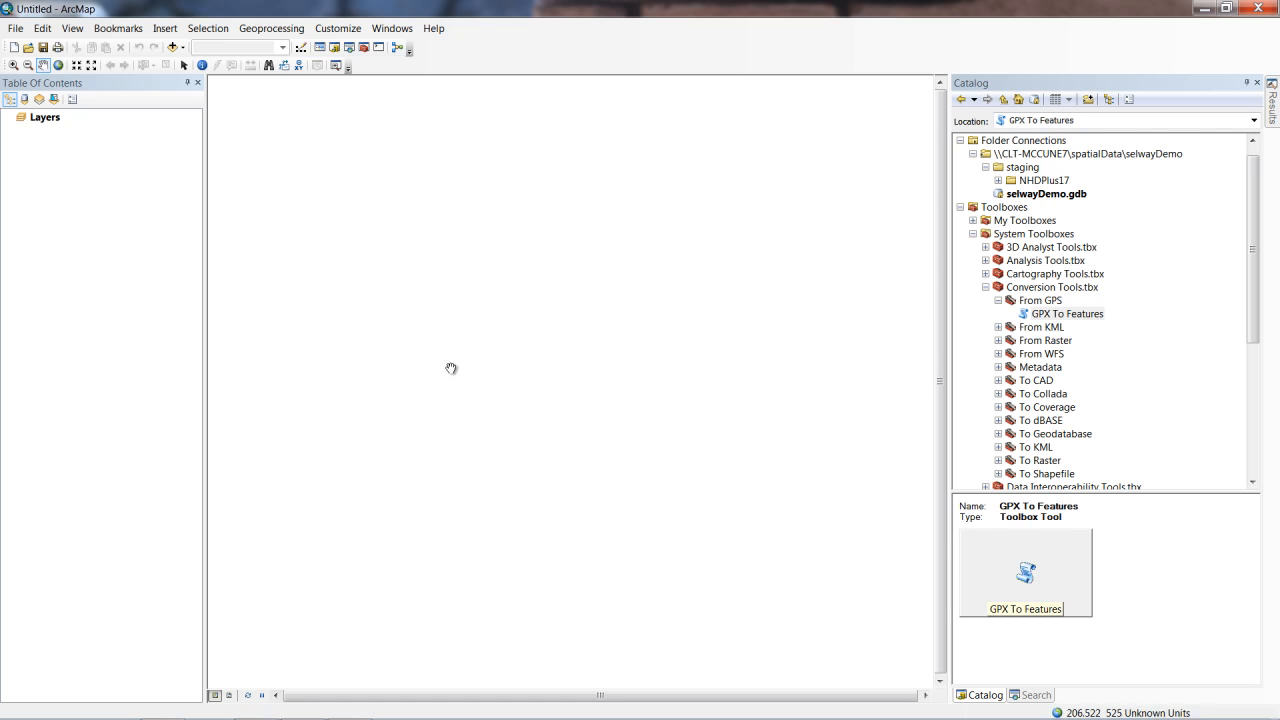
mouse_move(904, 708)
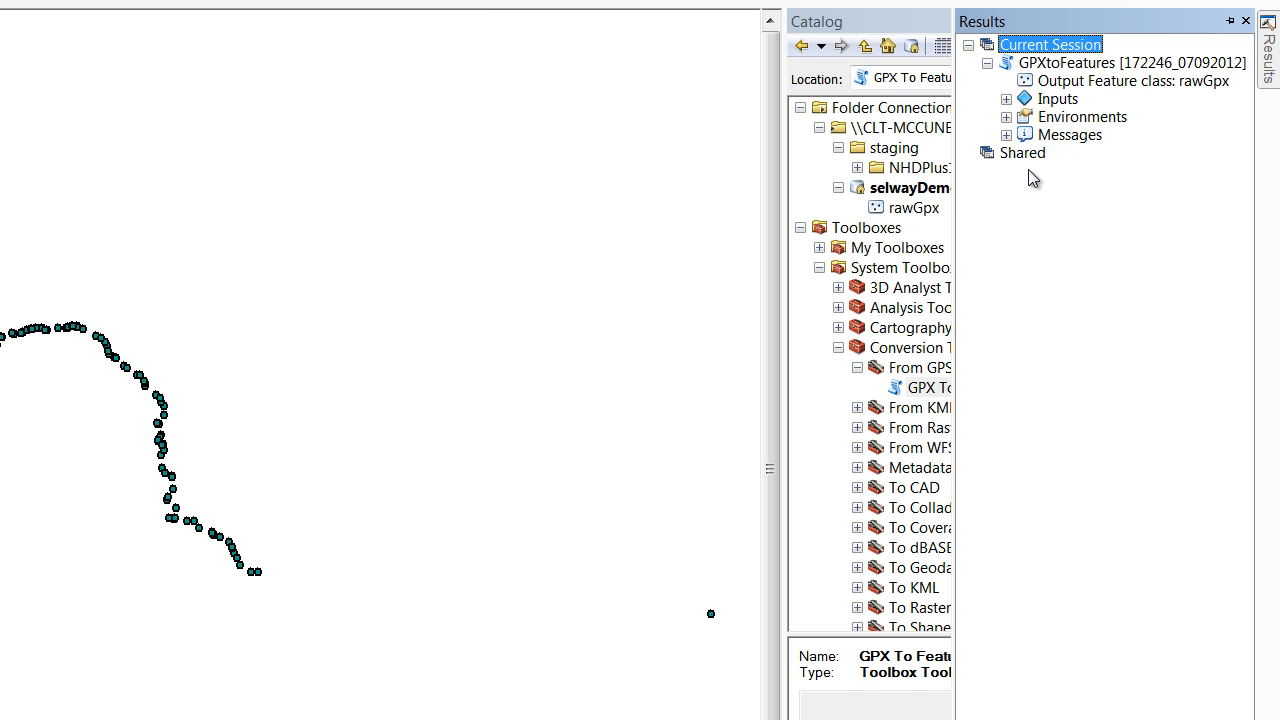
mouse_move(1038, 162)
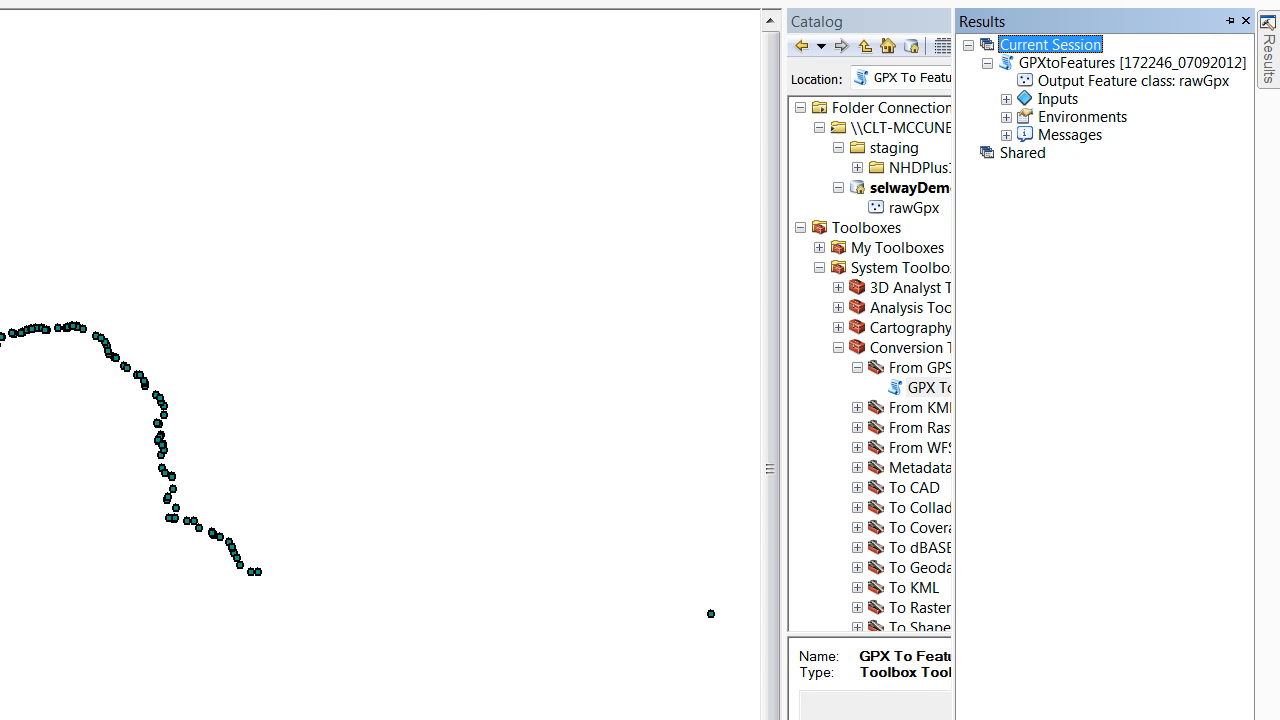
mouse_move(416, 660)
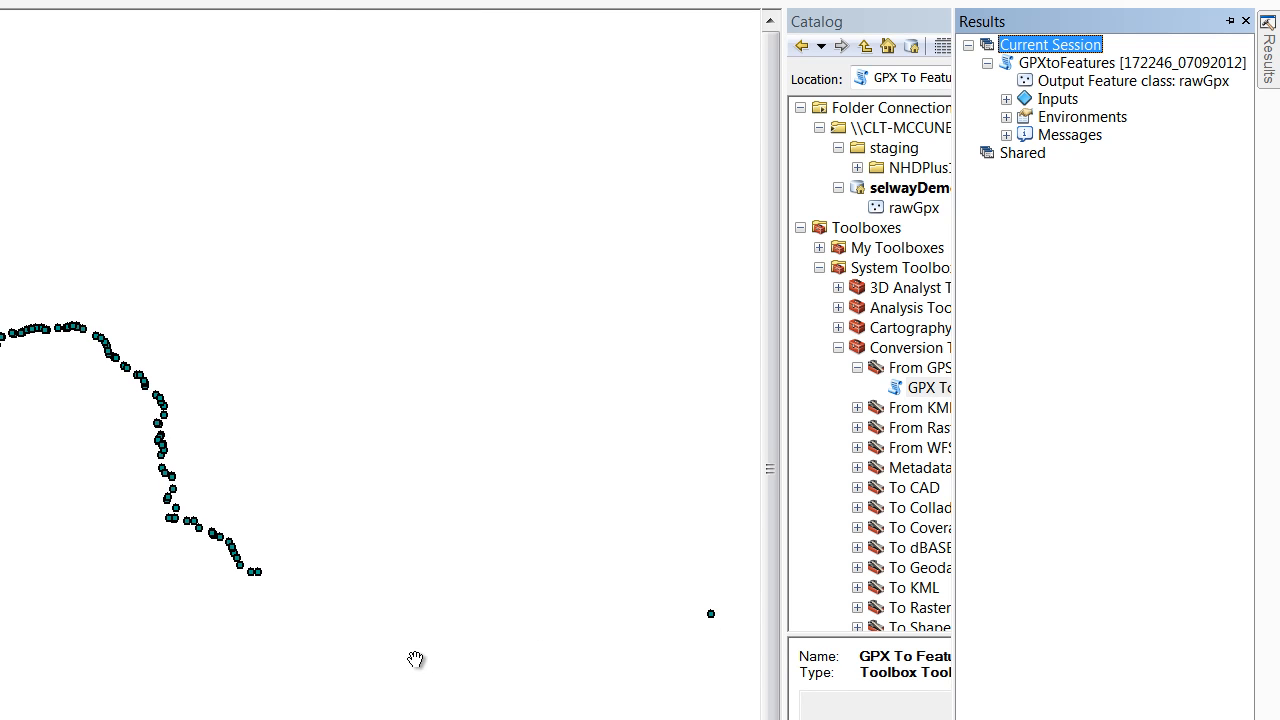
mouse_move(4, 344)
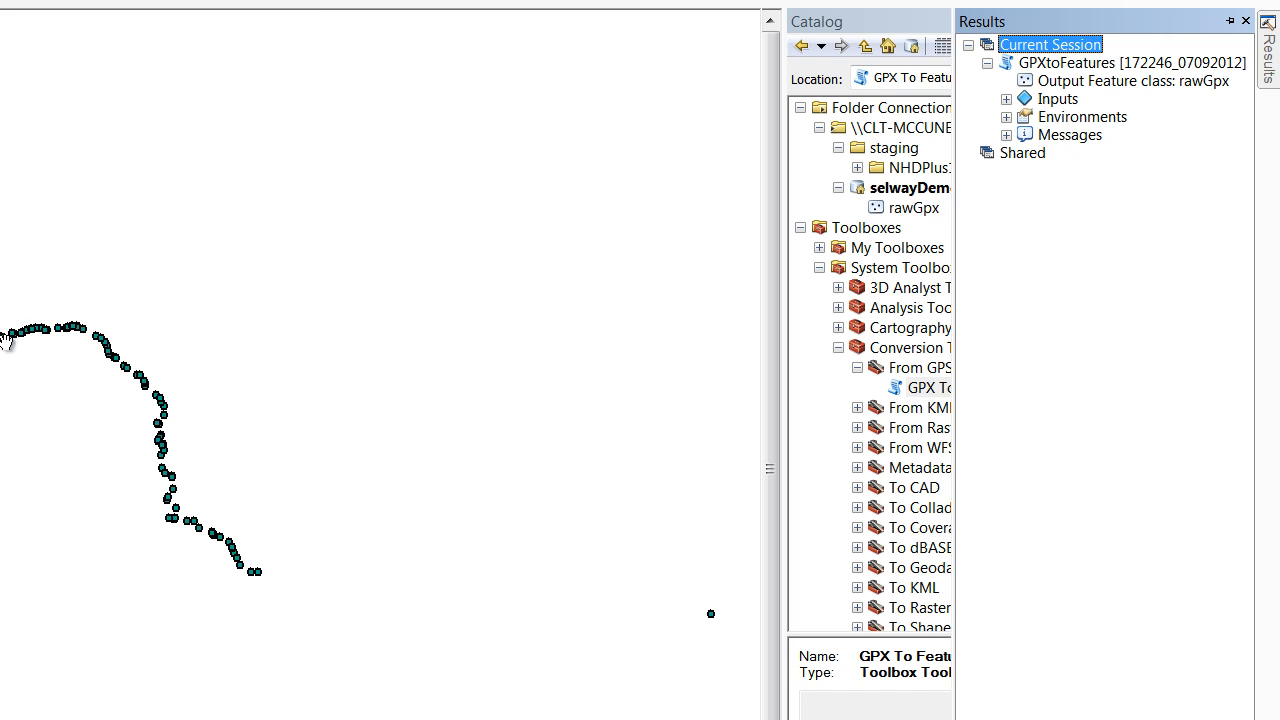
Review the rawGpx attribute table's 158 waypoints, then select selwayDemo.gdb in the Catalog.
right_click(58, 132)
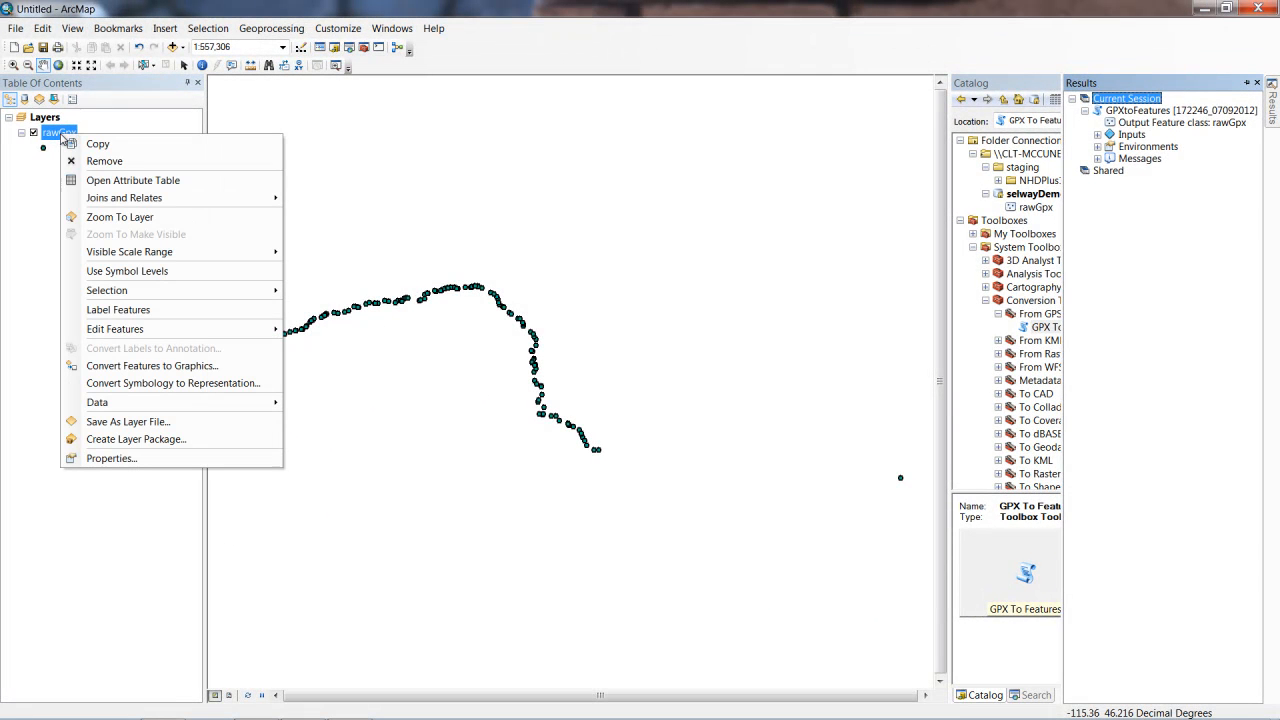
left_click(132, 180)
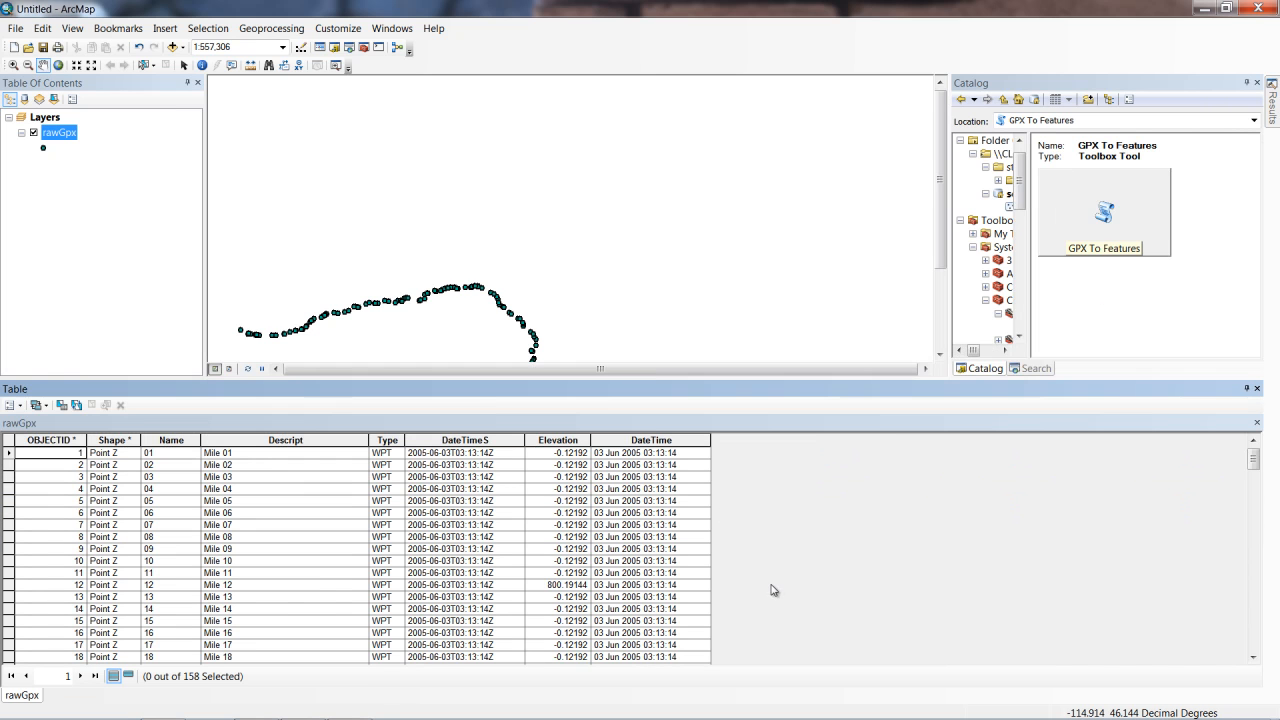
mouse_move(128, 130)
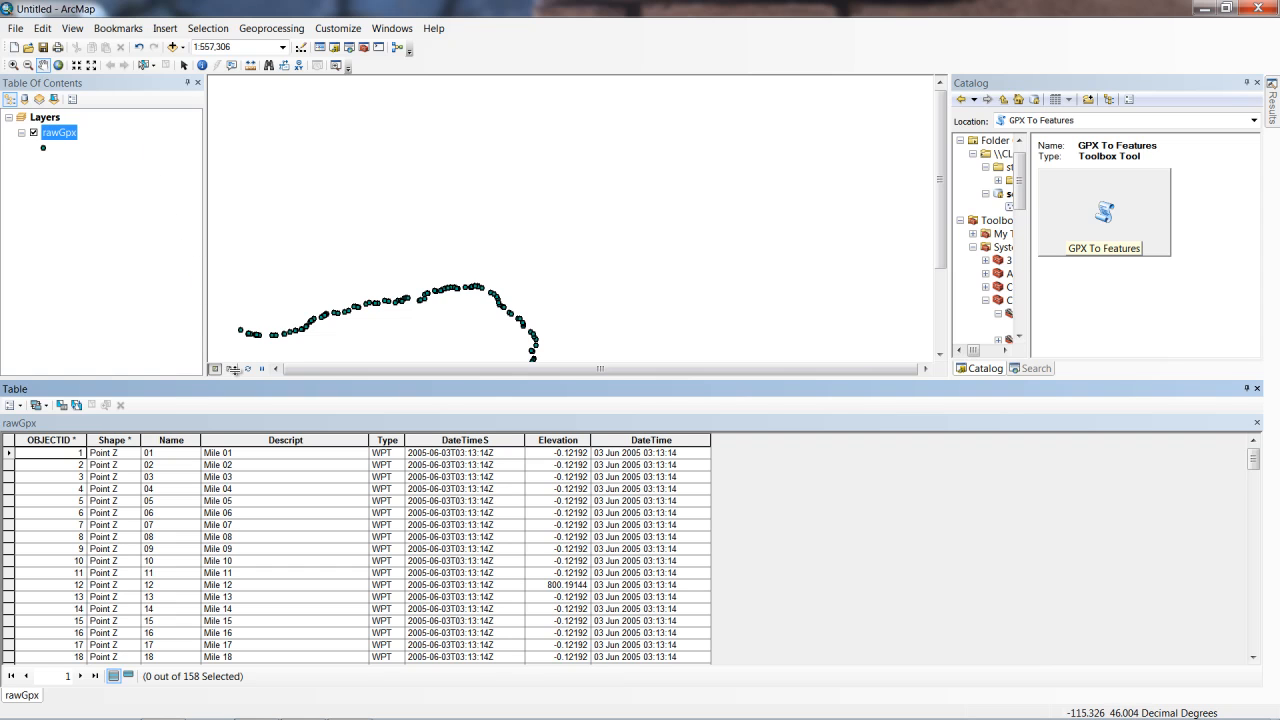
left_click(284, 440)
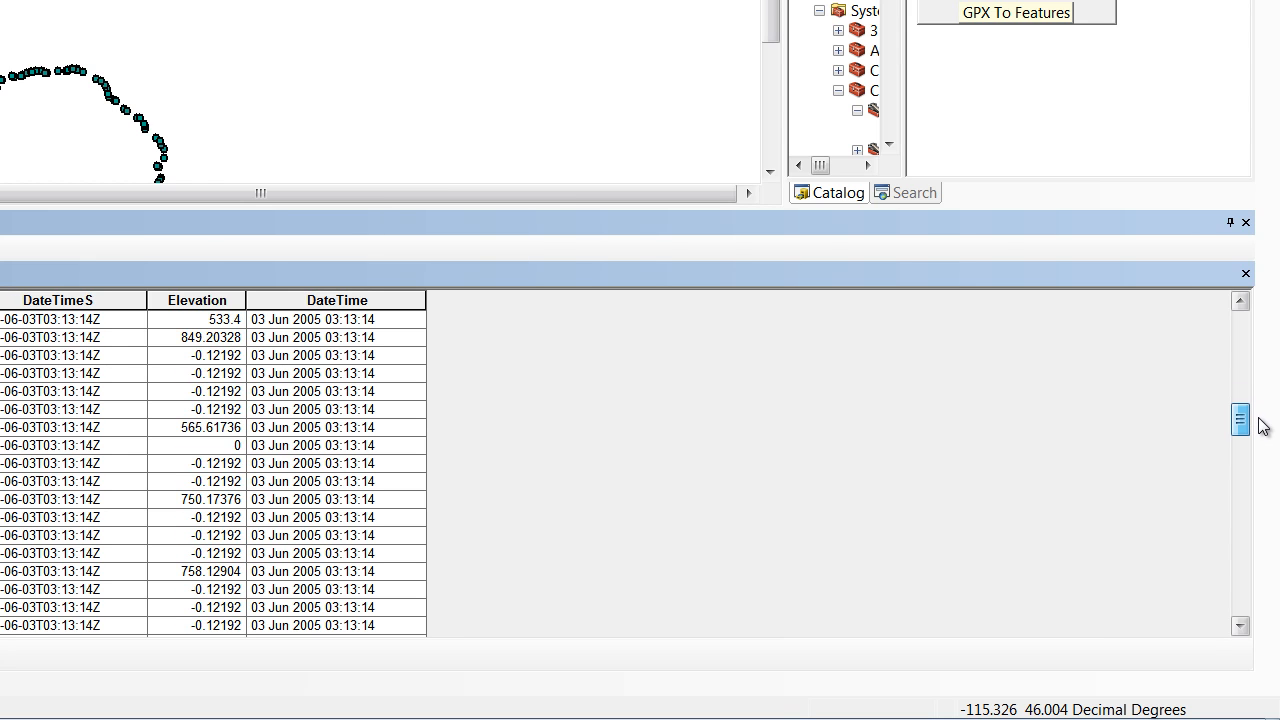
scroll("down", 3)
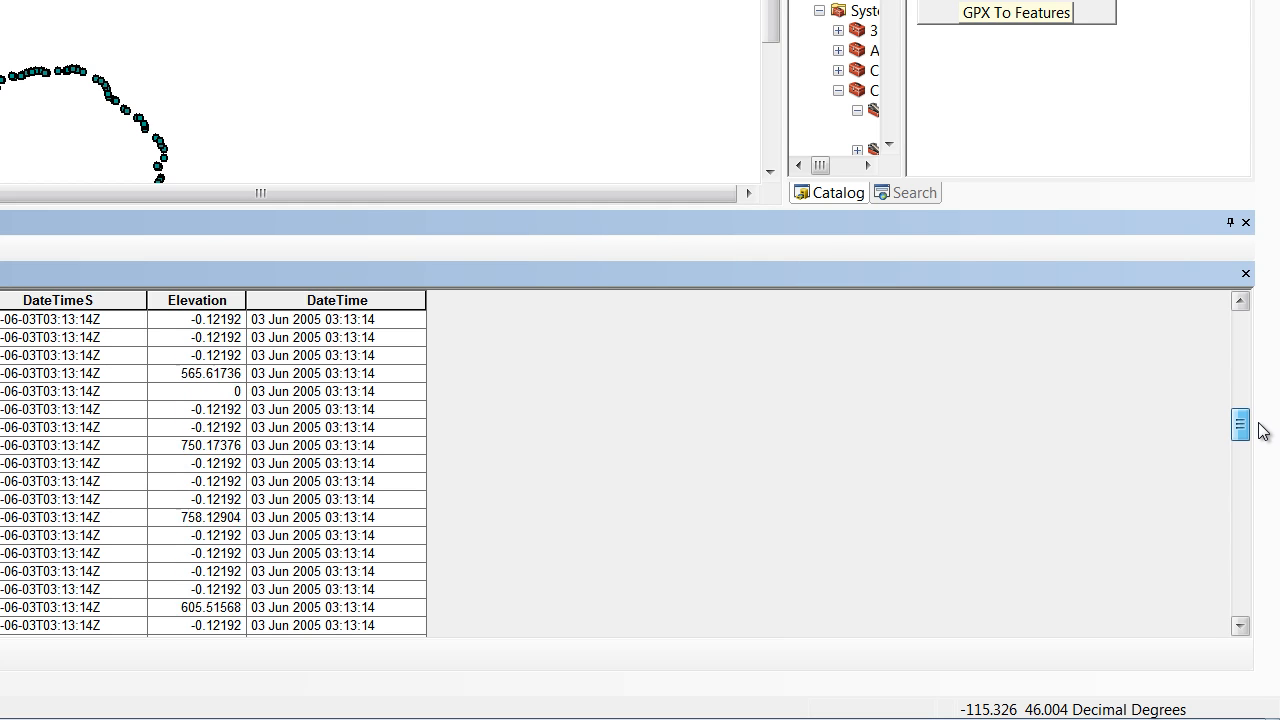
scroll("down", 3)
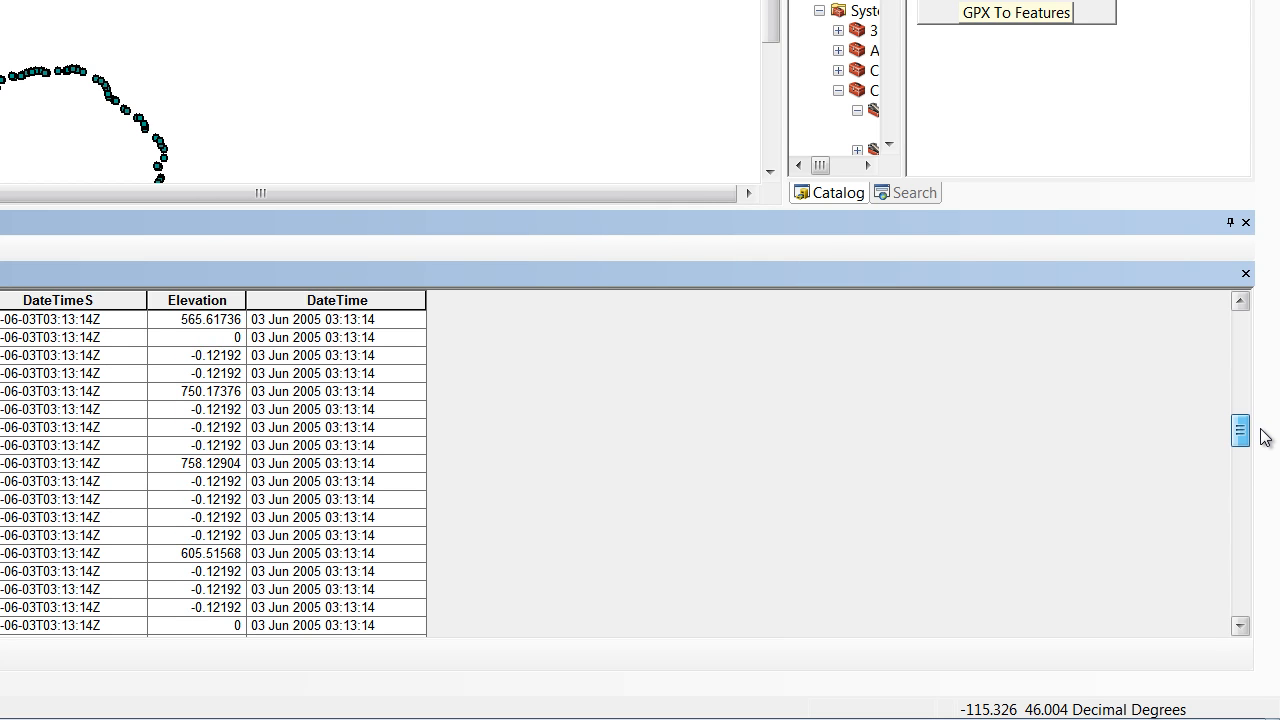
scroll("down", 3)
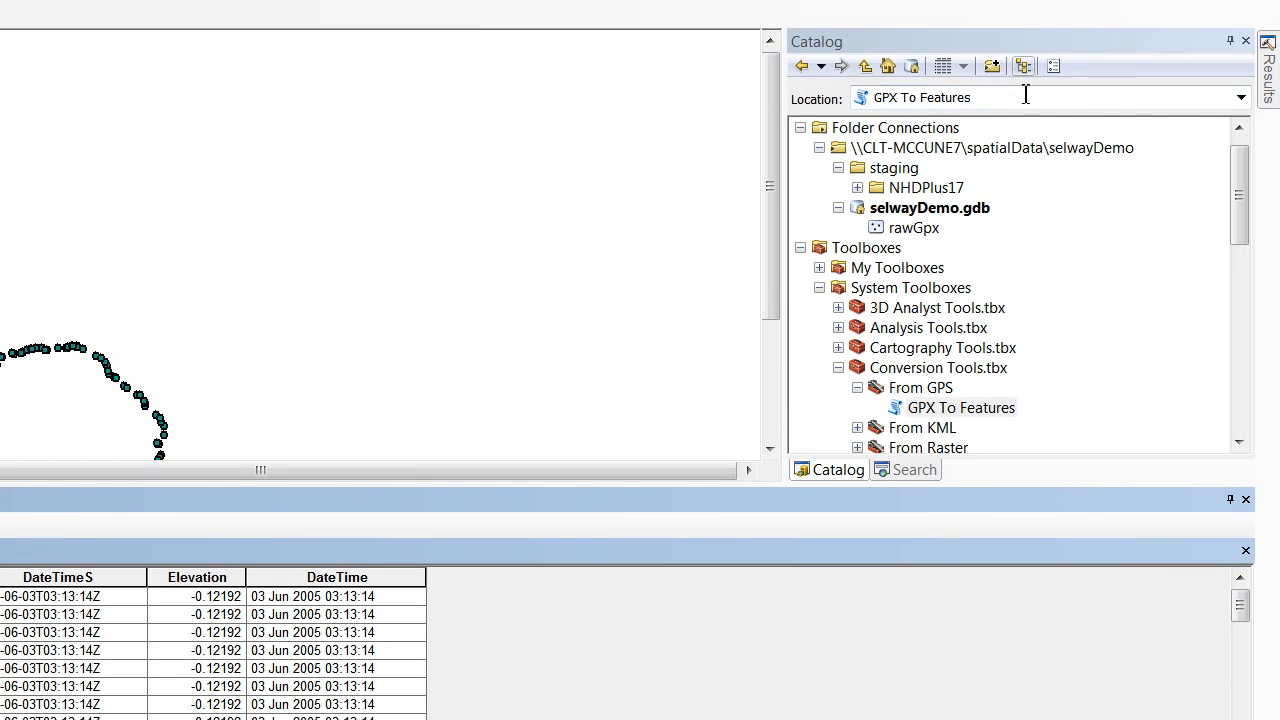
left_click(928, 206)
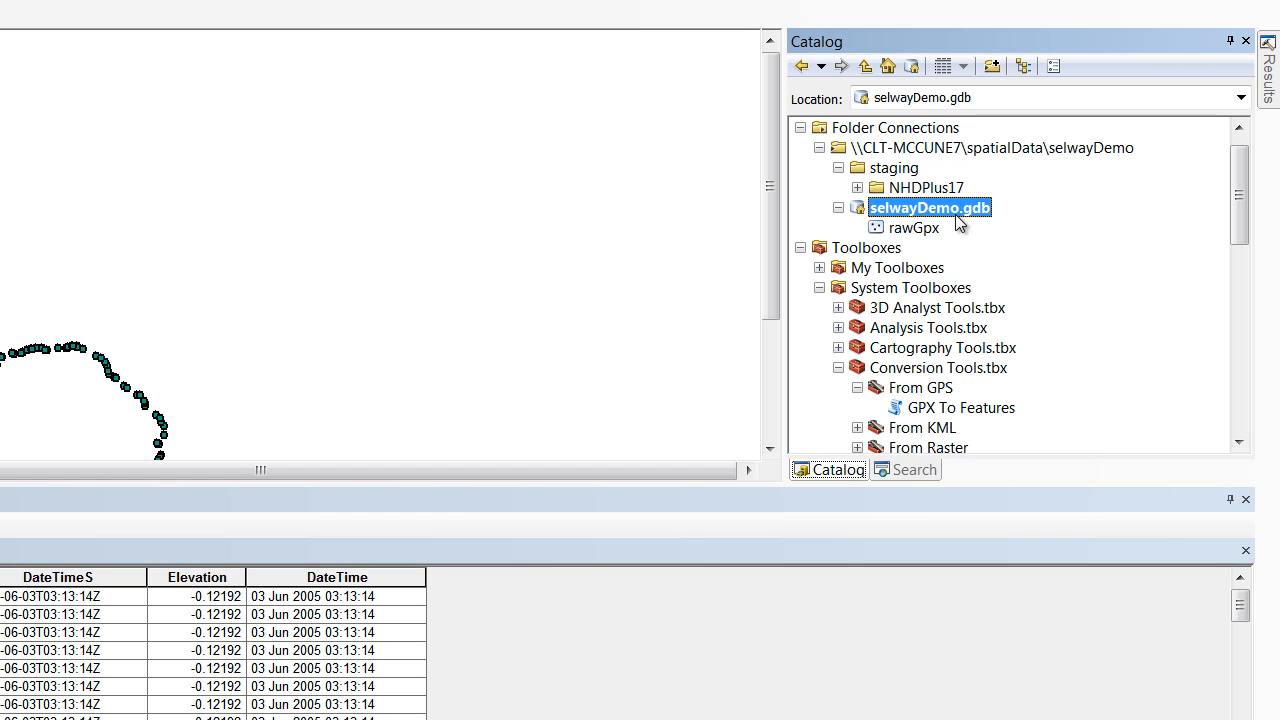
mouse_move(938, 222)
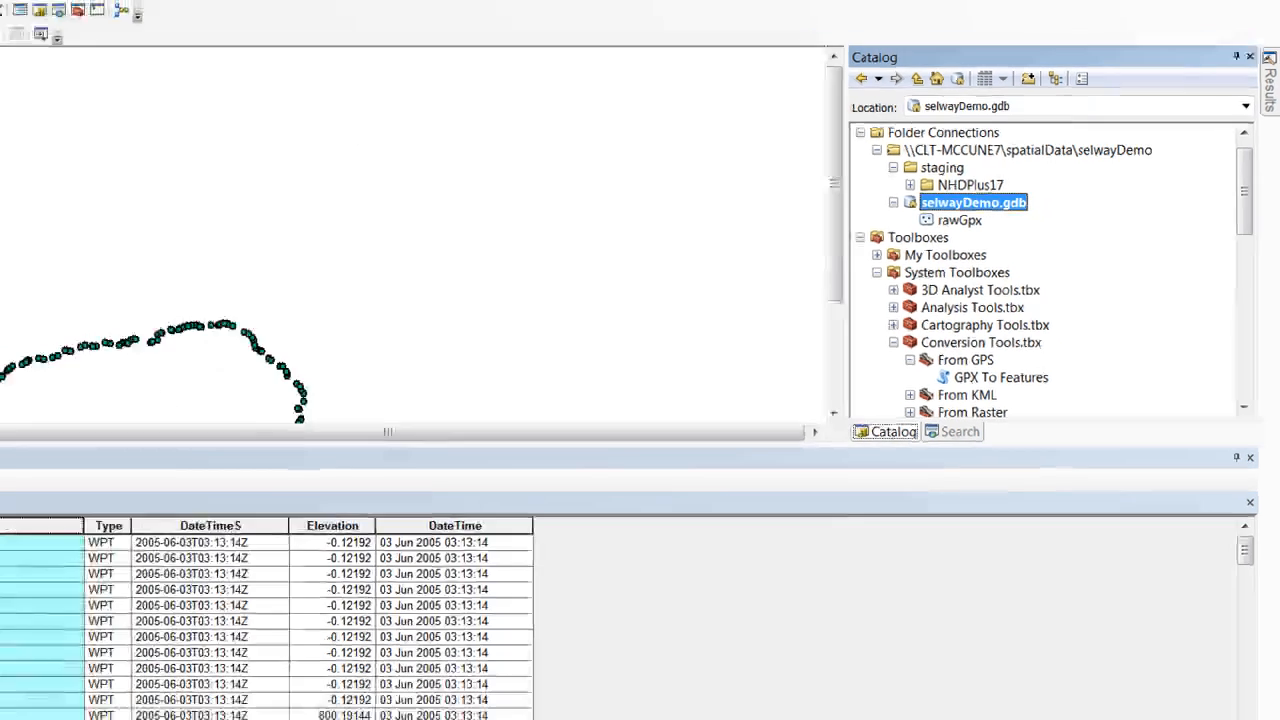
Start a Select By Attributes query on rawGpx using the Descript field with LIKE.
left_click(208, 28)
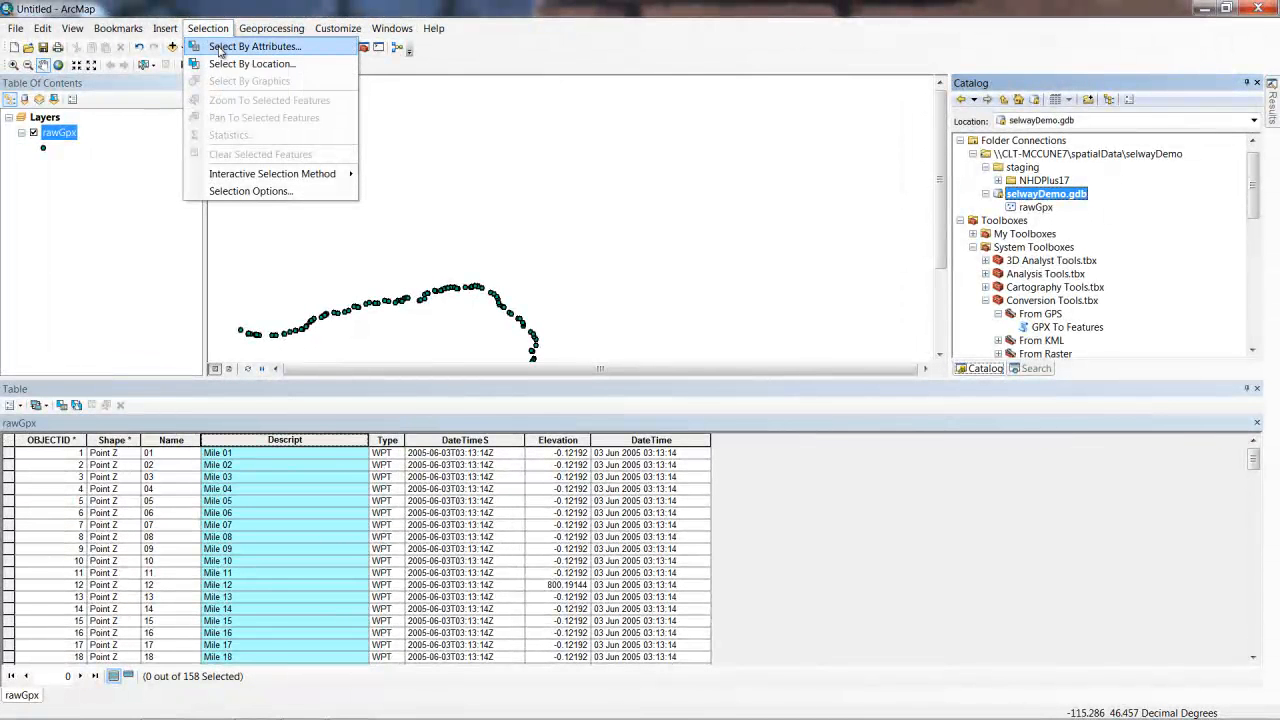
left_click(254, 46)
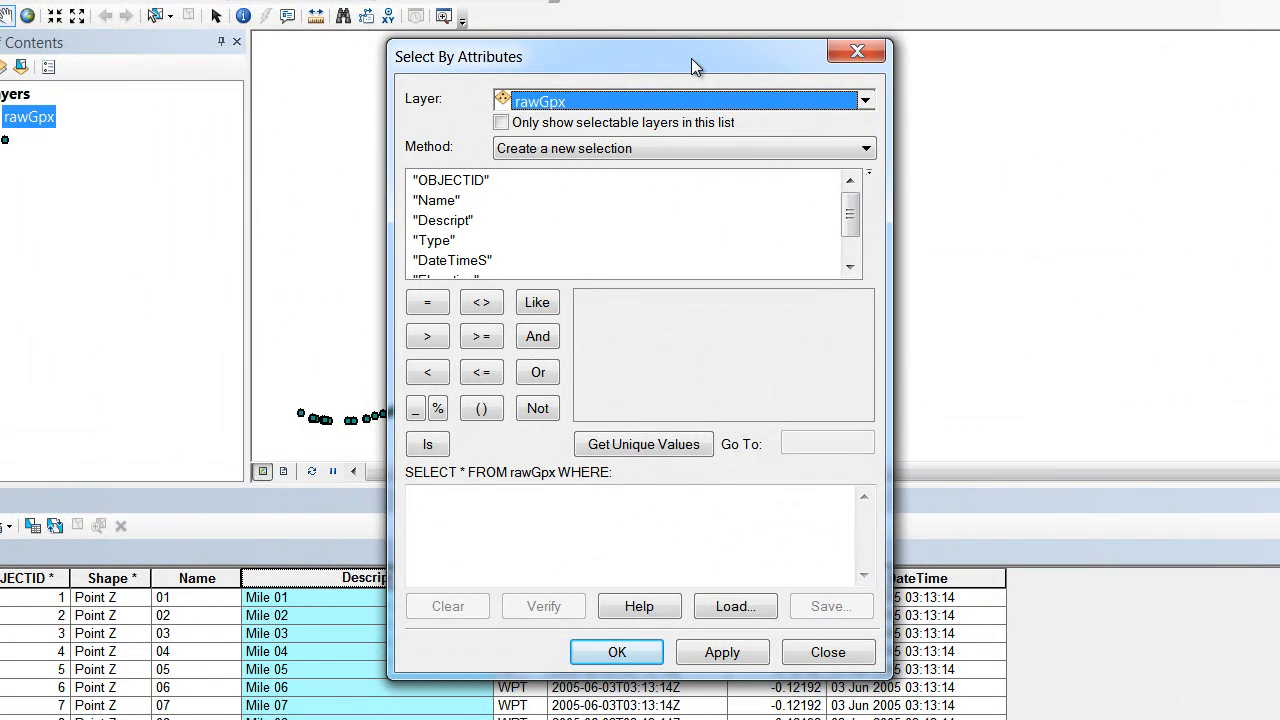
mouse_move(488, 228)
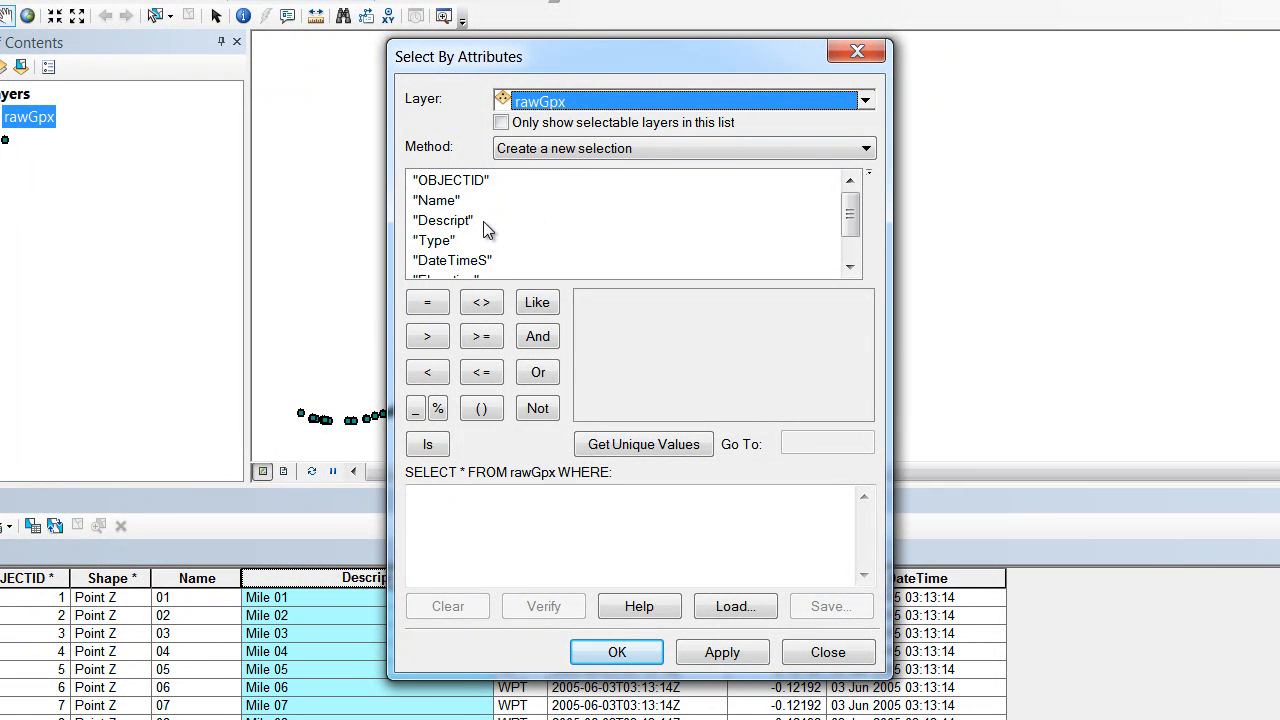
left_click(444, 220)
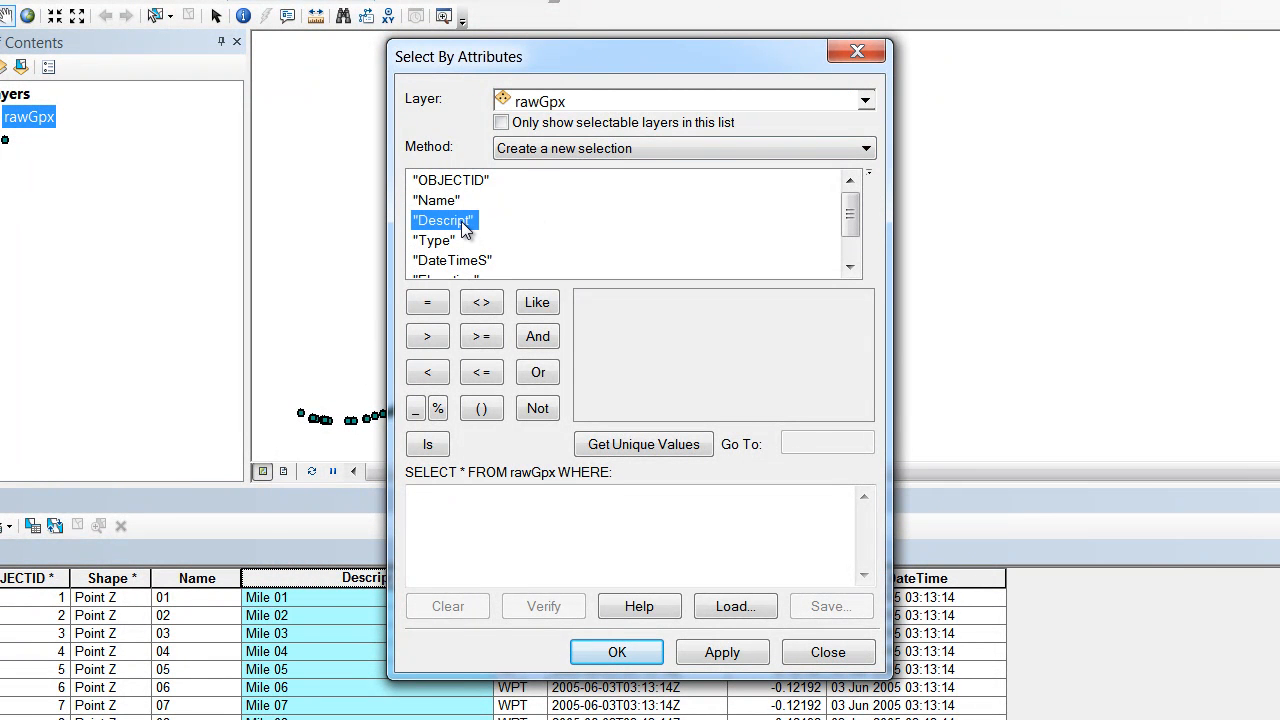
double_click(444, 220)
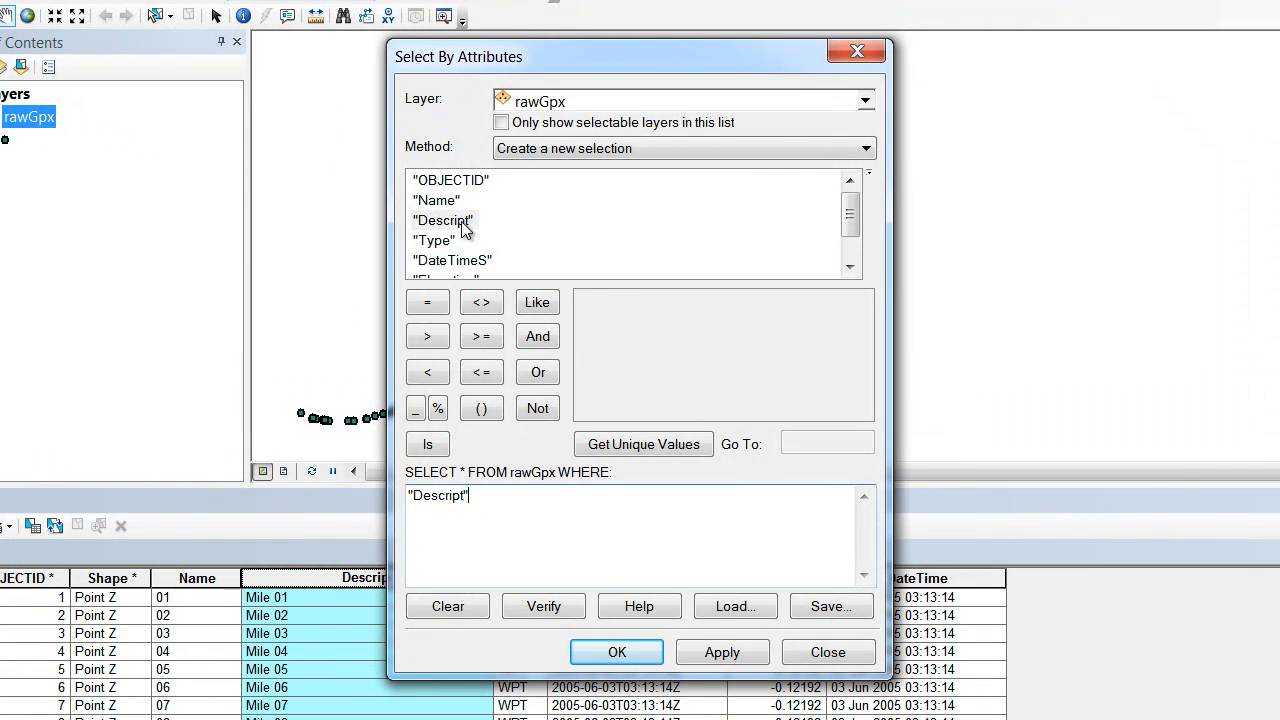
left_click(536, 302)
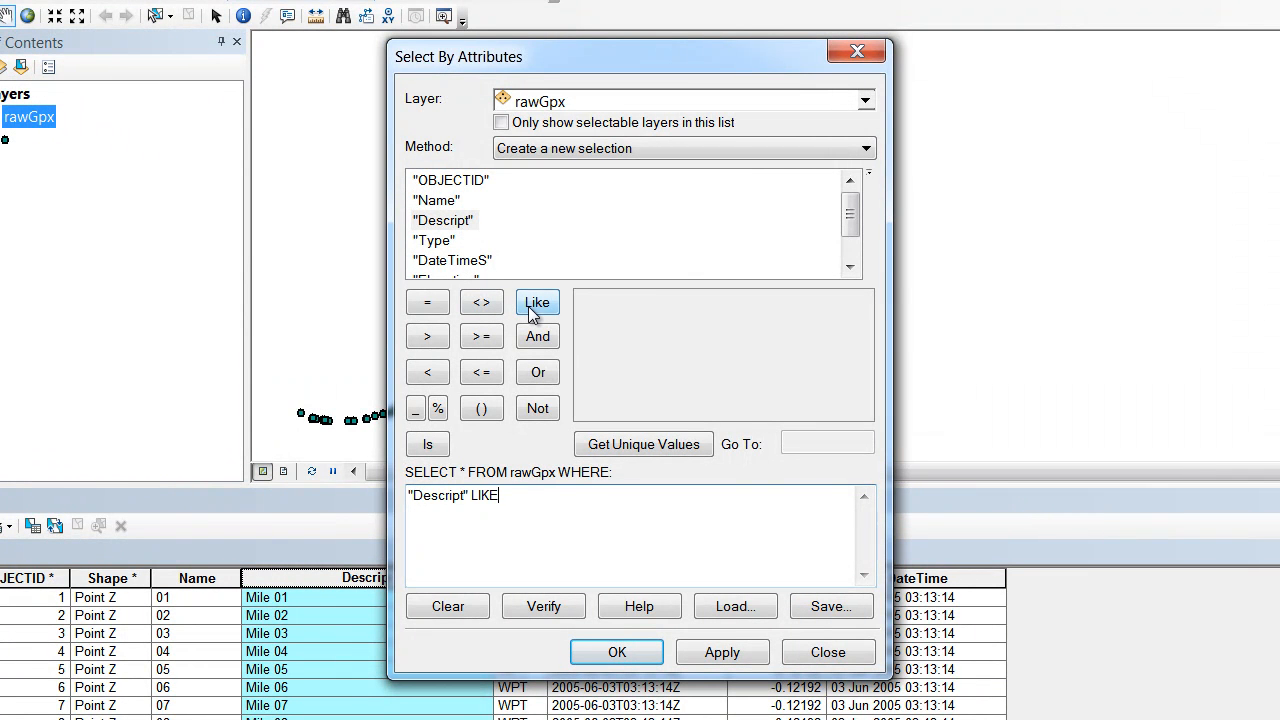
mouse_move(604, 418)
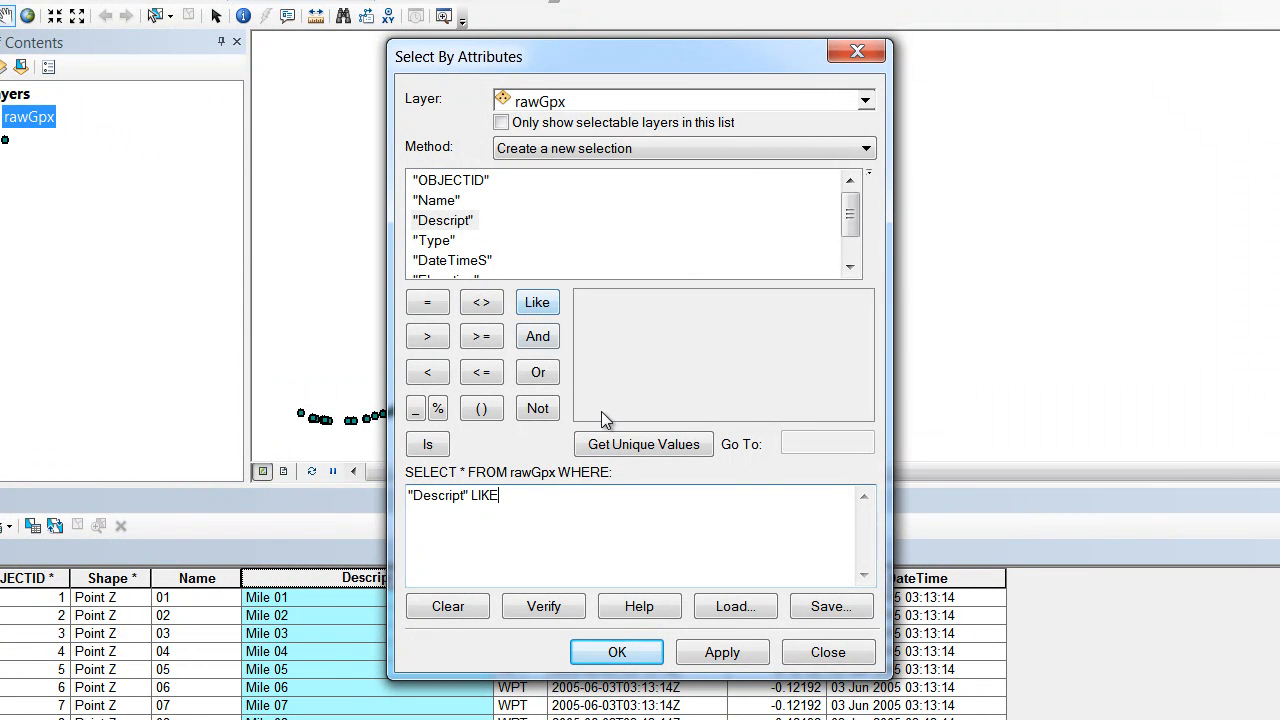
left_click(642, 444)
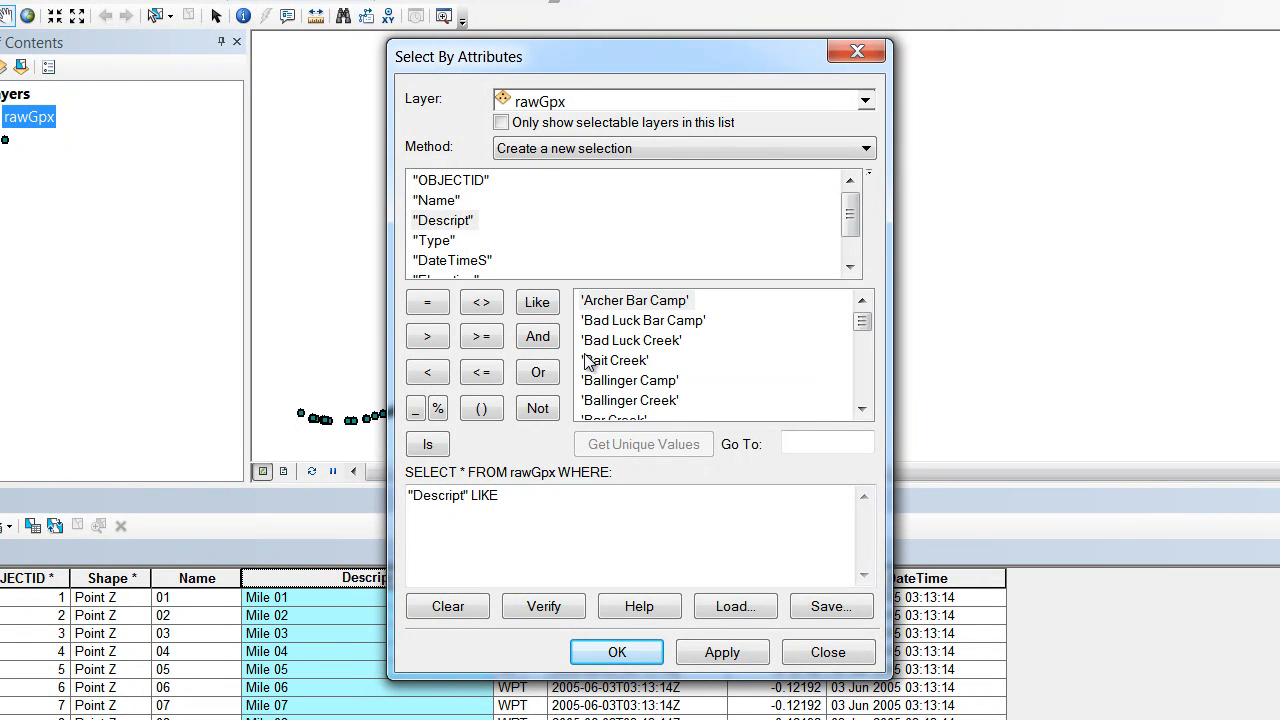
mouse_move(664, 344)
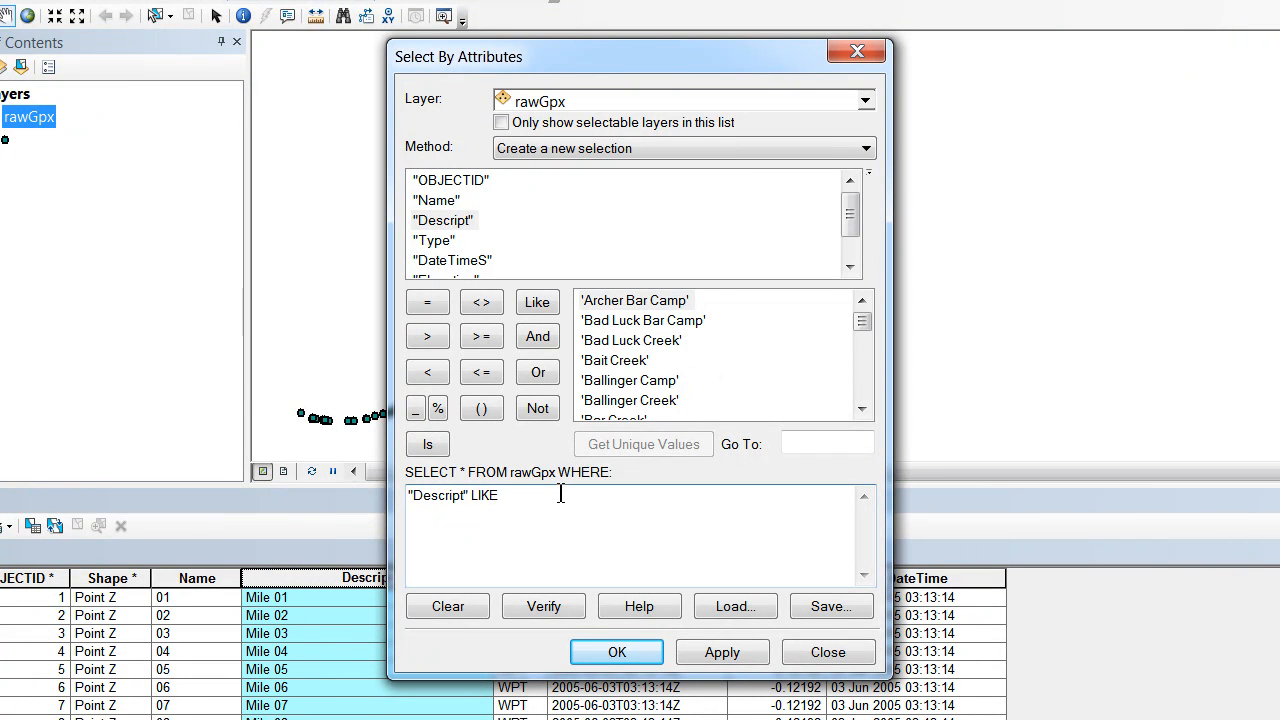
Complete the expression as "Descript" LIKE 'Mile%'.
type("'")
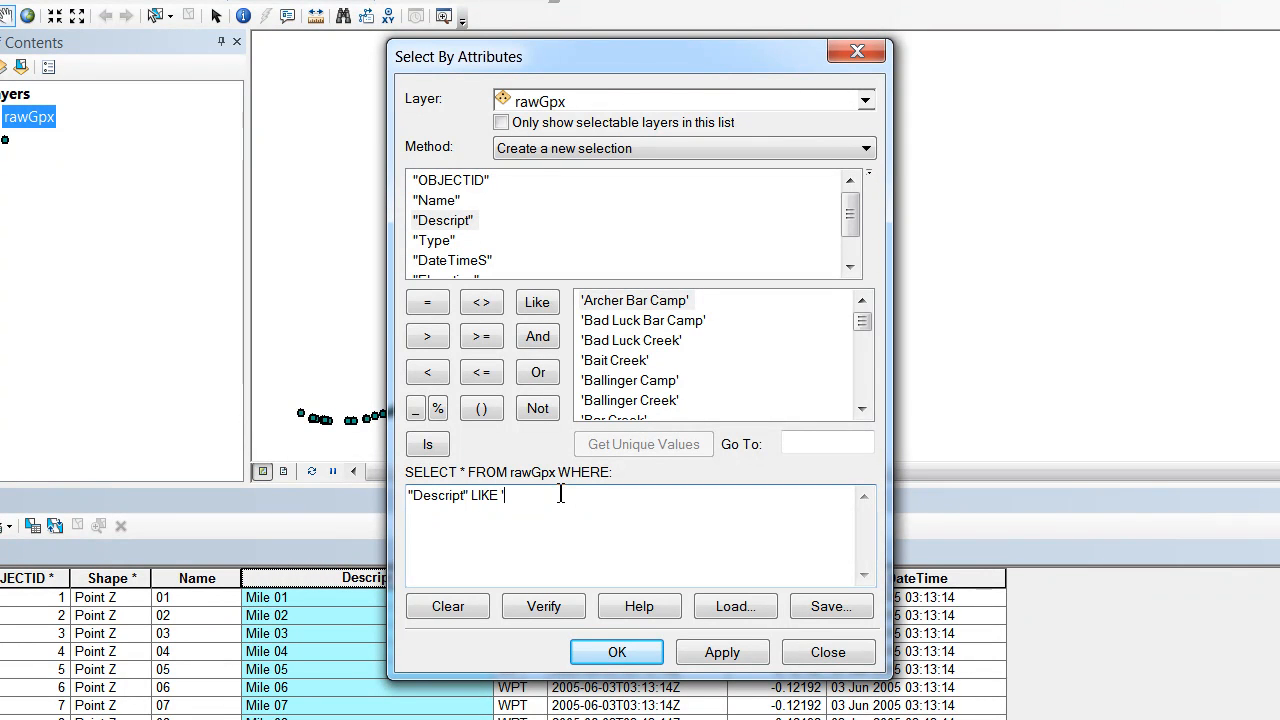
type("M")
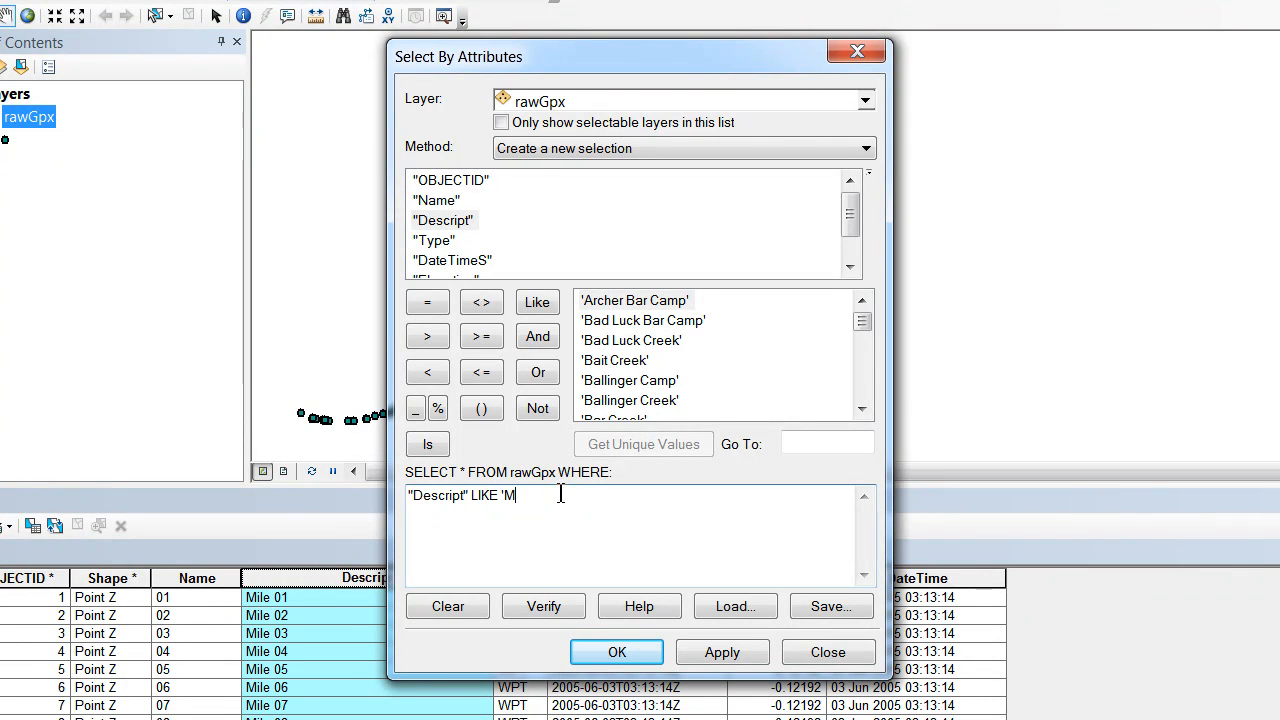
type("ile")
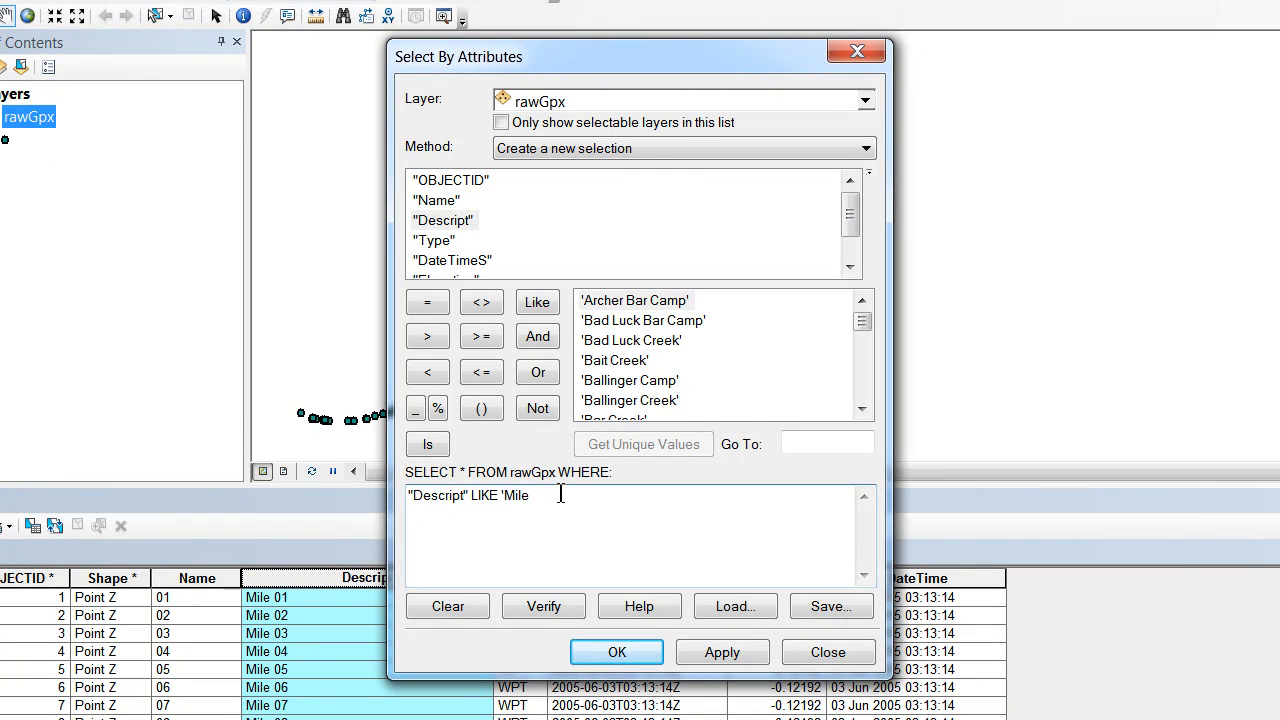
type("%")
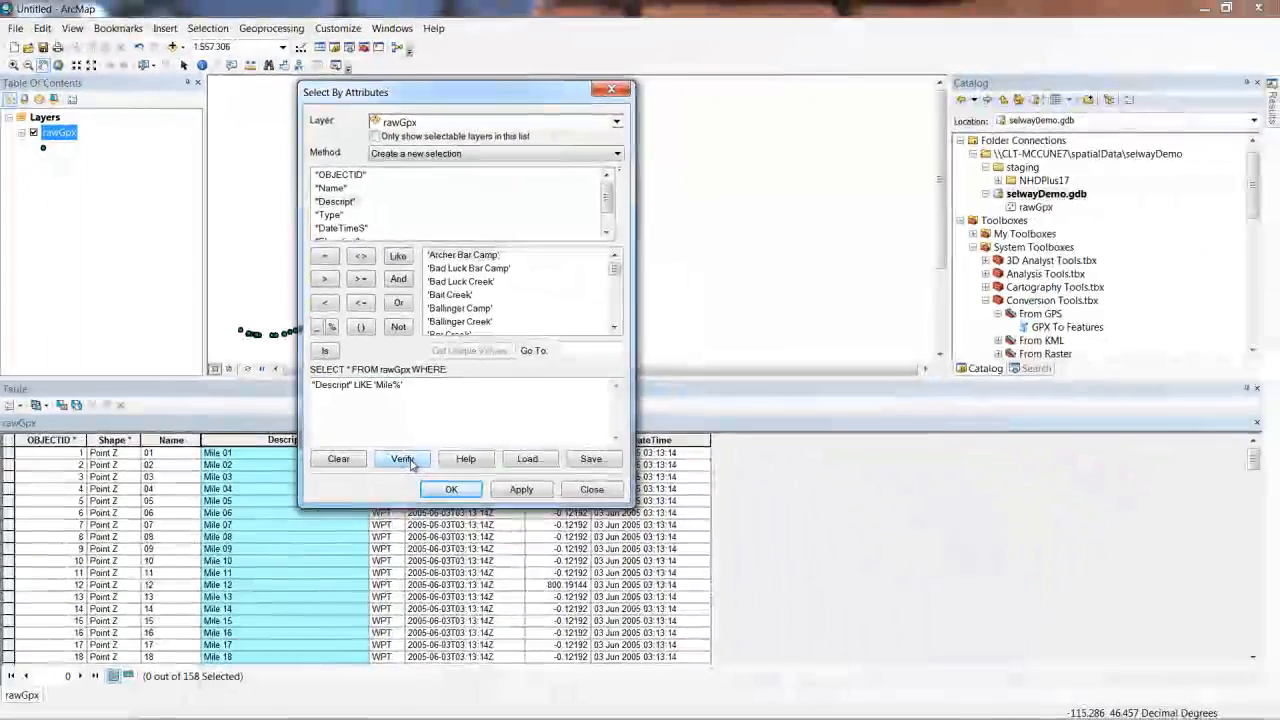
Verify the 'Mile%' query and apply it, selecting 48 of 158 rawGpx points.
left_click(402, 458)
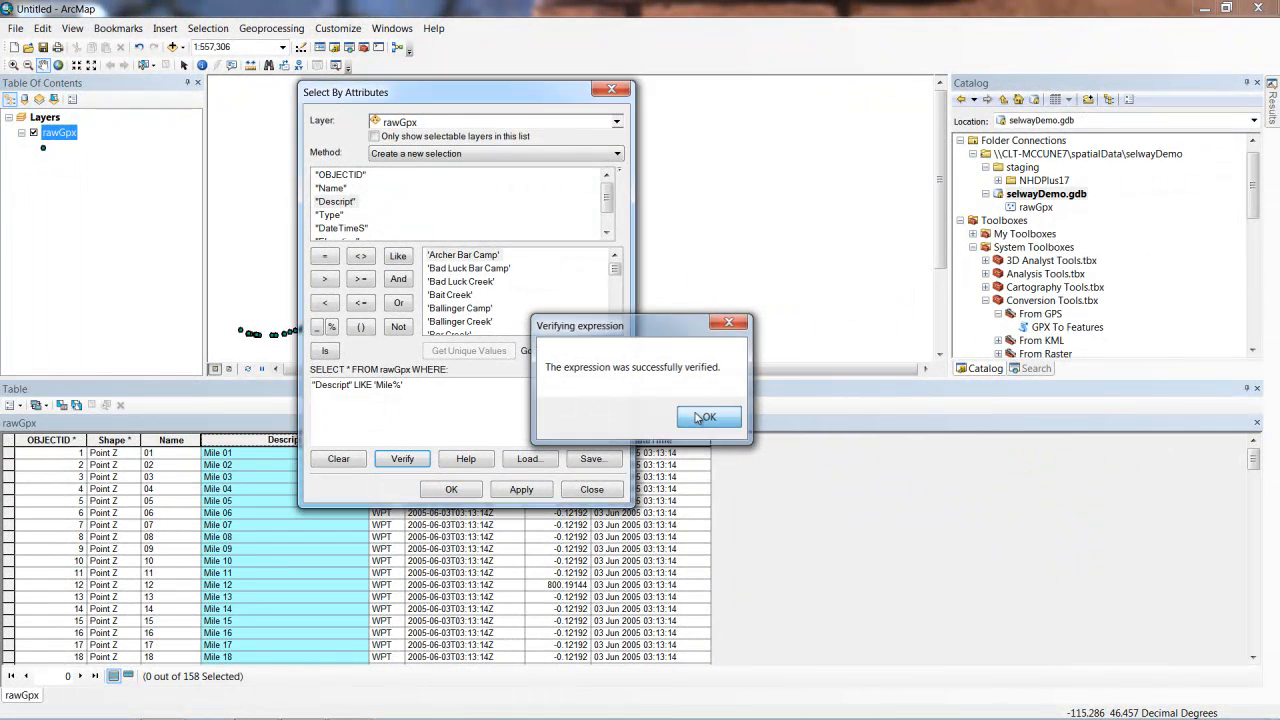
left_click(708, 416)
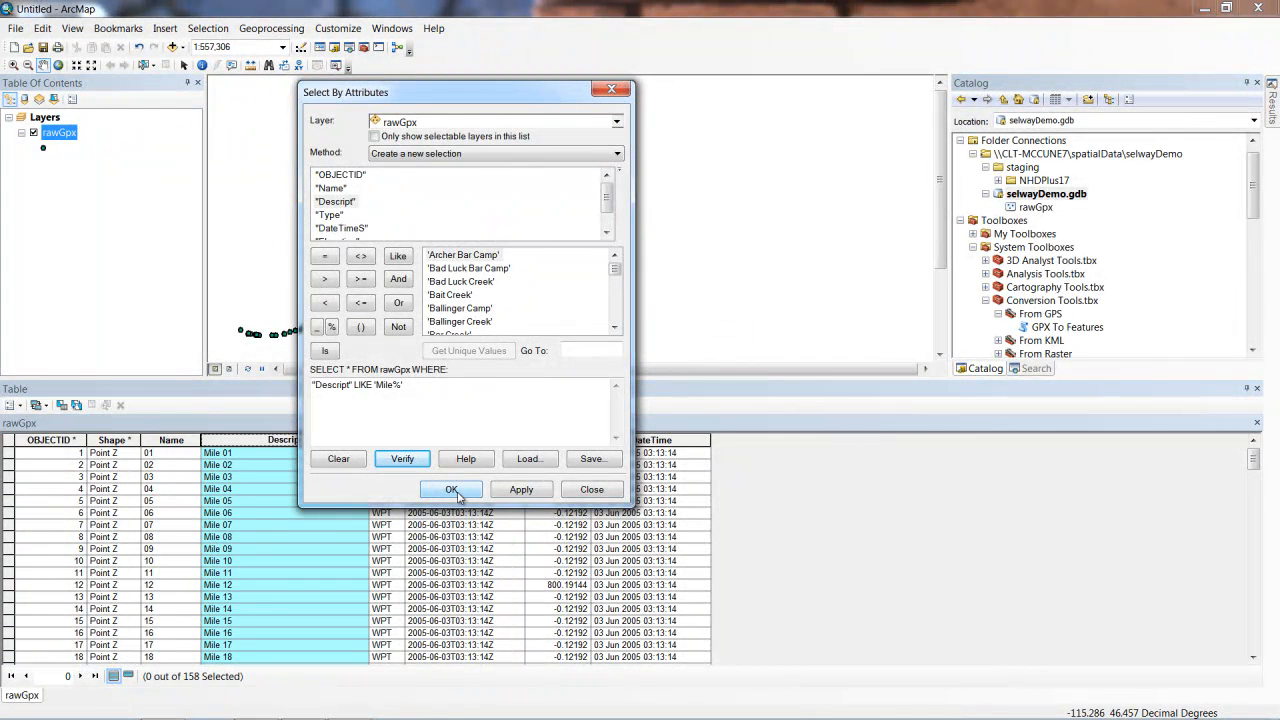
left_click(450, 488)
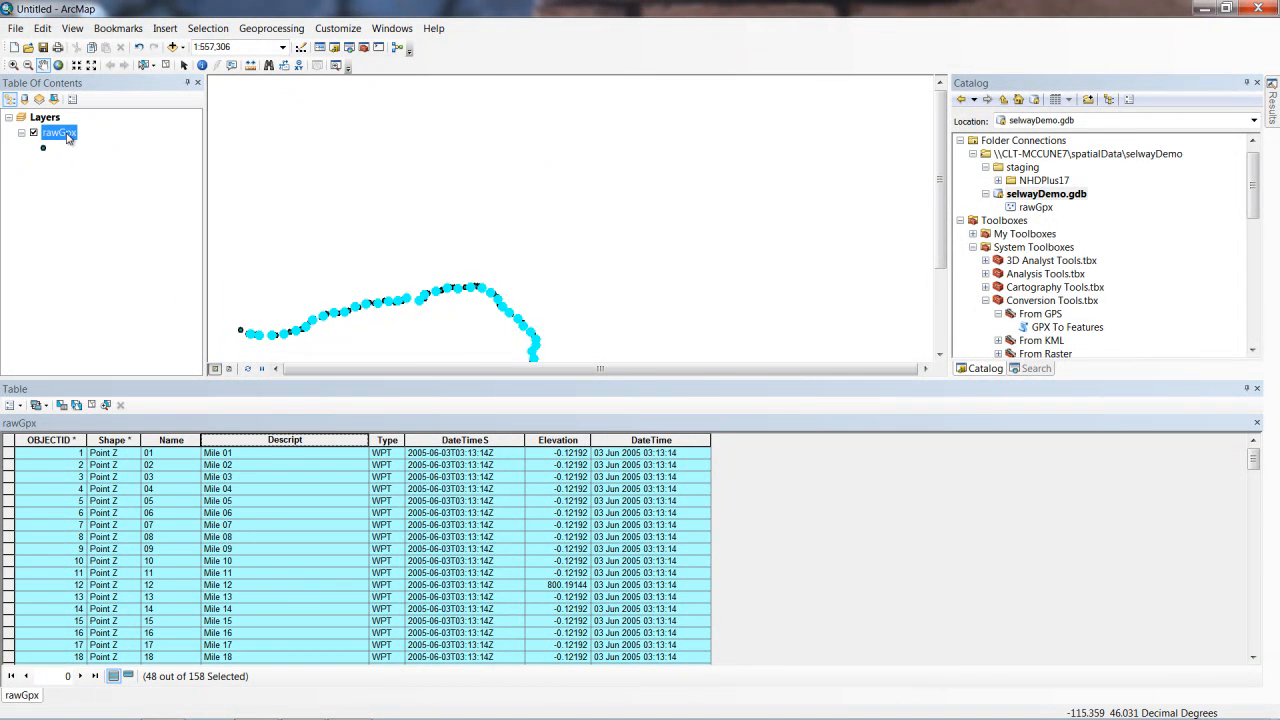
Set up Export Data for the selected points, naming the output mile in selwayDemo.gdb.
right_click(58, 132)
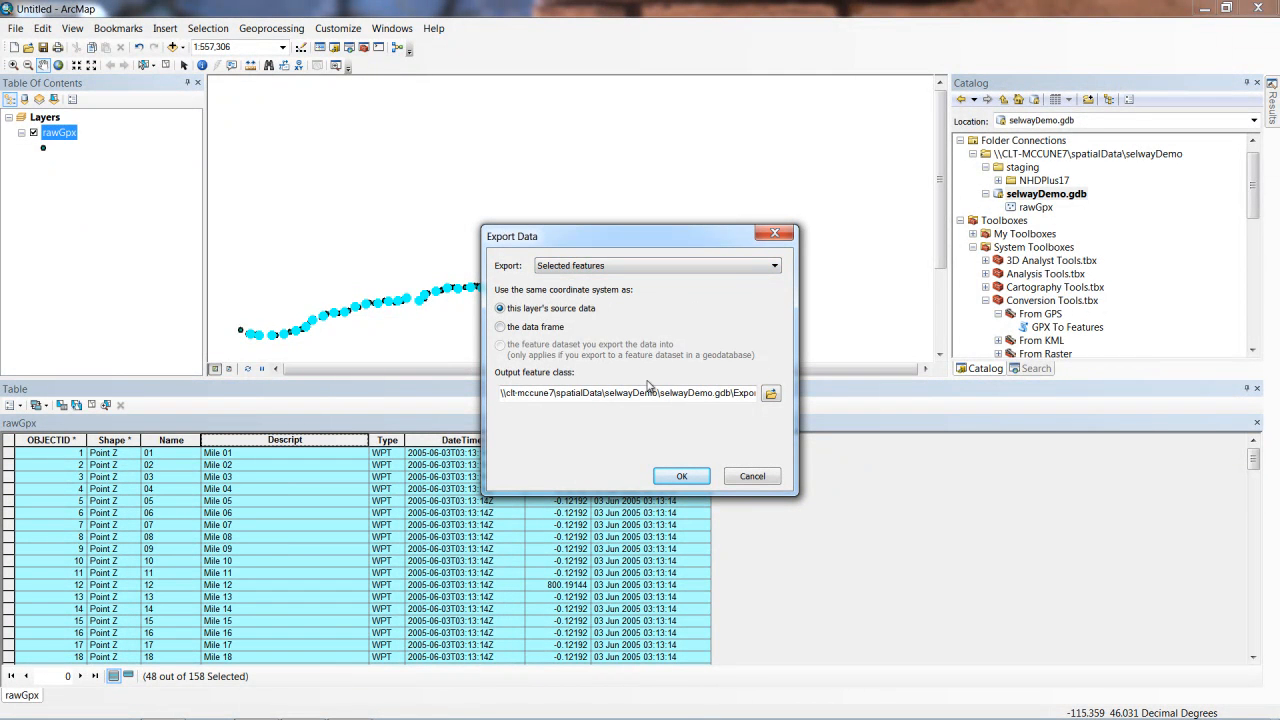
mouse_move(630, 308)
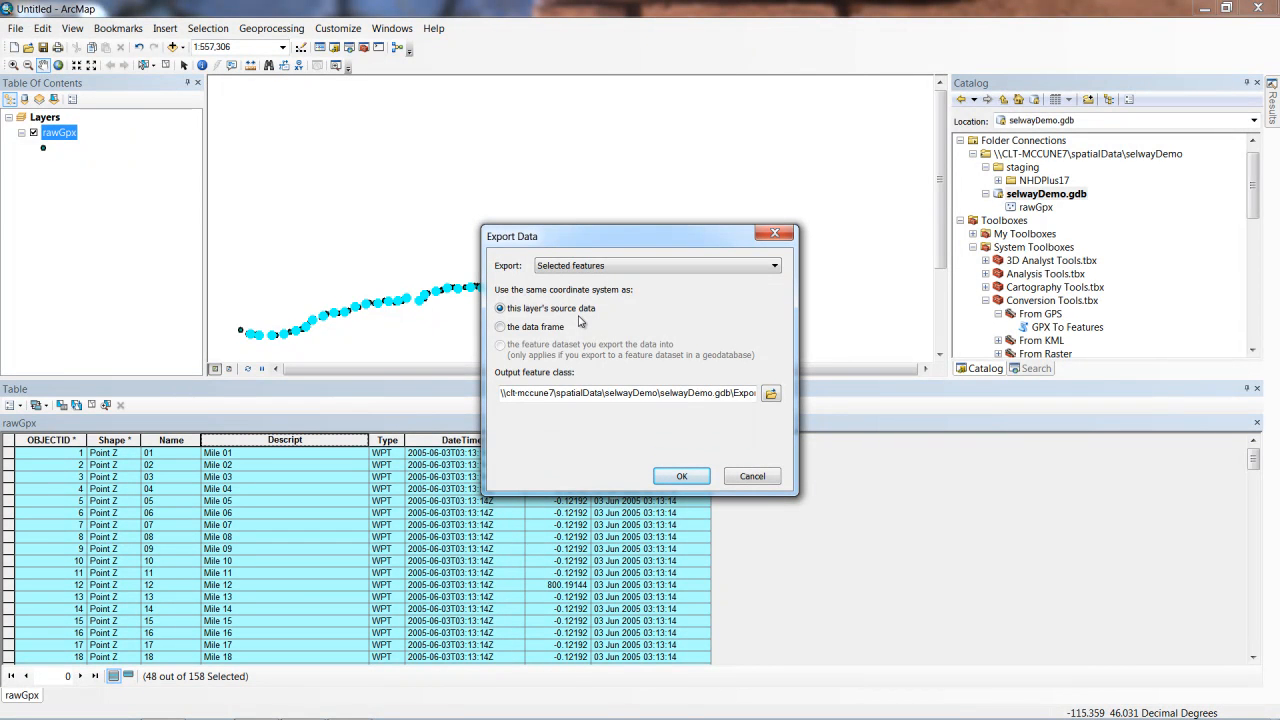
mouse_move(616, 372)
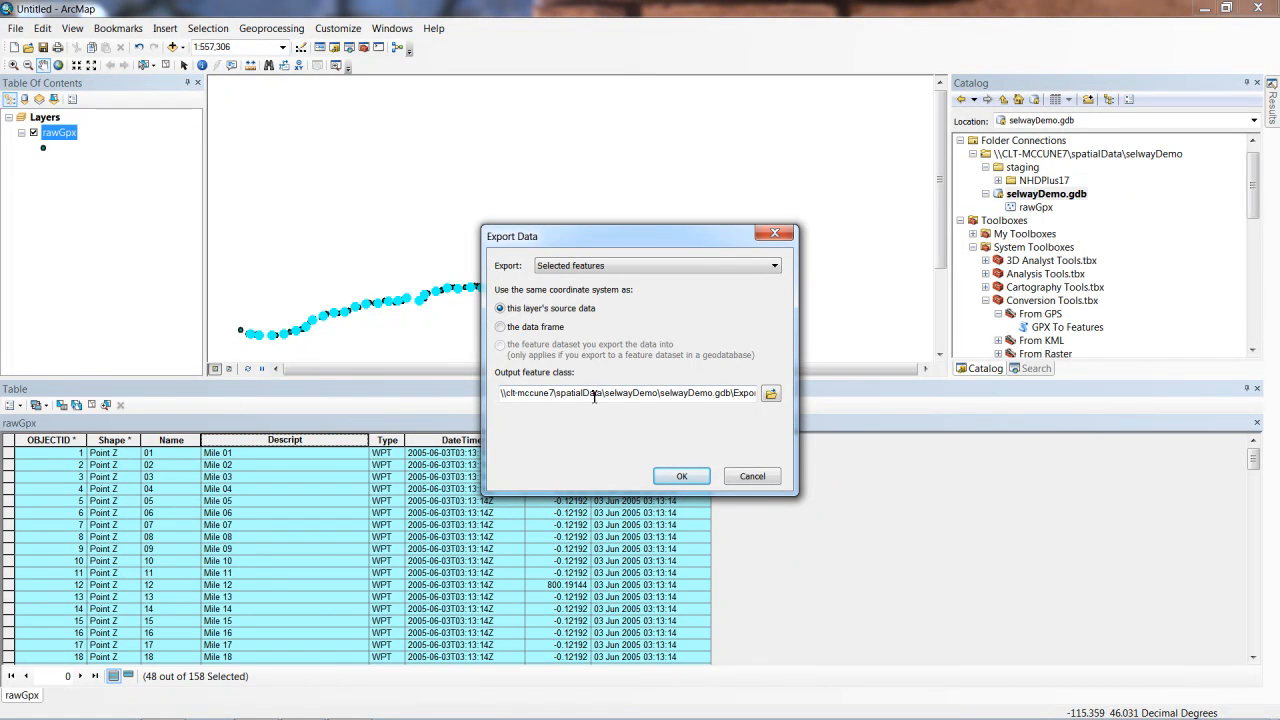
mouse_move(770, 392)
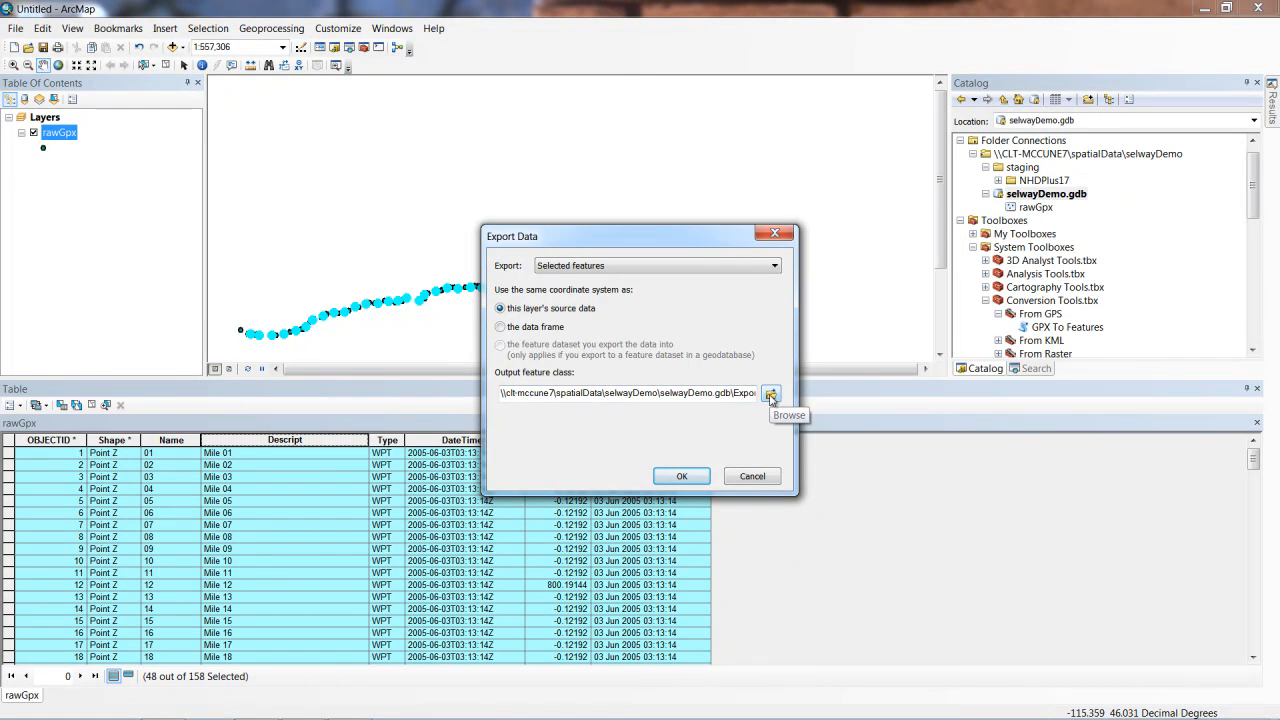
left_click(772, 394)
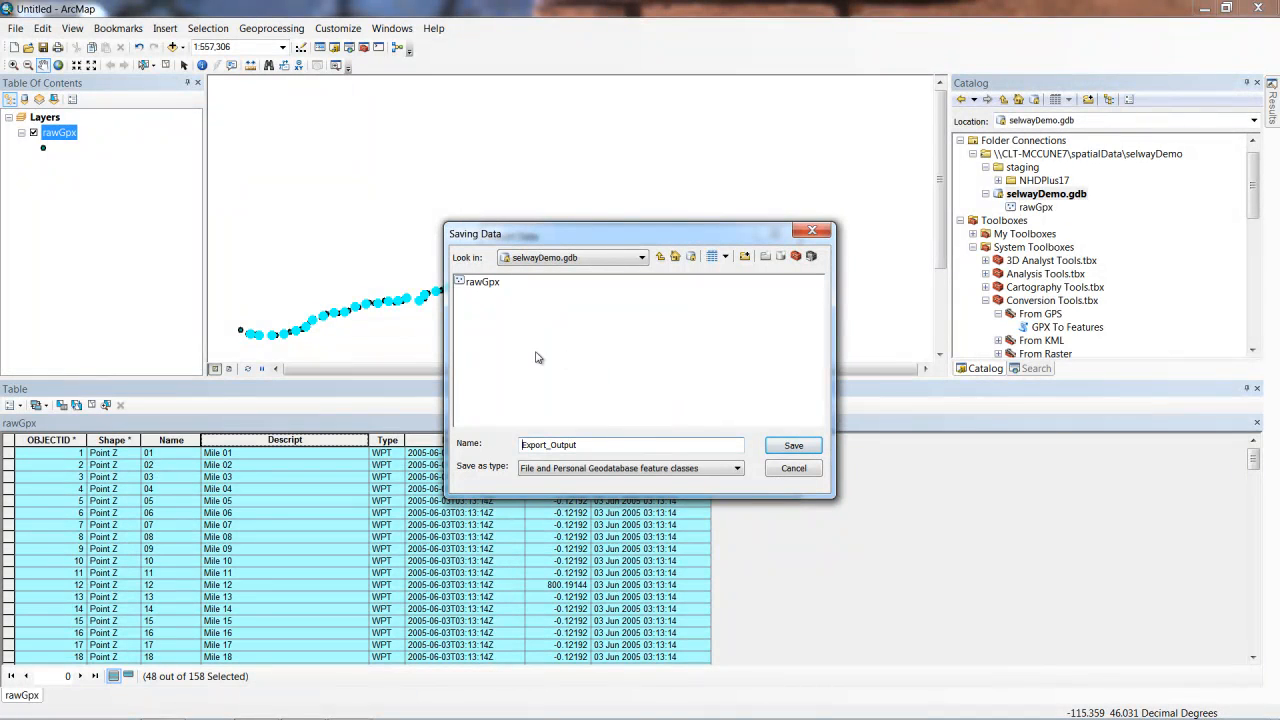
mouse_move(530, 282)
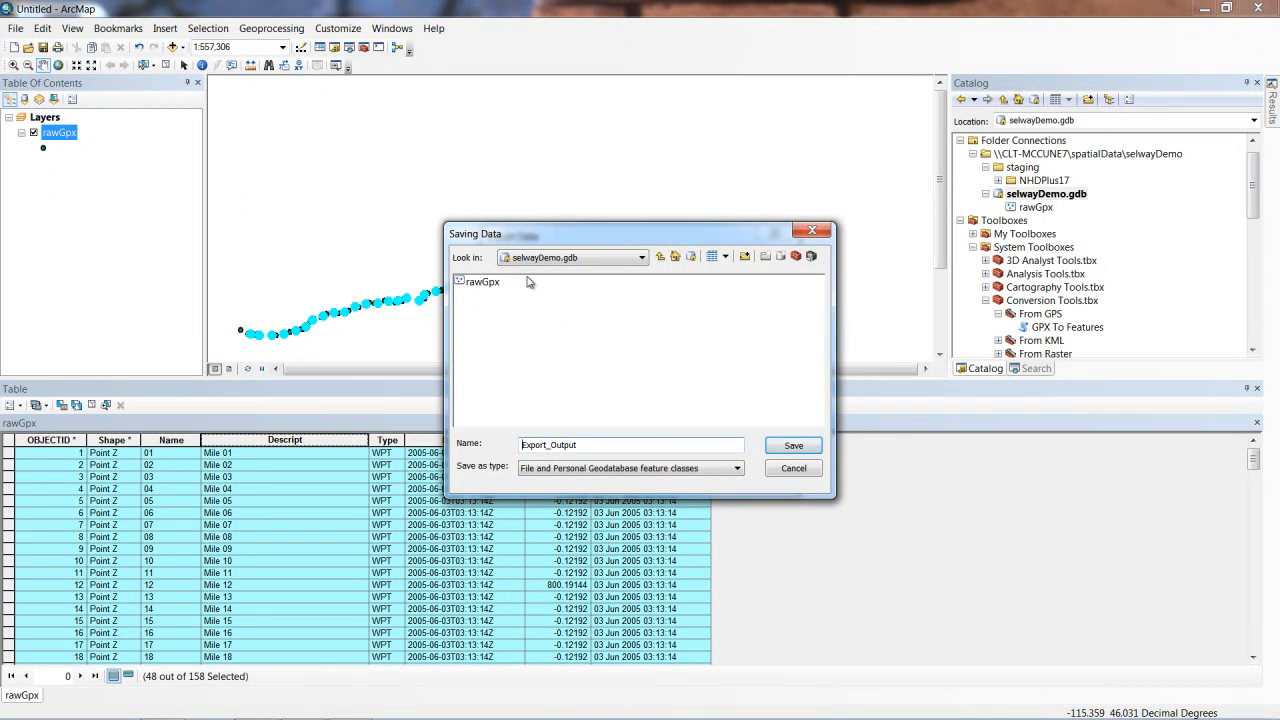
mouse_move(536, 320)
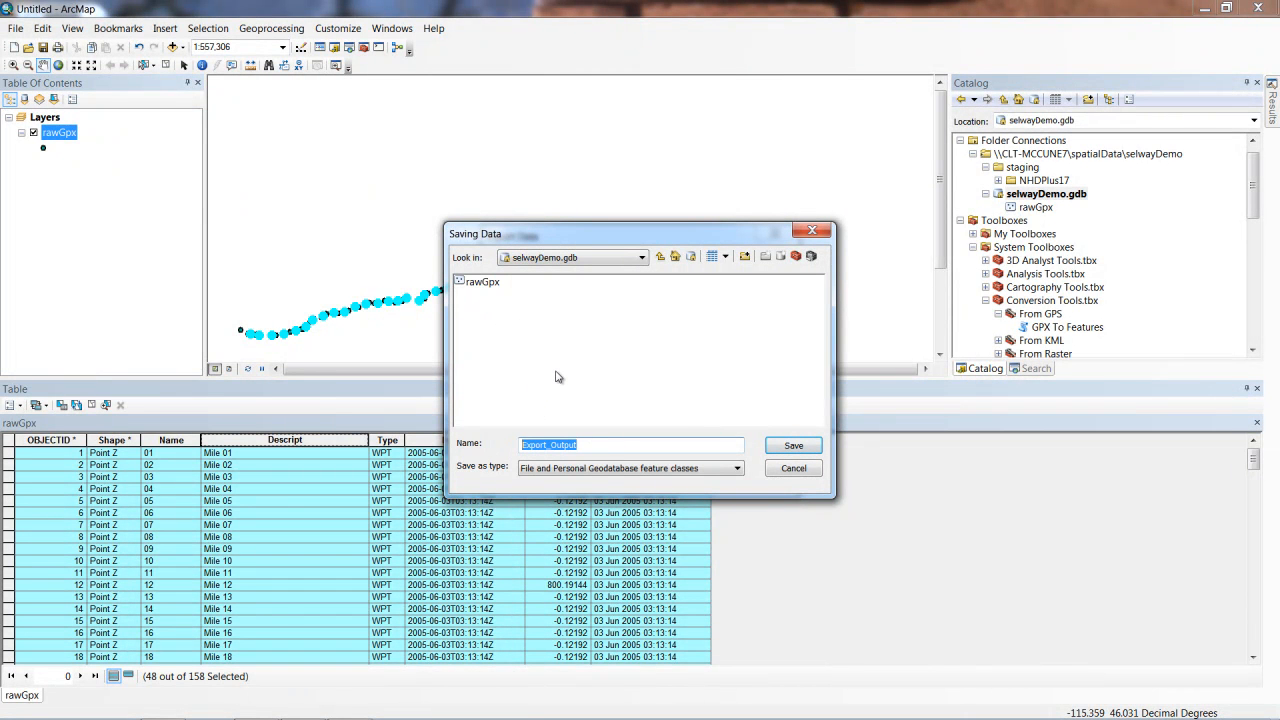
type("mile")
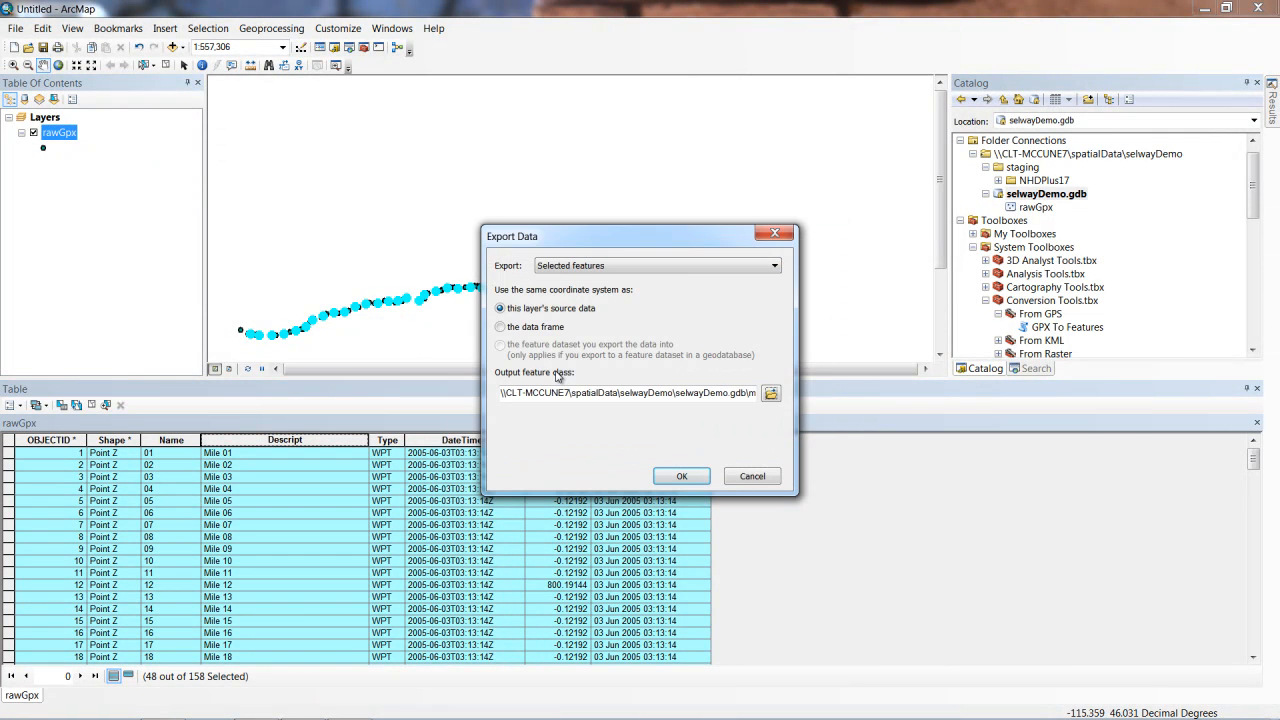
Export the Mile points as mileMarkers and add the result to the map as a layer.
left_click(682, 476)
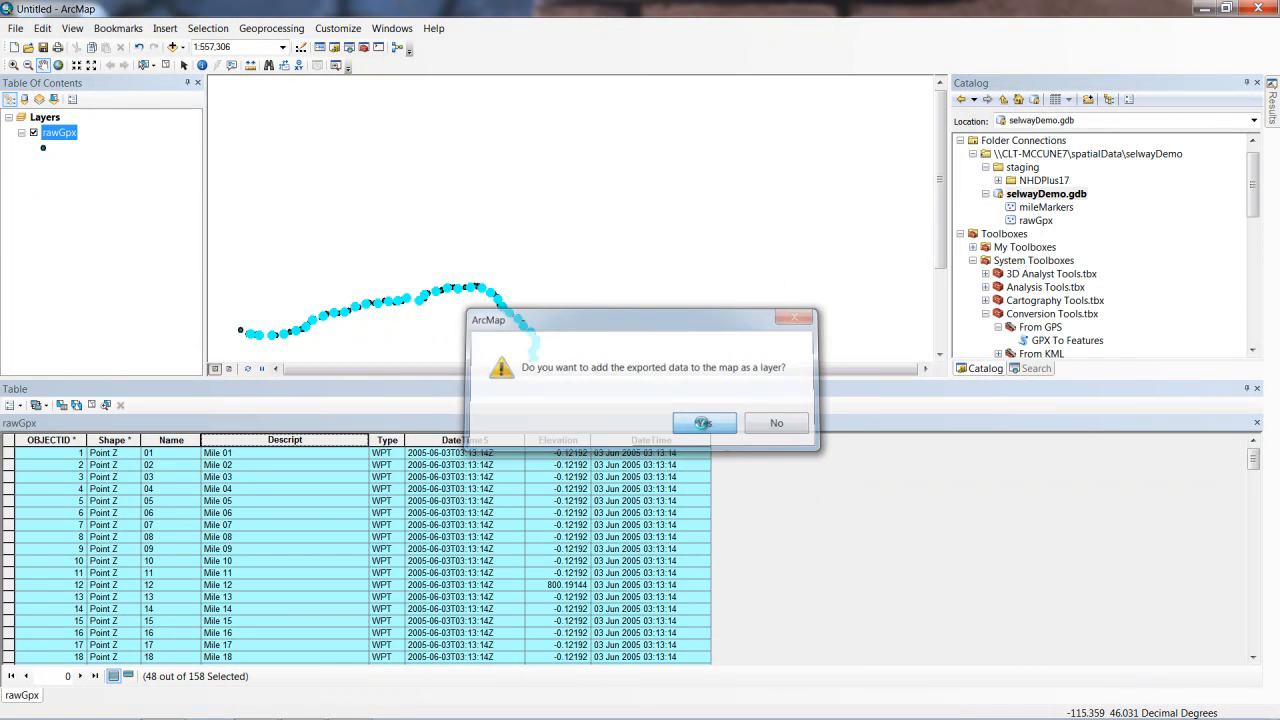
left_click(704, 422)
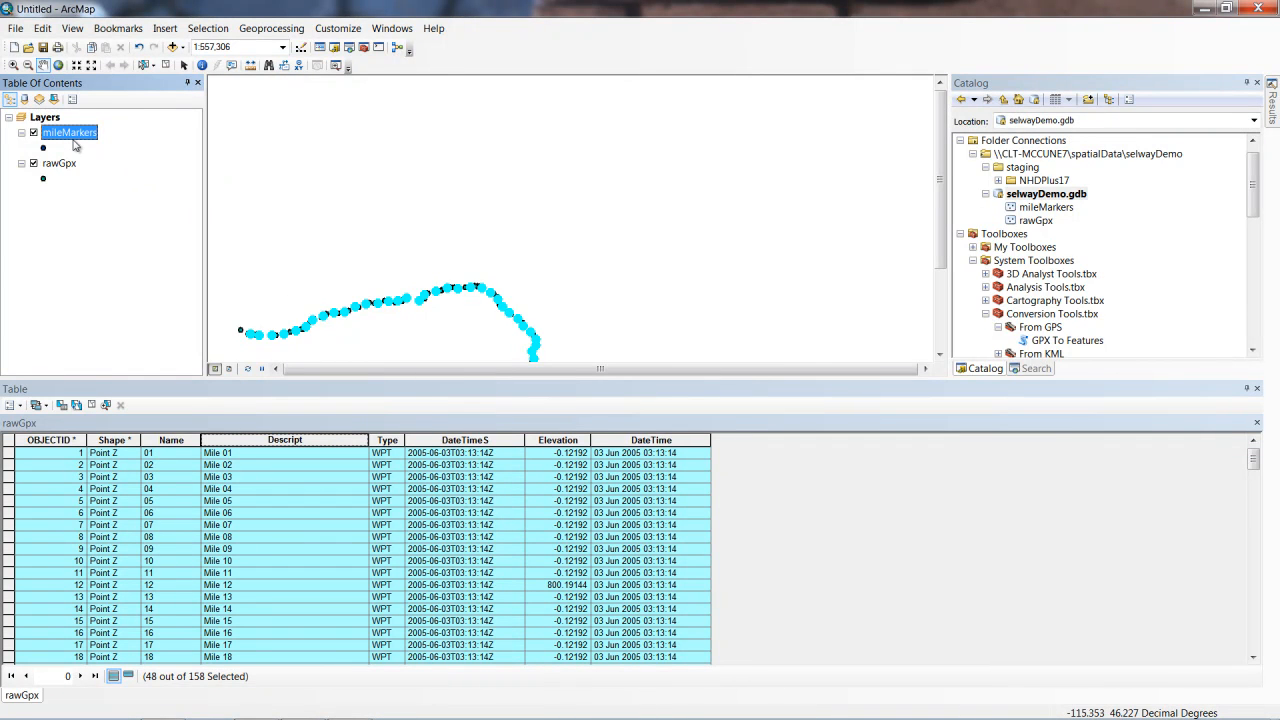
mouse_move(272, 336)
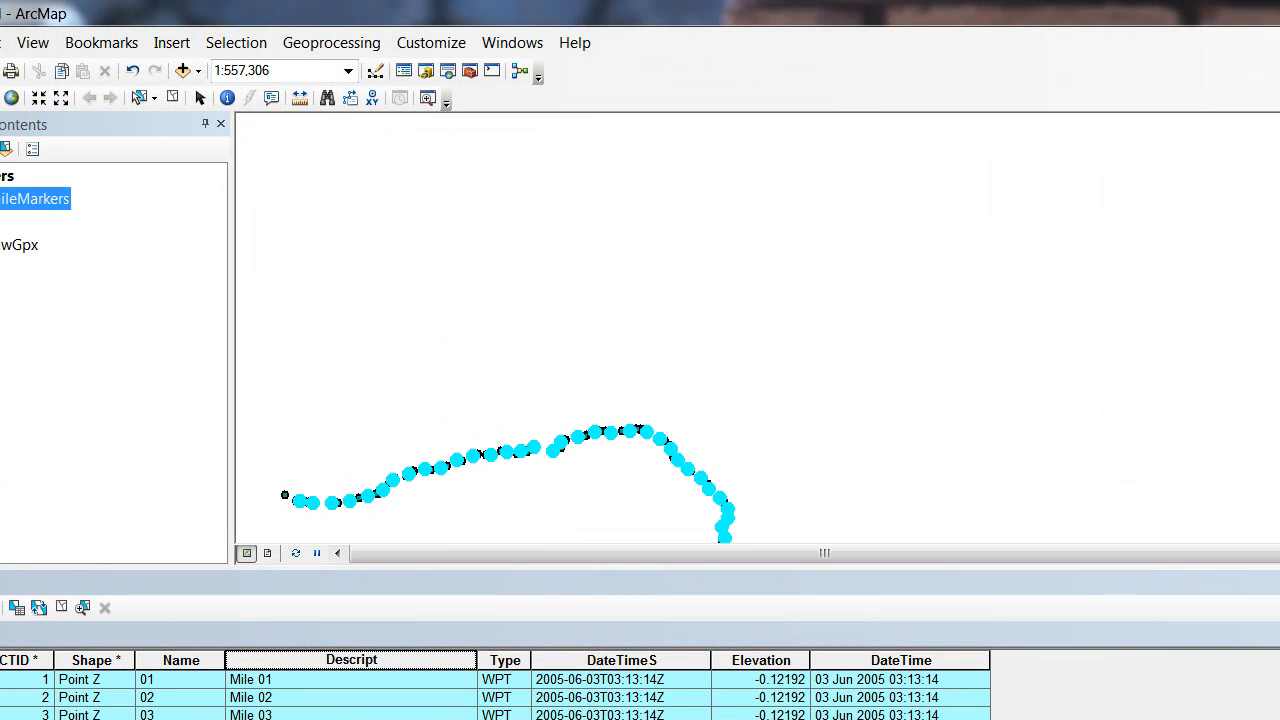
mouse_move(628, 356)
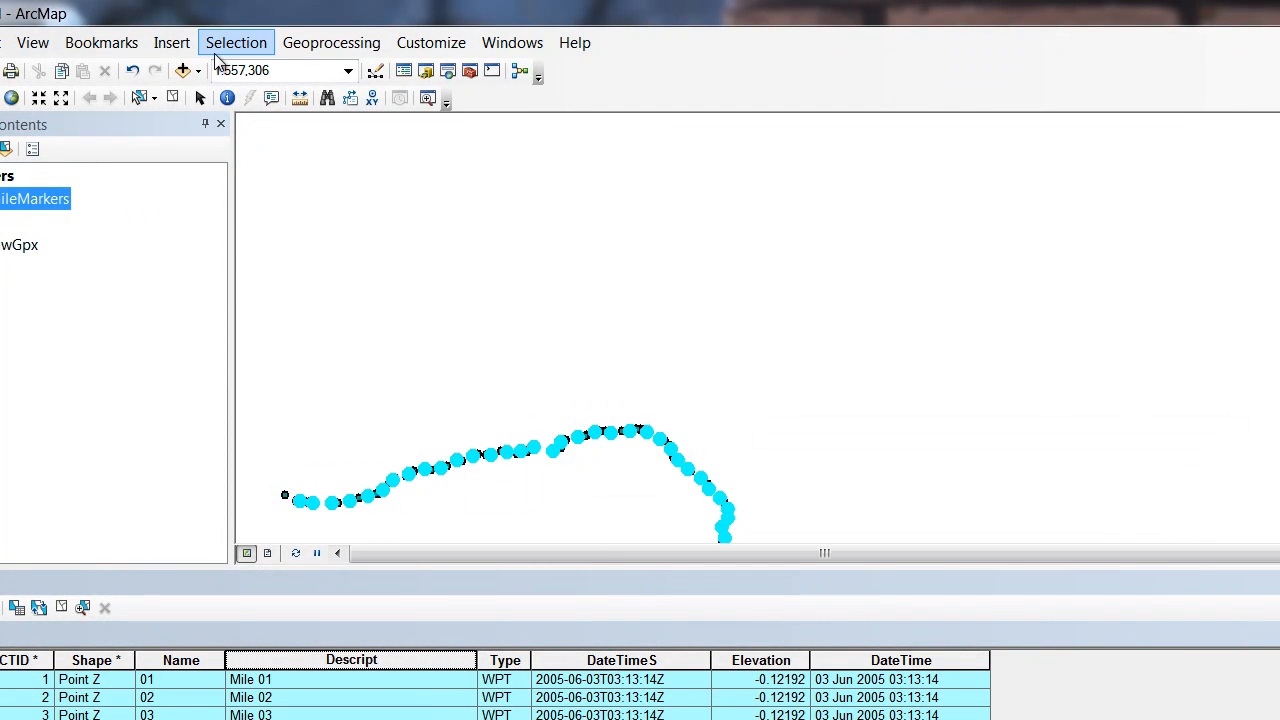
Select rawGpx waypoints with a Descript LIKE query for camps via Select By Attributes.
left_click(236, 42)
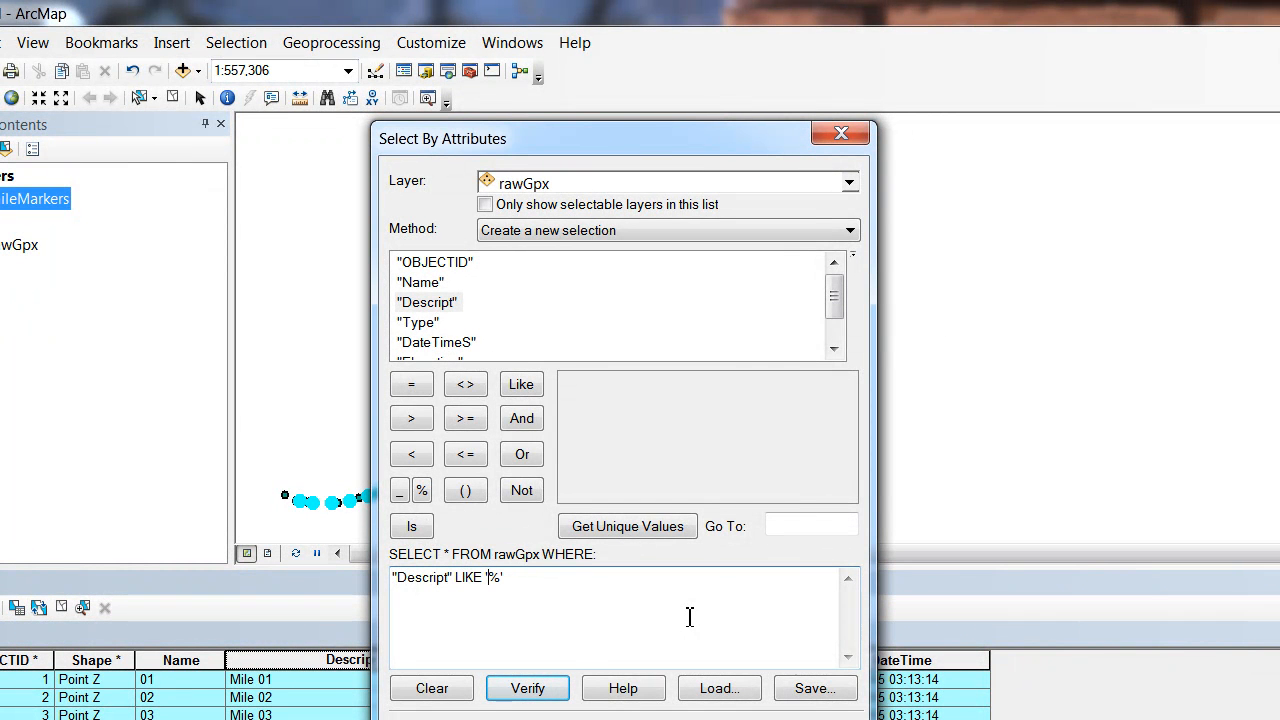
type("c")
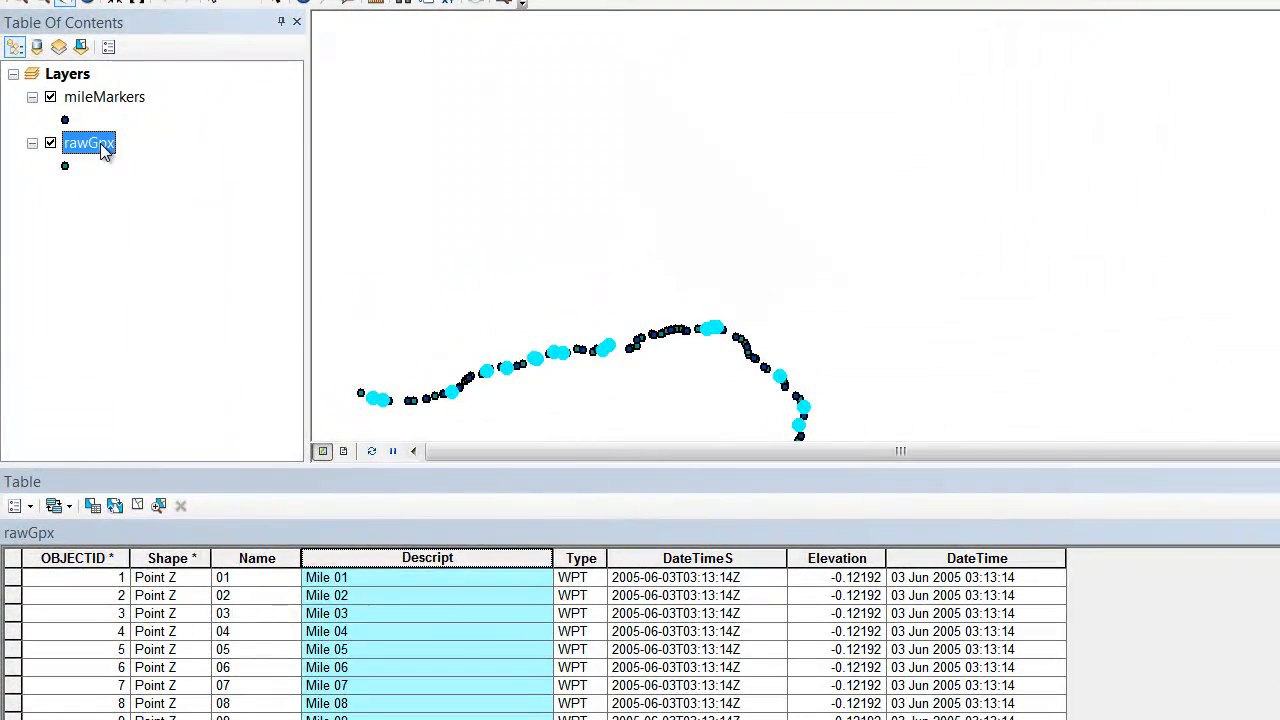
Export the selected rawGpx points as camp in selwayDemo.gdb and add it to the map.
right_click(100, 150)
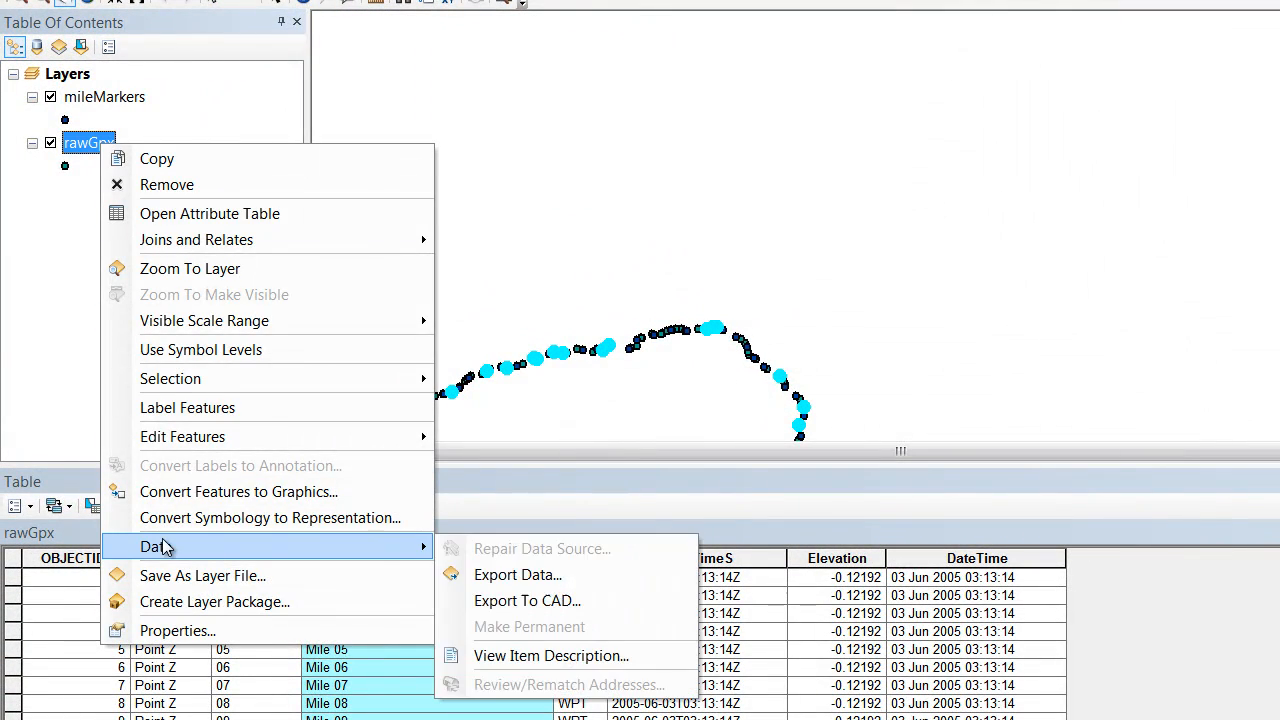
left_click(516, 576)
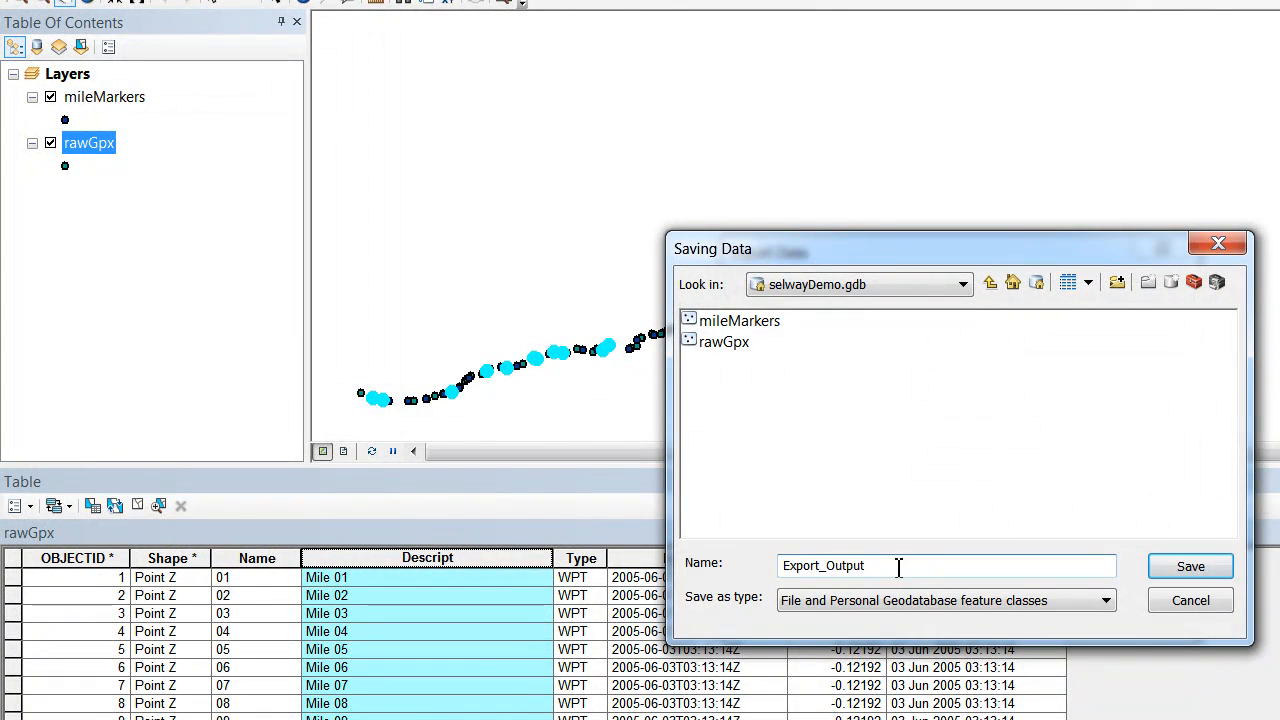
type("cm")
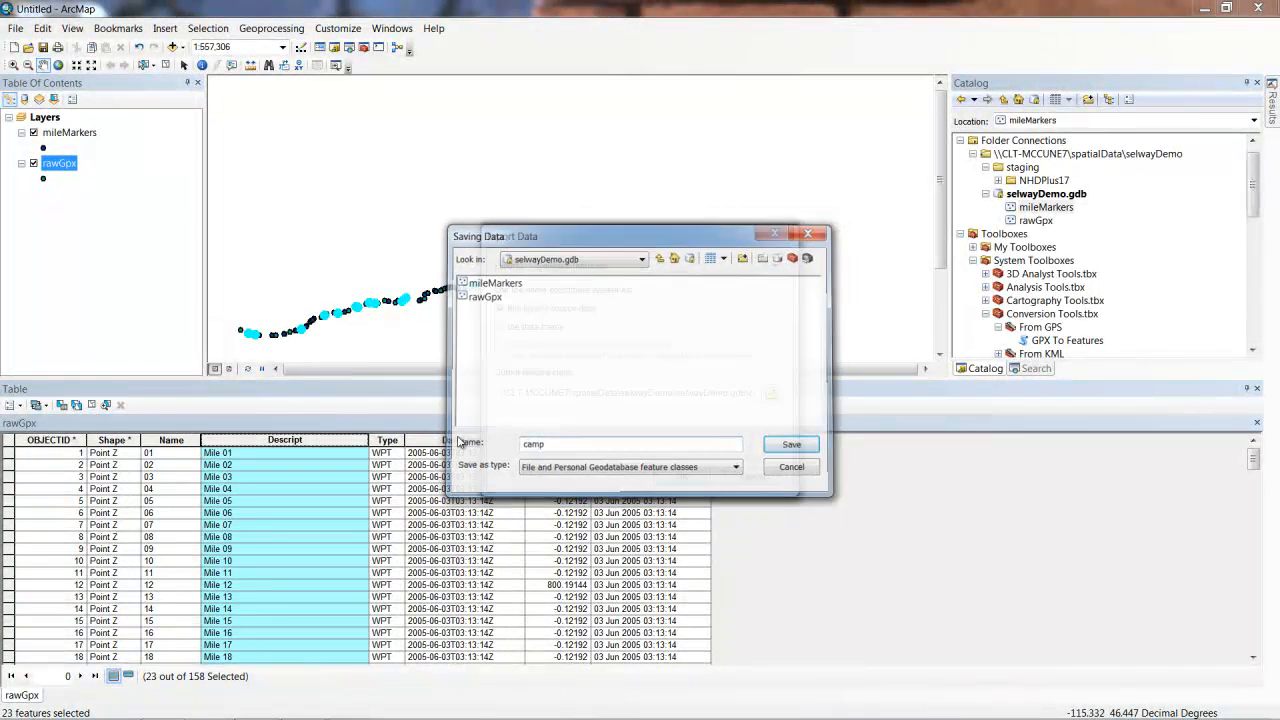
left_click(790, 444)
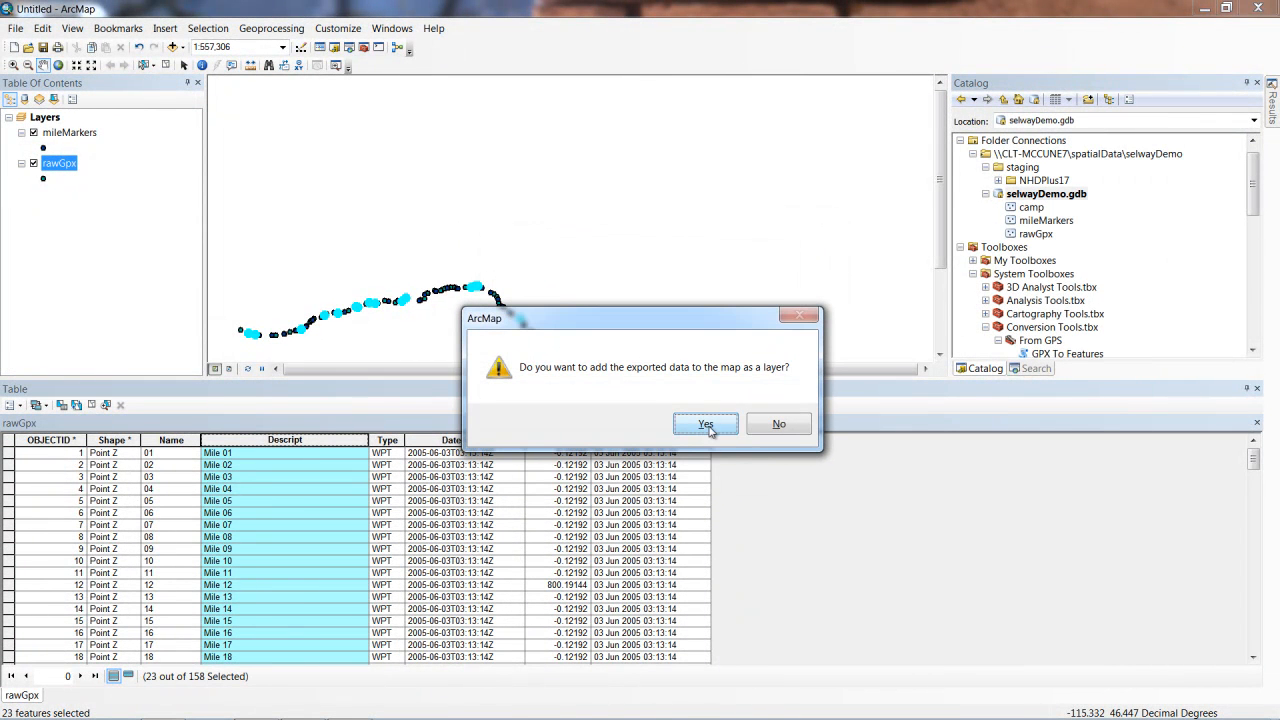
left_click(704, 424)
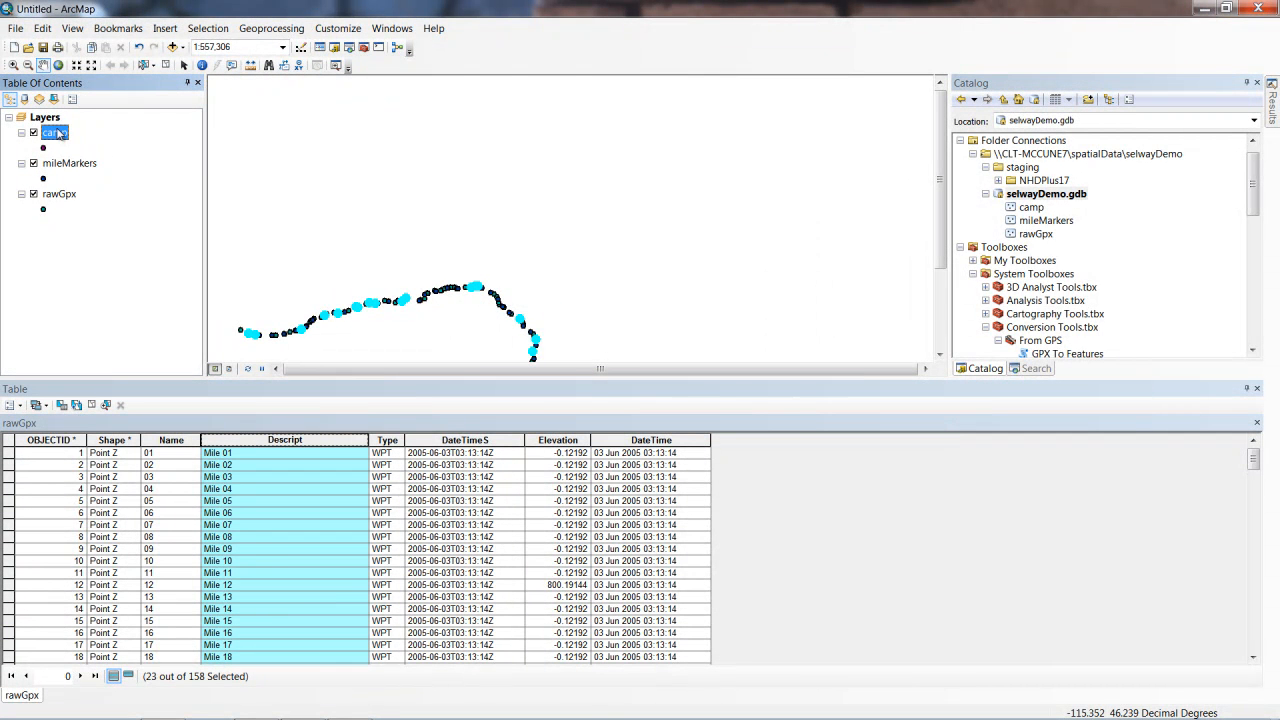
mouse_move(1036, 218)
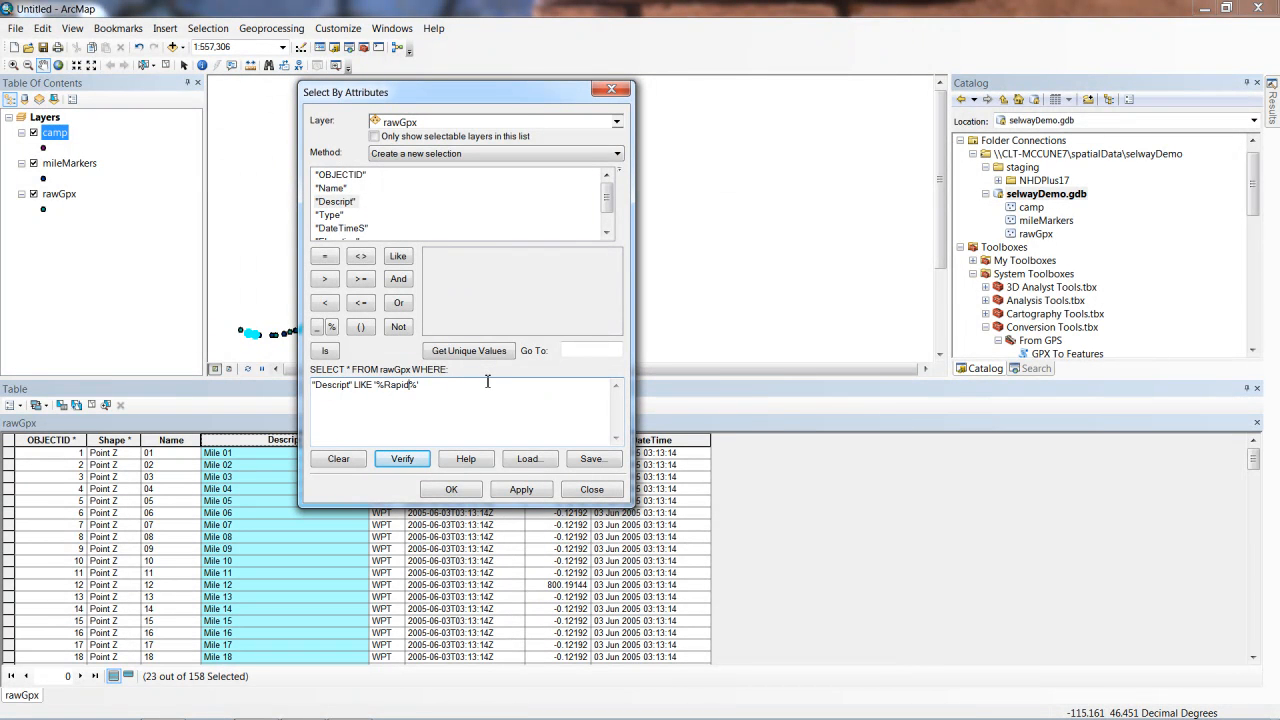
mouse_move(476, 356)
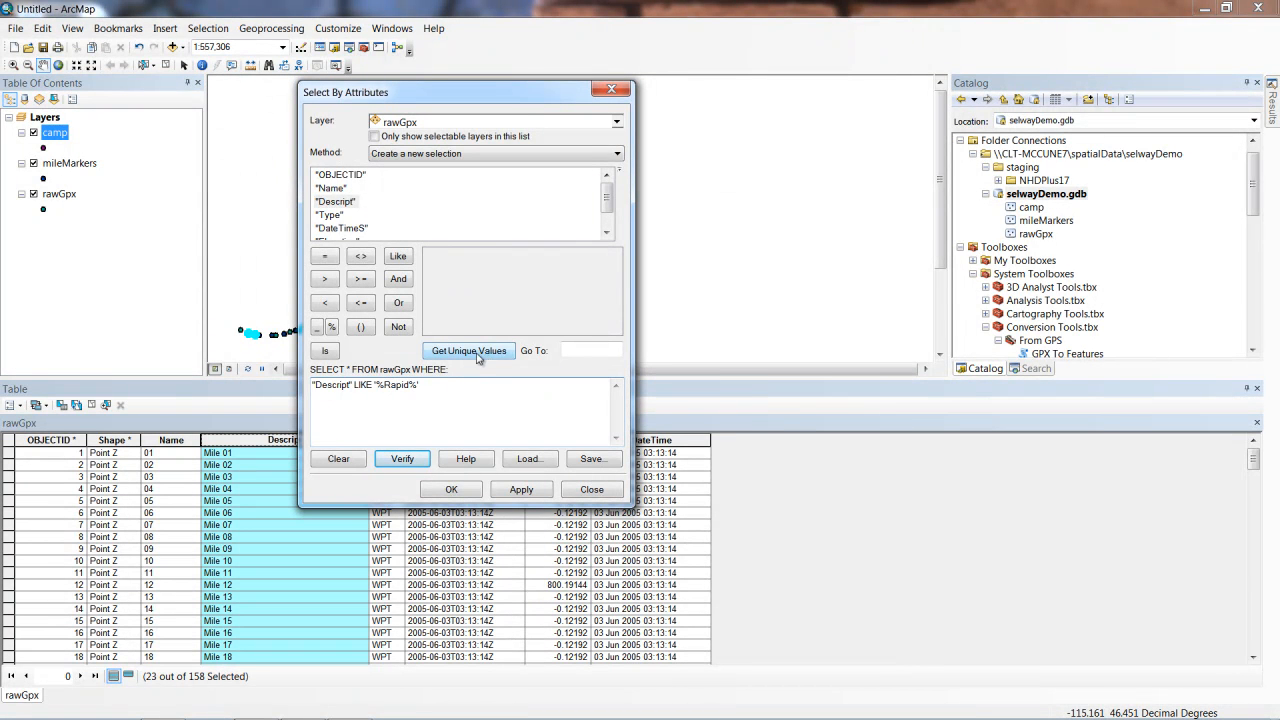
Apply the query "Descript" LIKE '%Rapid%' to rawGpx, highlighting the rapid waypoints.
left_click(452, 488)
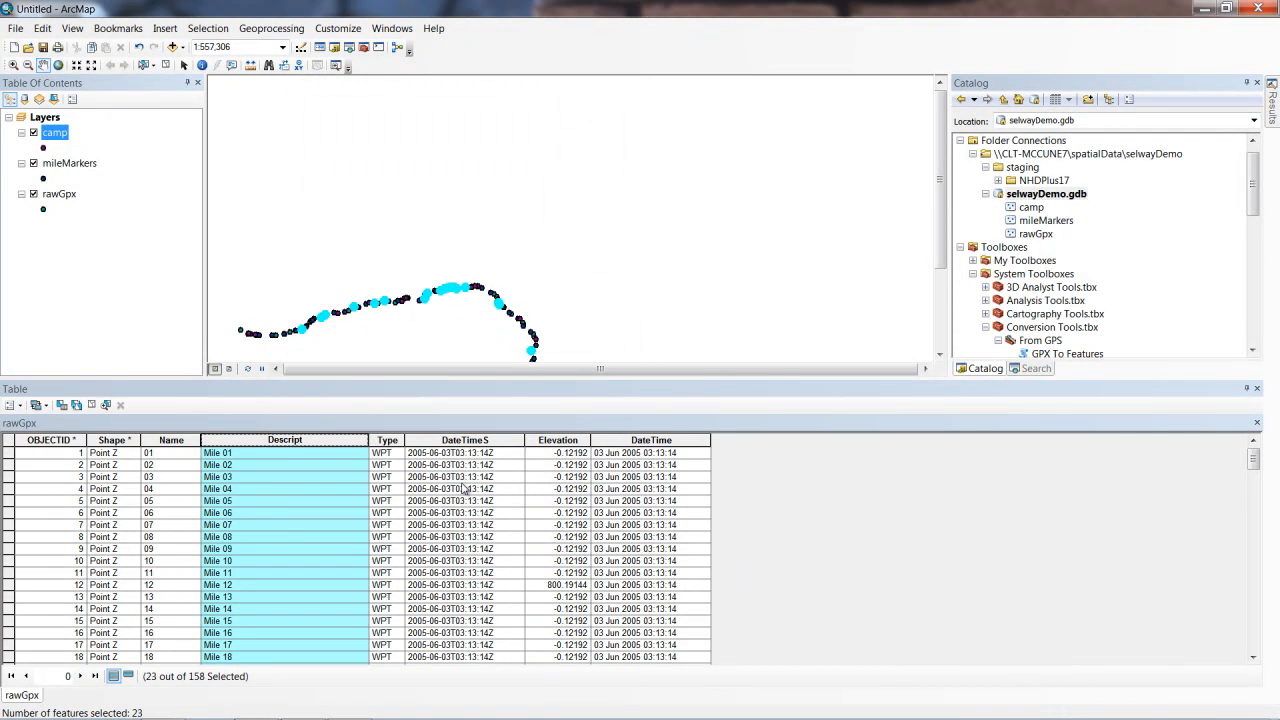
mouse_move(728, 344)
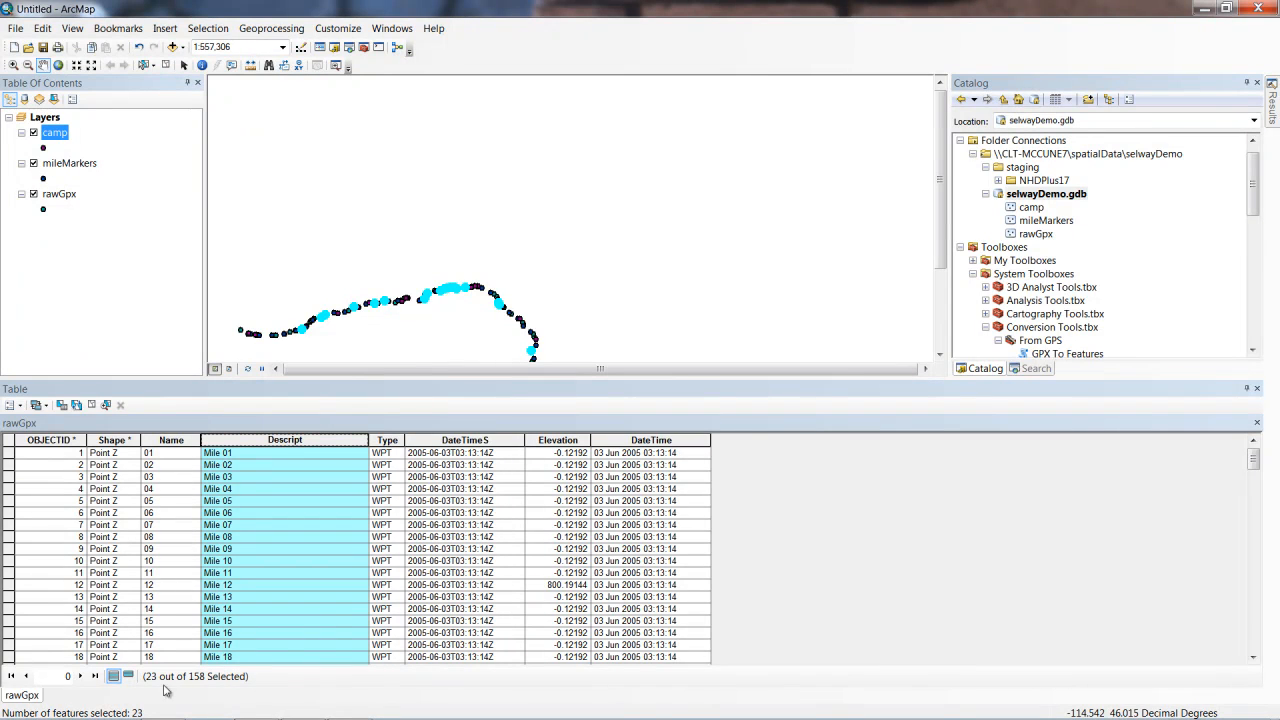
mouse_move(220, 692)
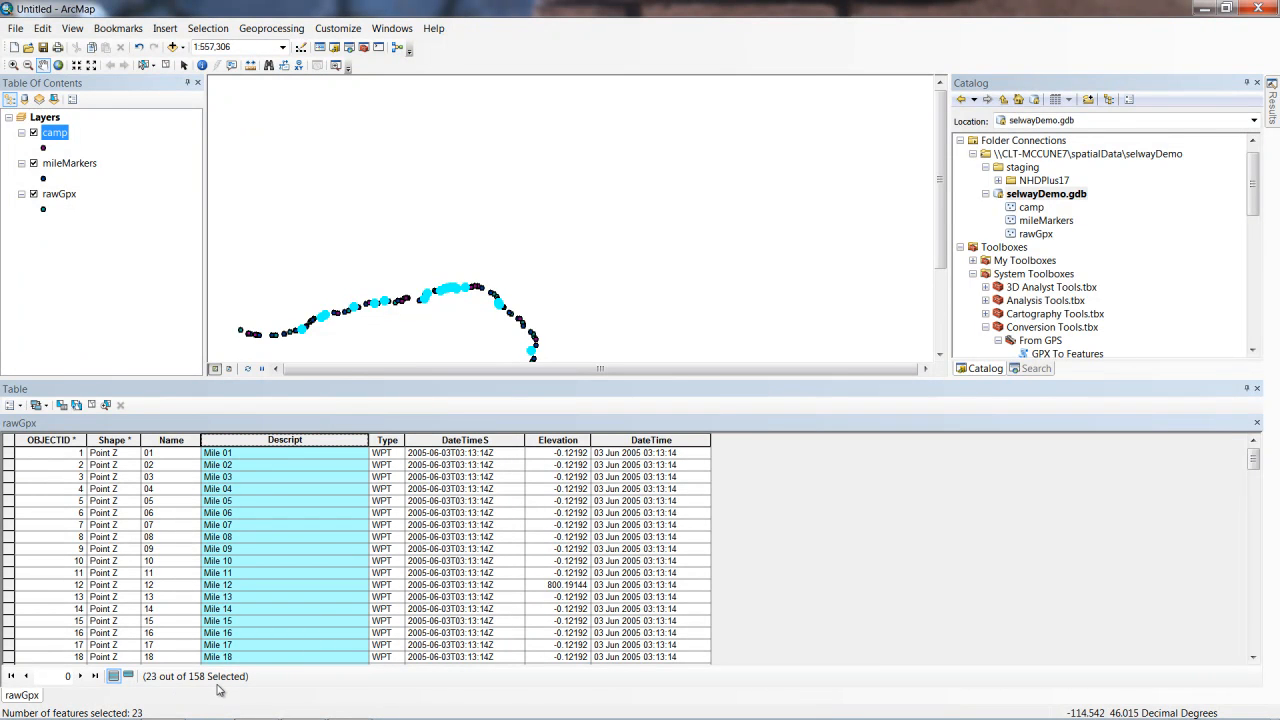
mouse_move(618, 476)
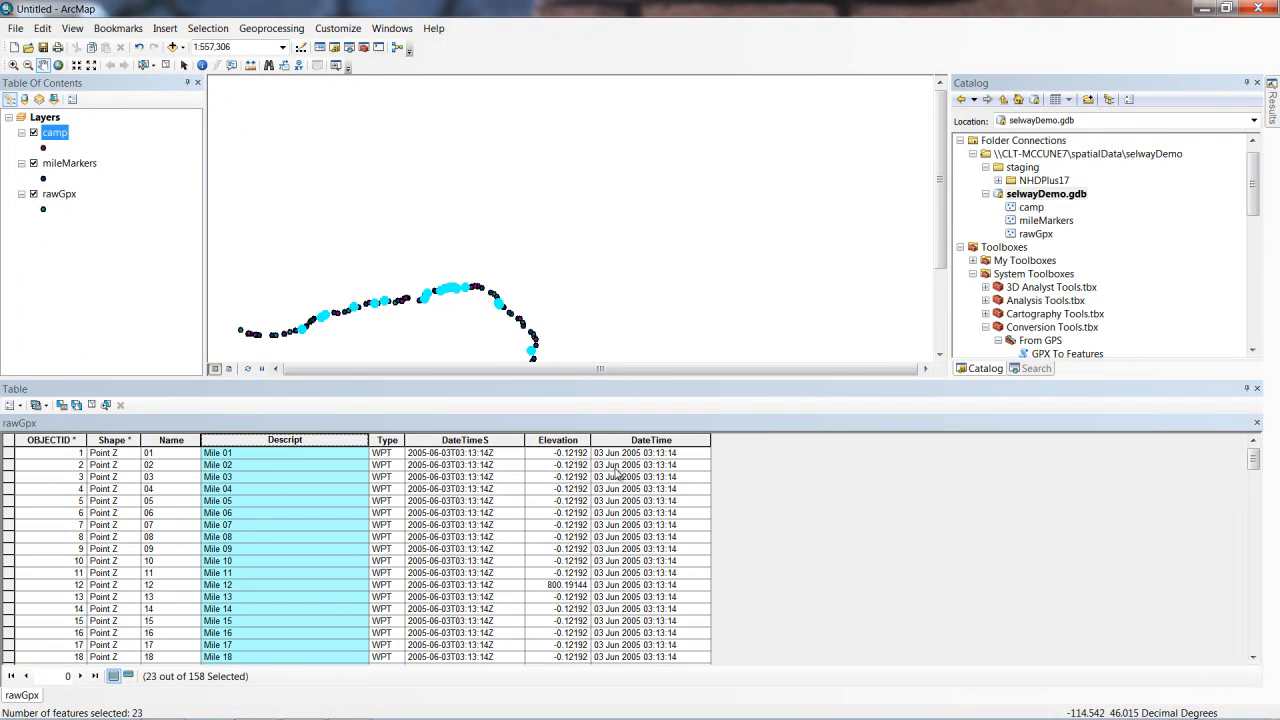
Export the selected rawGpx points as rapid in selwayDemo.gdb and add it to the map.
right_click(58, 192)
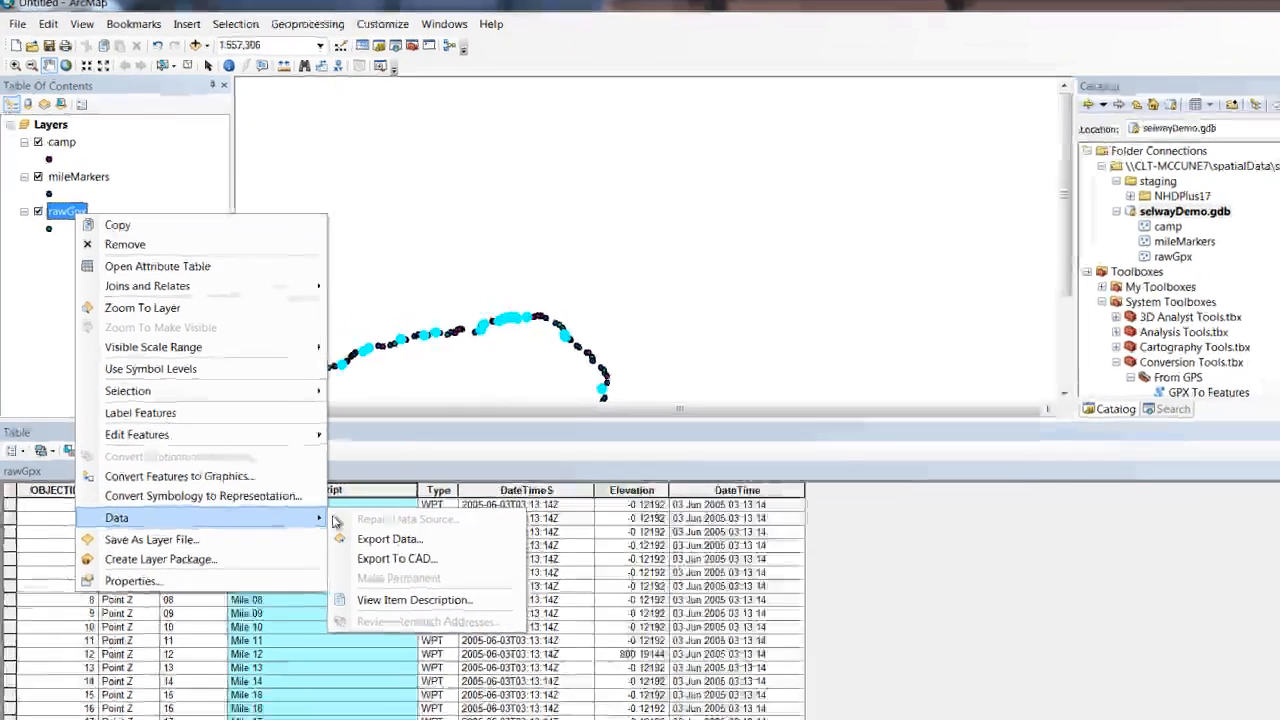
left_click(388, 540)
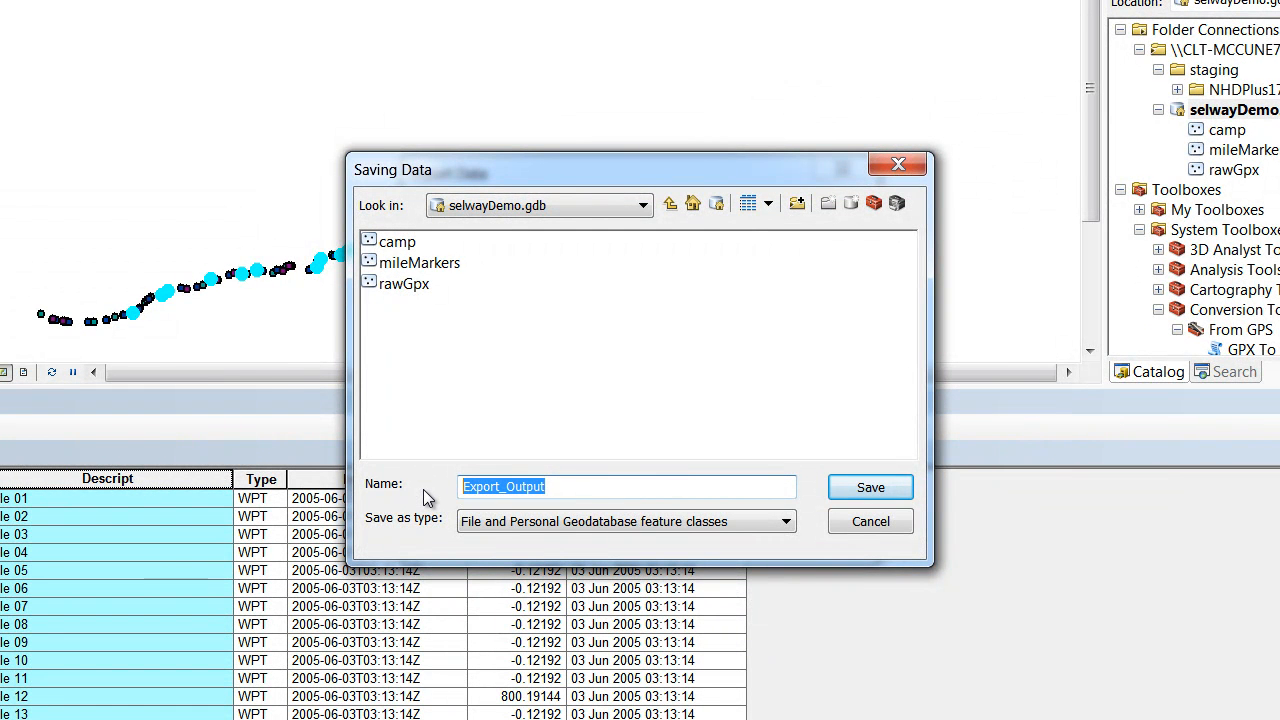
type("rapid")
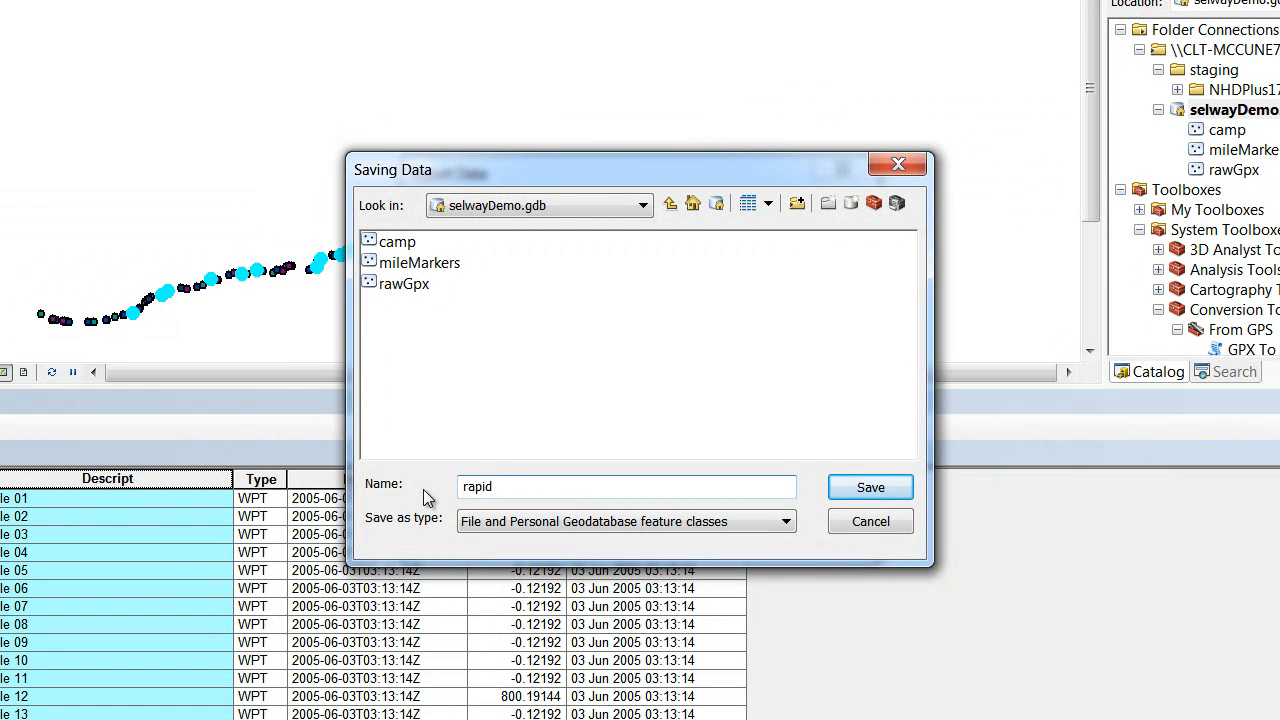
left_click(870, 488)
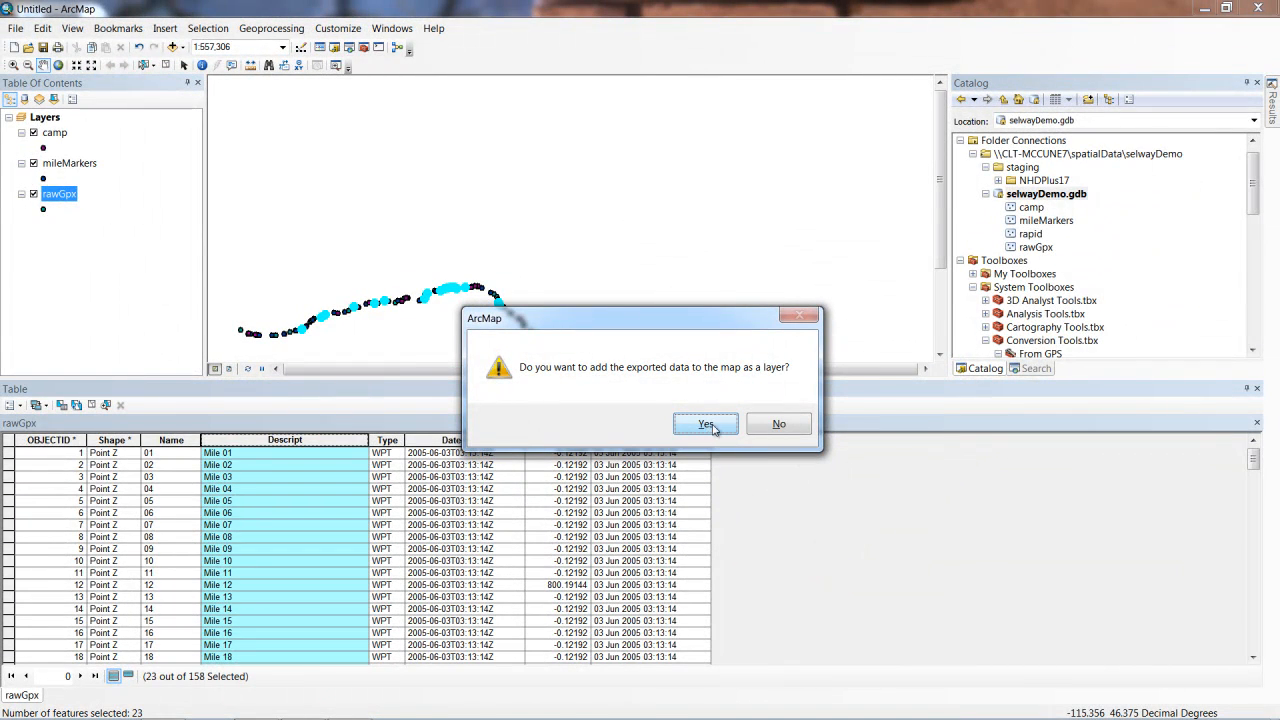
left_click(704, 424)
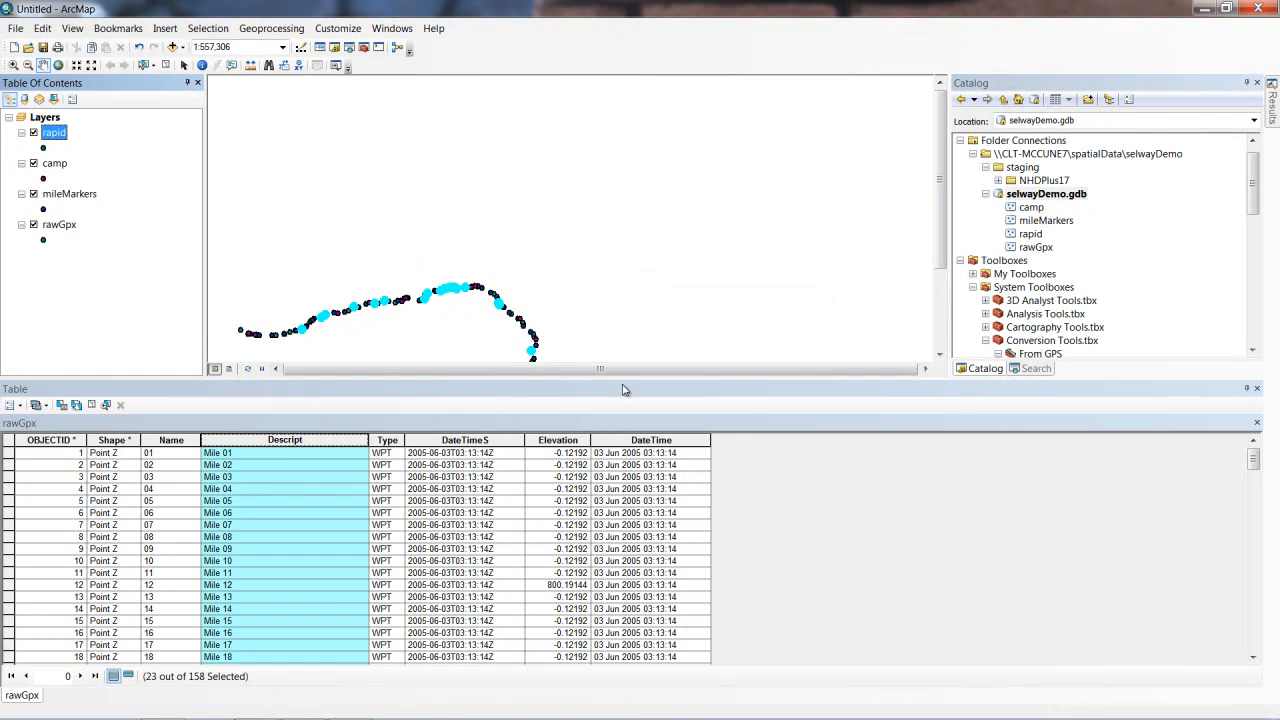
Remove rawGpx from the map and hide camp so only mileMarkers displays.
right_click(56, 224)
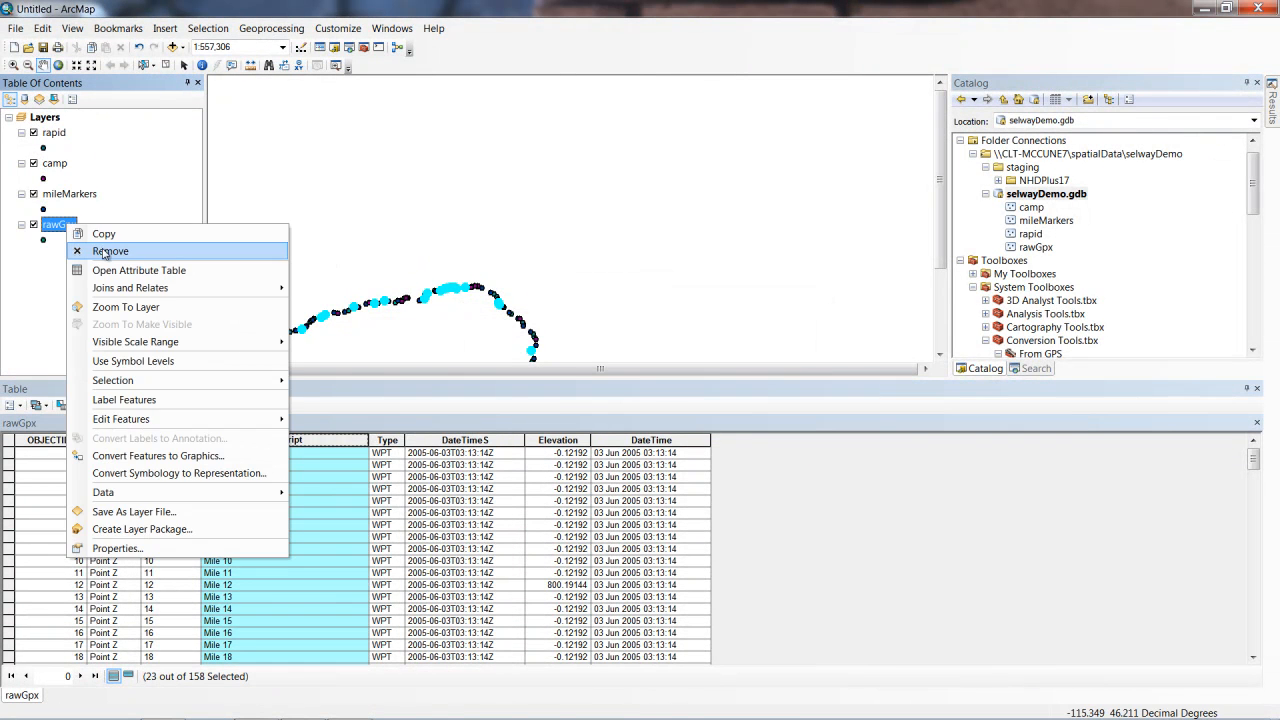
left_click(110, 252)
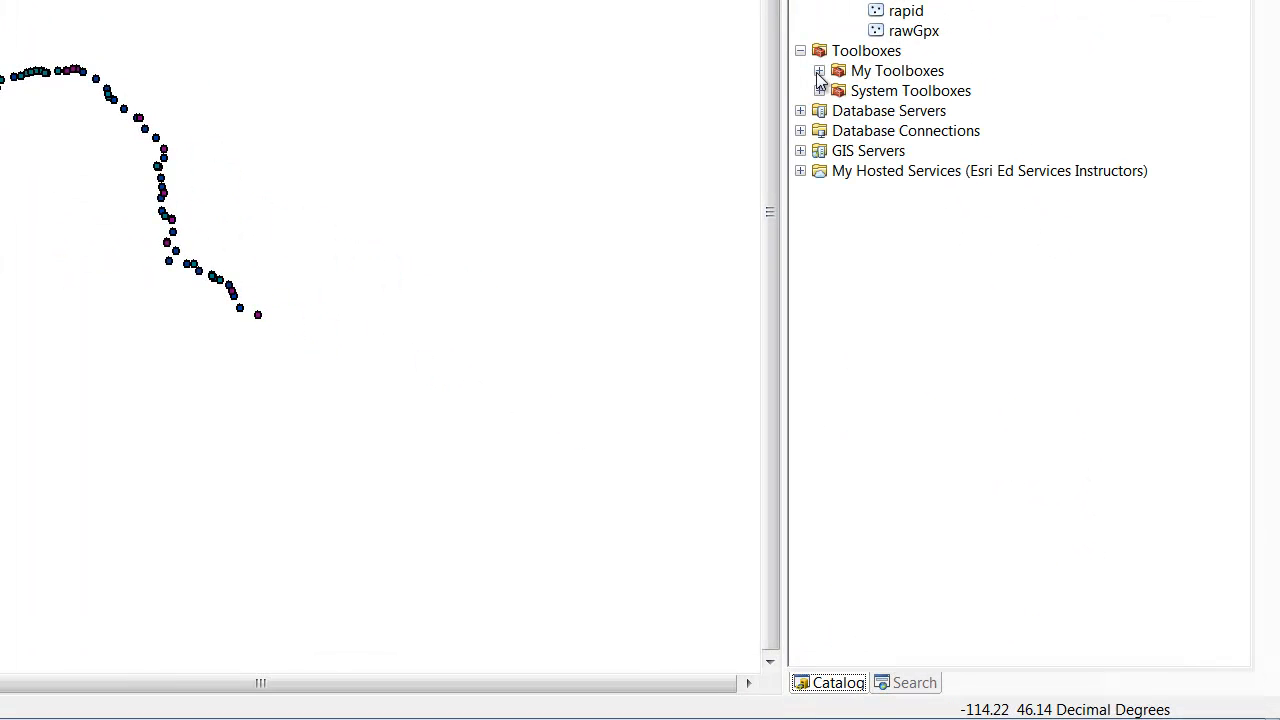
mouse_move(838, 90)
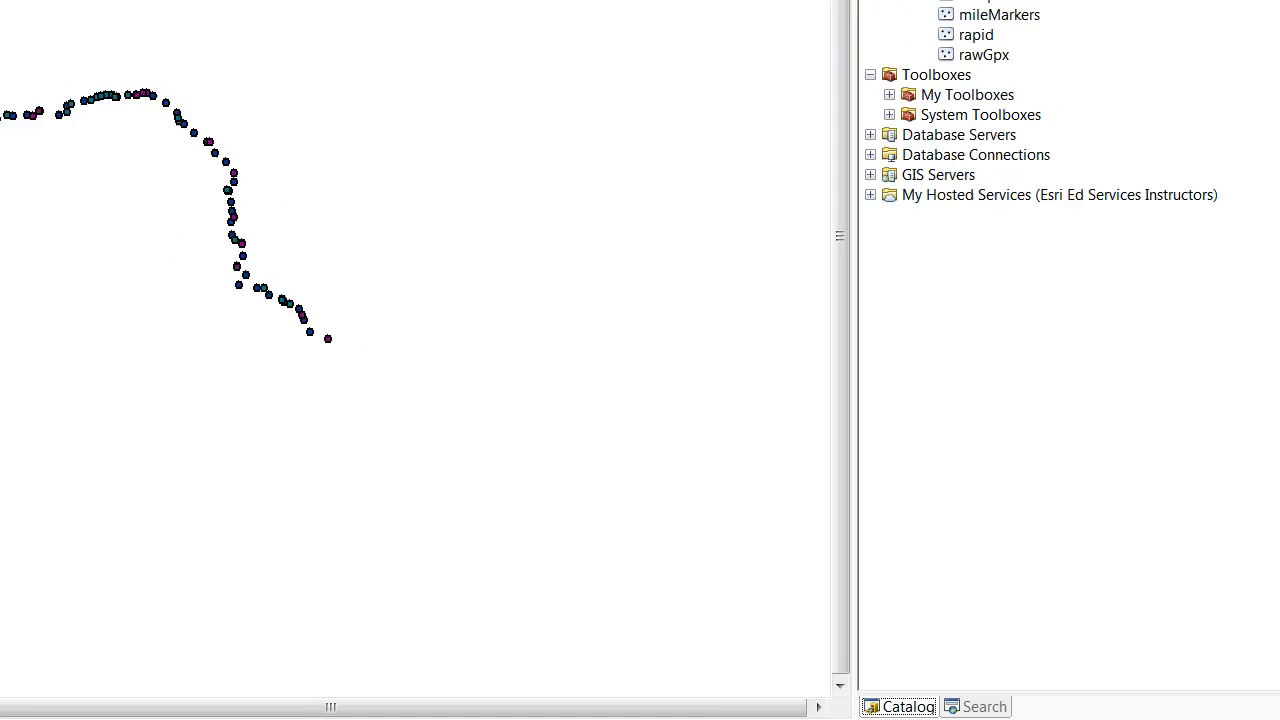
left_click(50, 112)
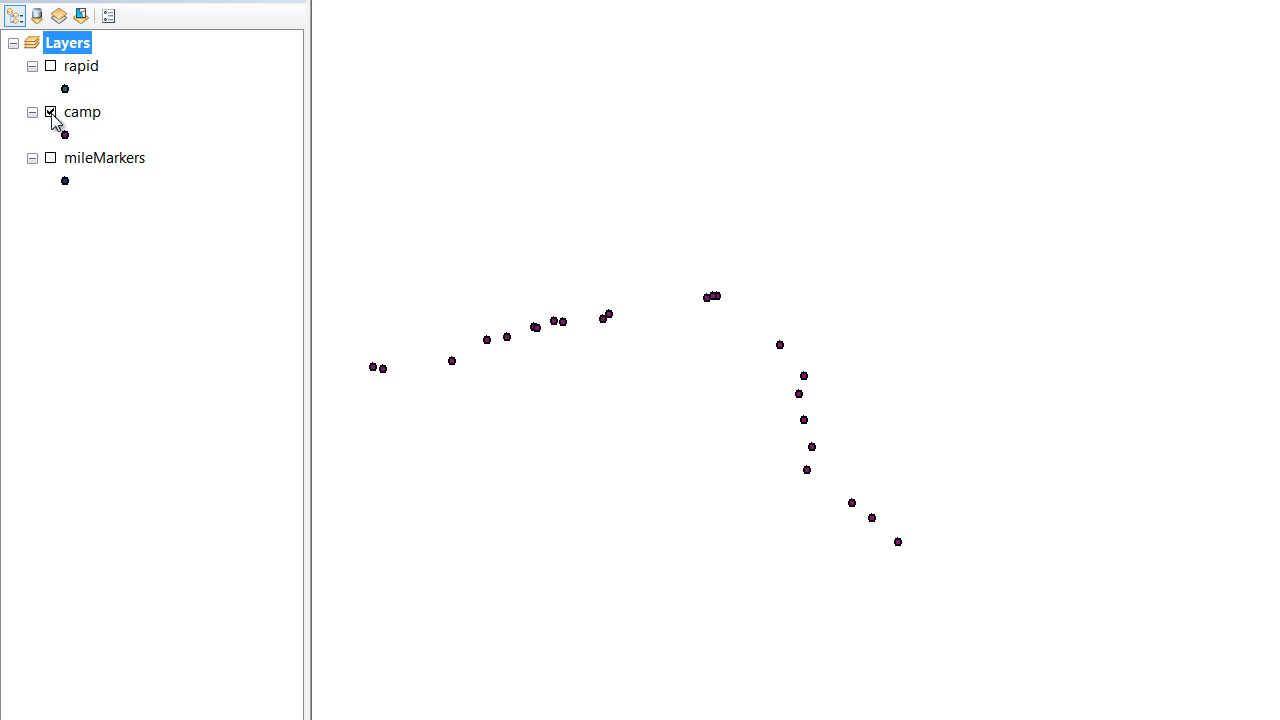
left_click(50, 158)
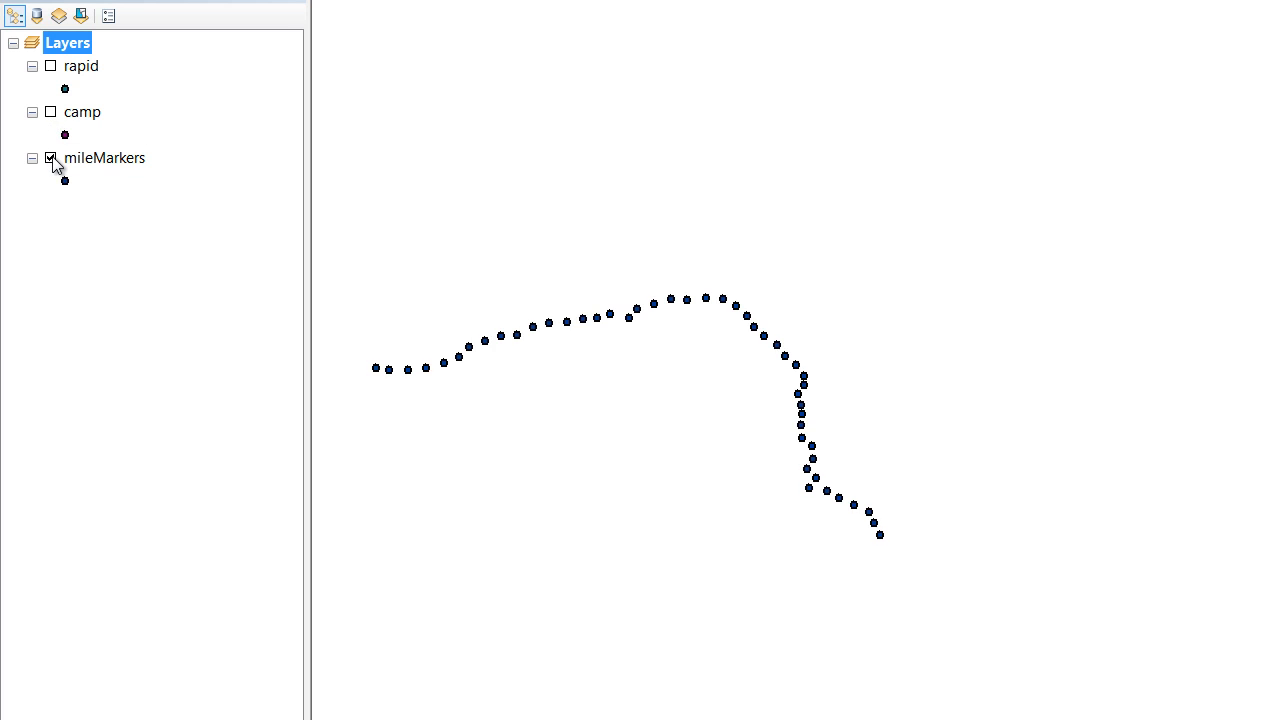